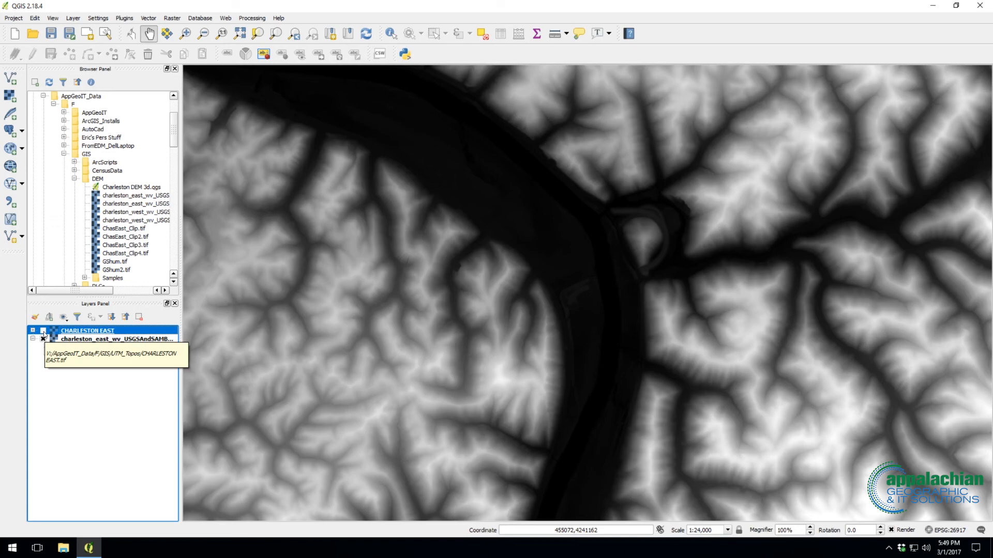
- Expand the Charleston East DEM legend (579.002–1415.17), toggle the topo map, and select the DEM layer
click(43, 339)
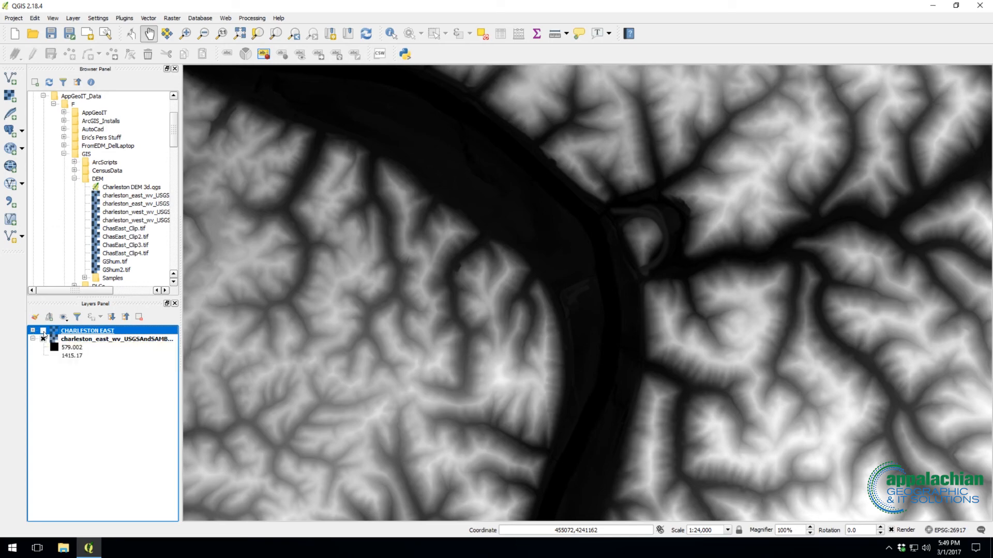
click(42, 331)
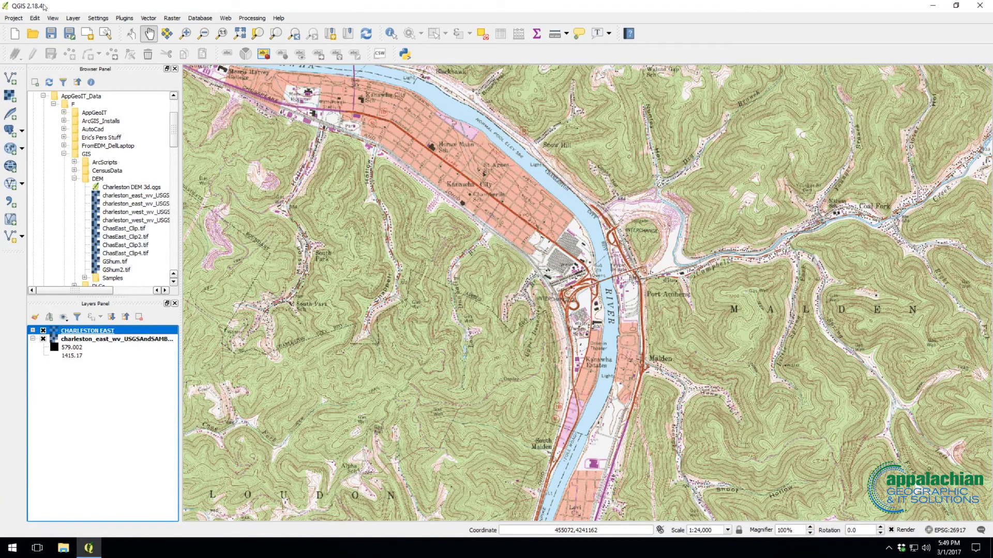
mouse_move(184, 16)
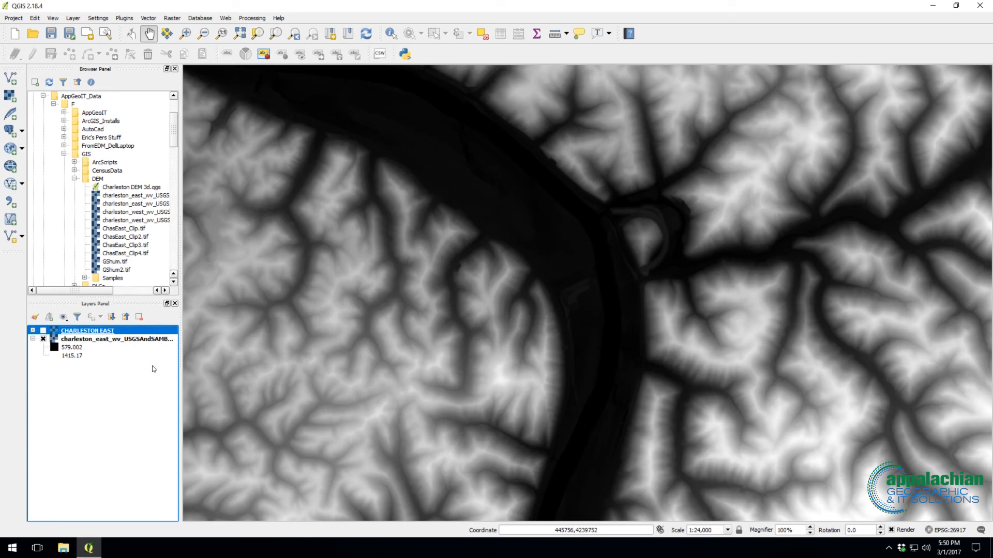
mouse_move(129, 366)
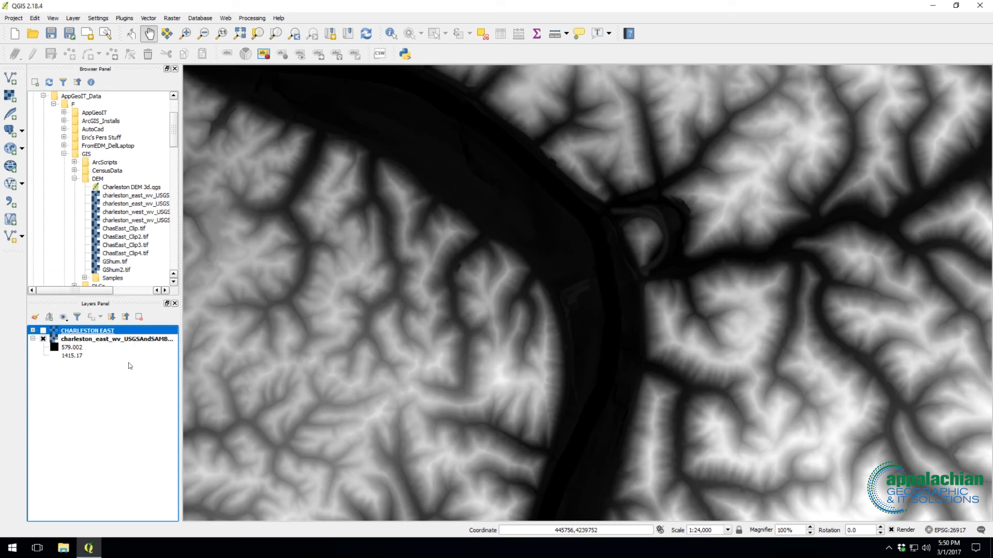
click(114, 339)
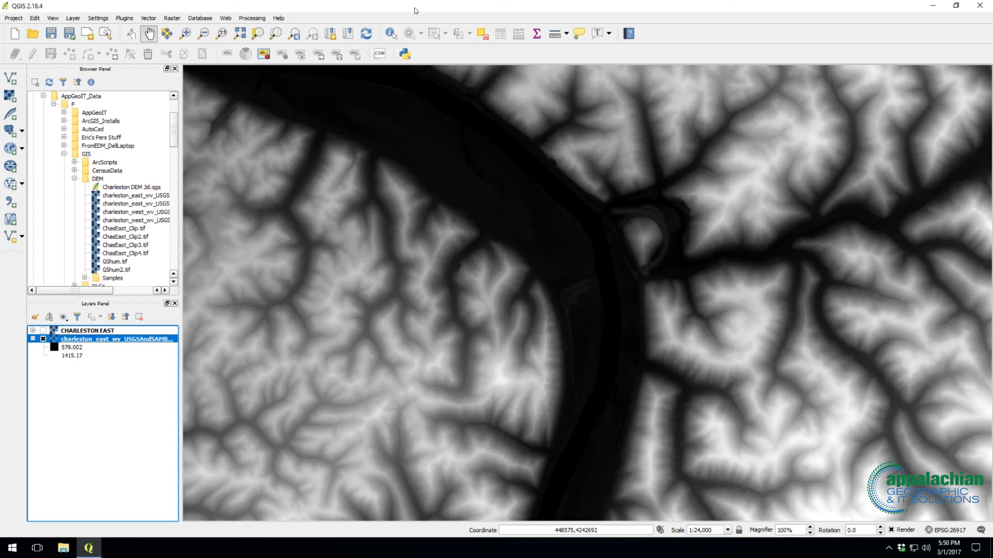
- Launch Raster > DEMto3D > DEM 3D printing and move its dialog toward the left
click(171, 18)
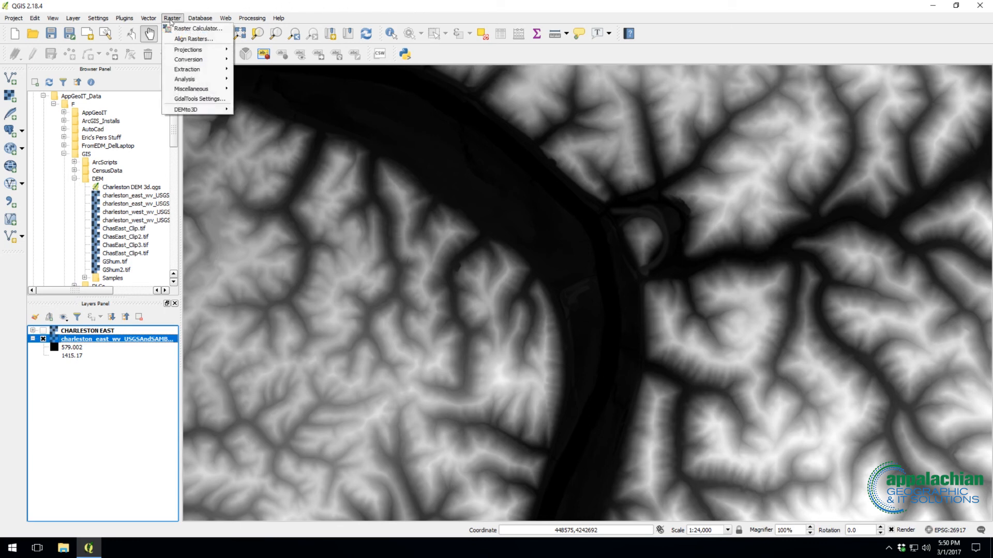
mouse_move(187, 109)
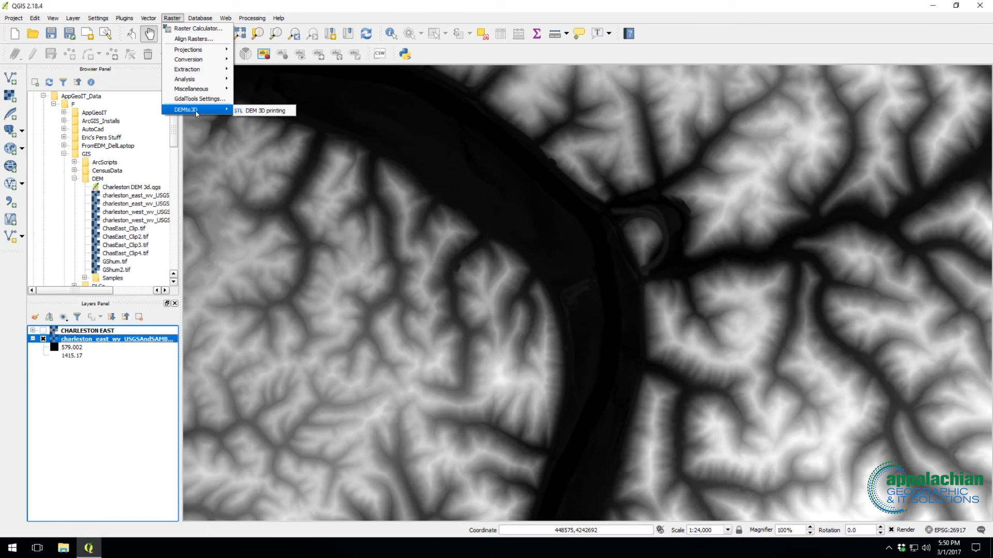
mouse_move(263, 111)
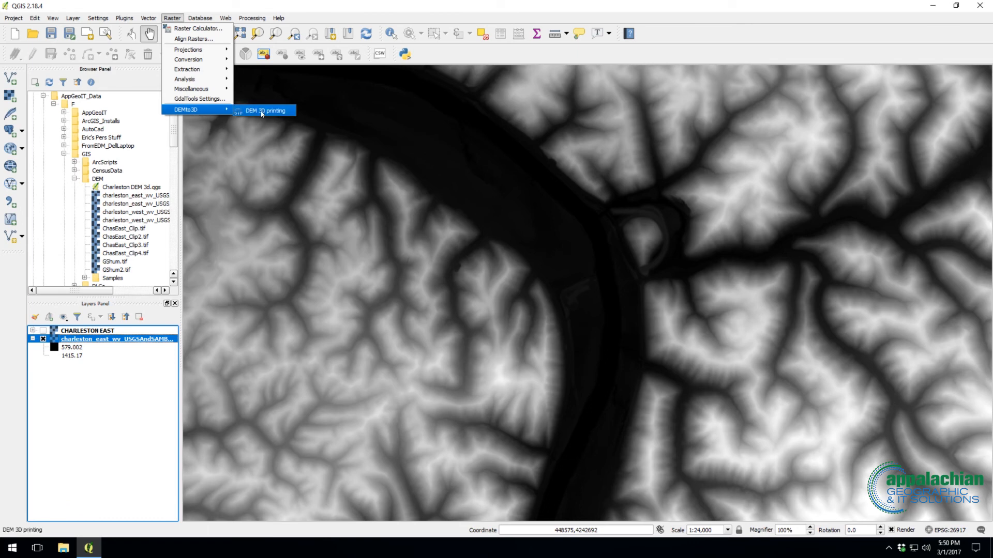
click(265, 110)
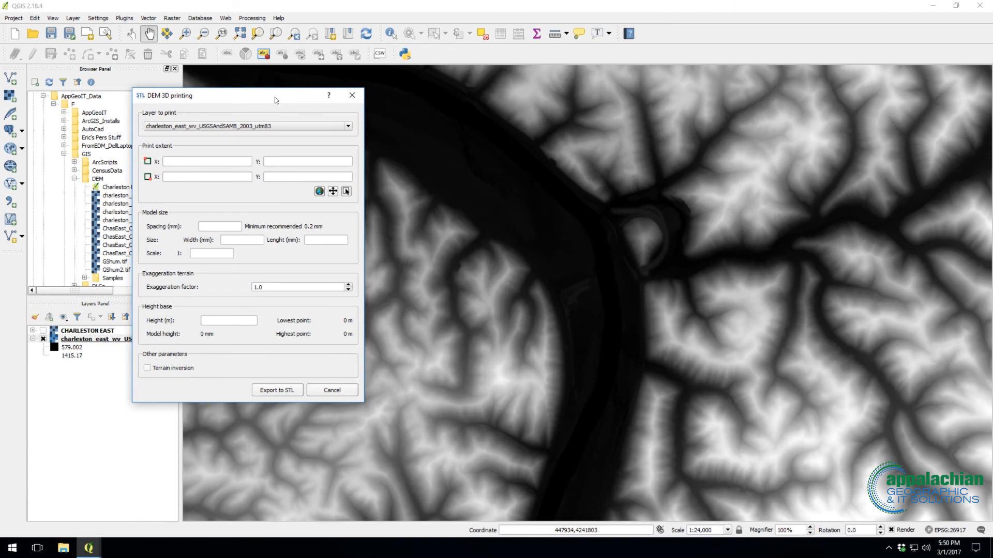
drag(274, 99, 257, 93)
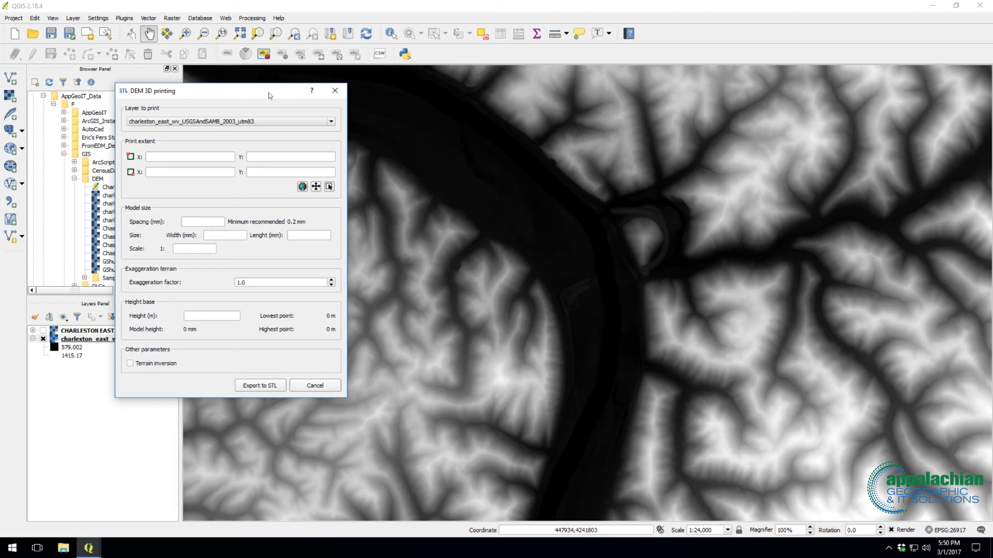
drag(269, 96, 239, 92)
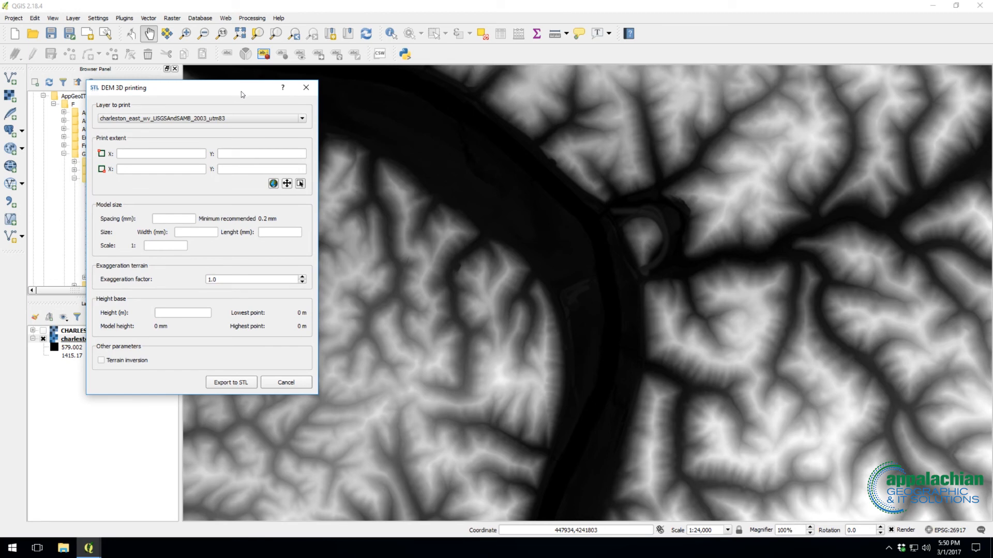
mouse_move(243, 94)
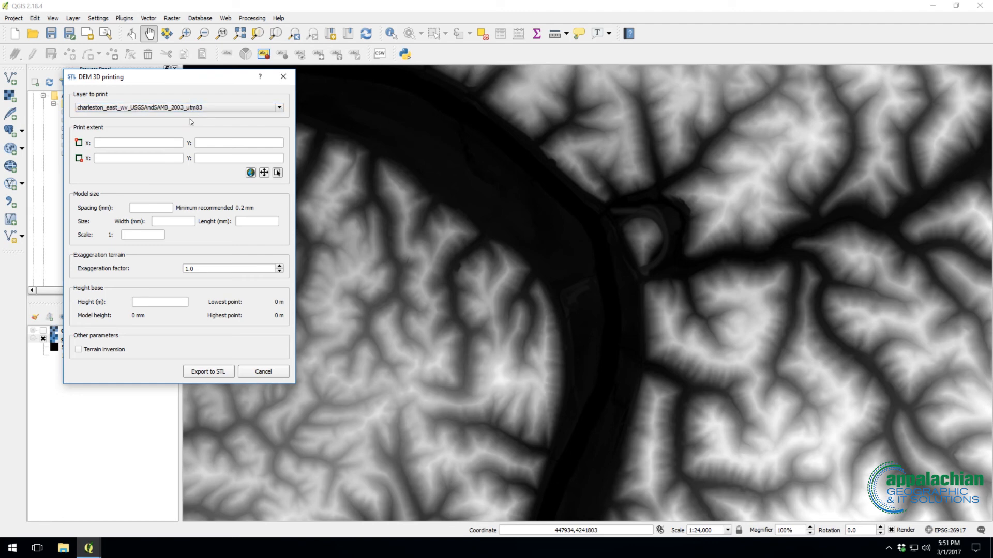
mouse_move(180, 190)
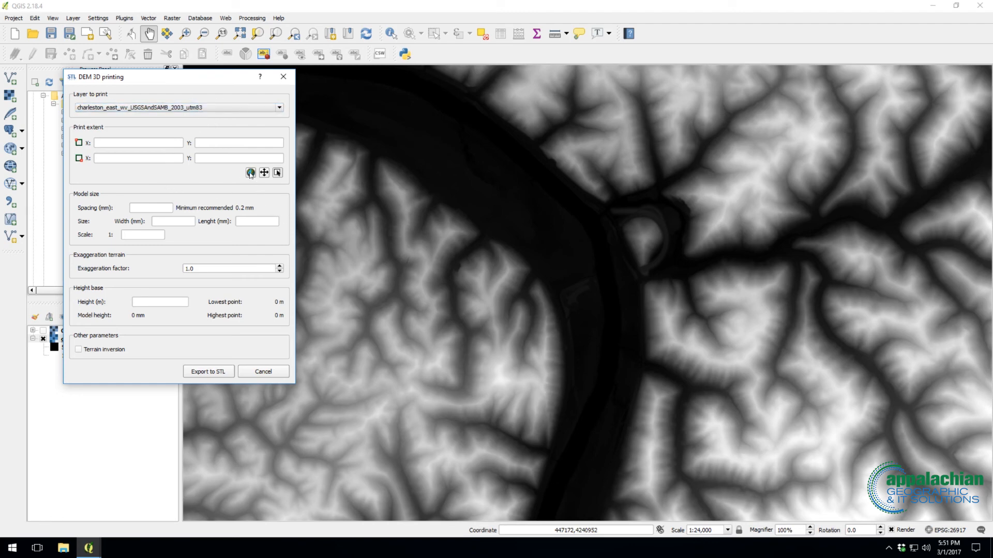
mouse_move(251, 172)
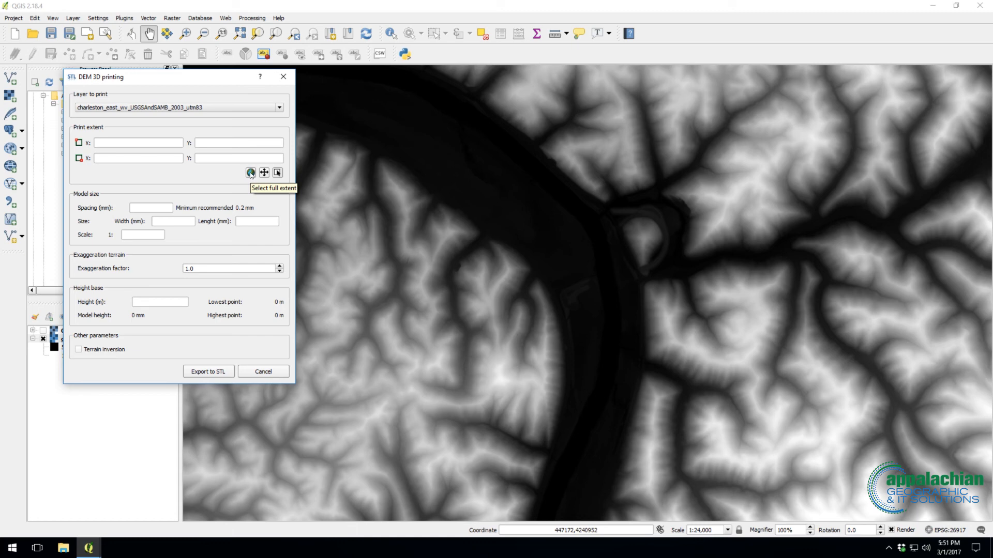
mouse_move(277, 173)
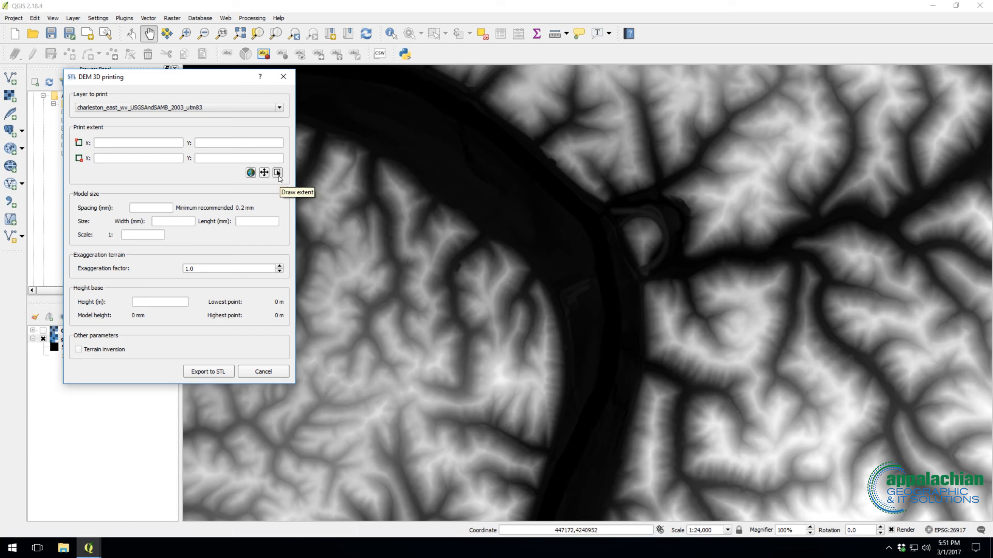
- Draw the print extent as a rectangle on the map over the river bend area
click(278, 173)
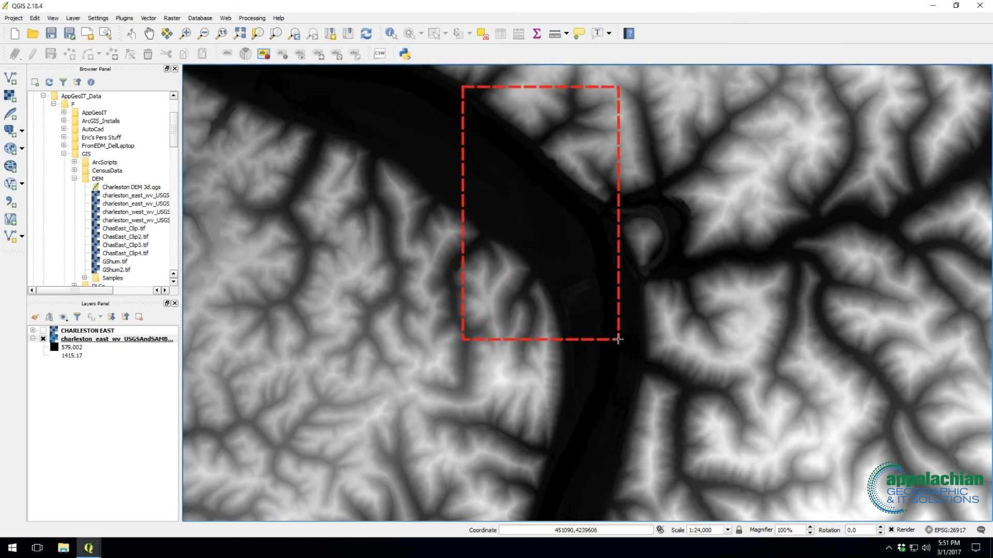
drag(618, 339, 804, 393)
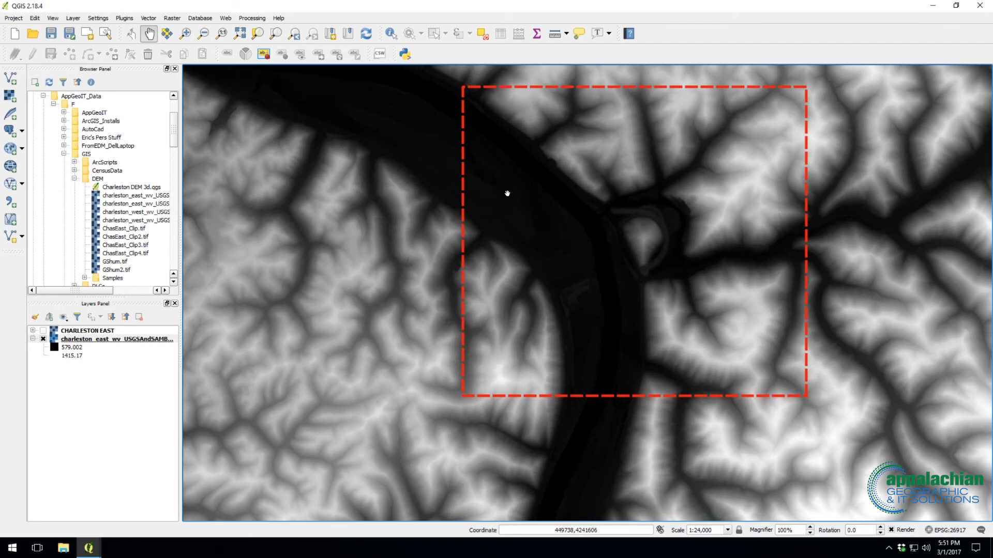
mouse_move(570, 236)
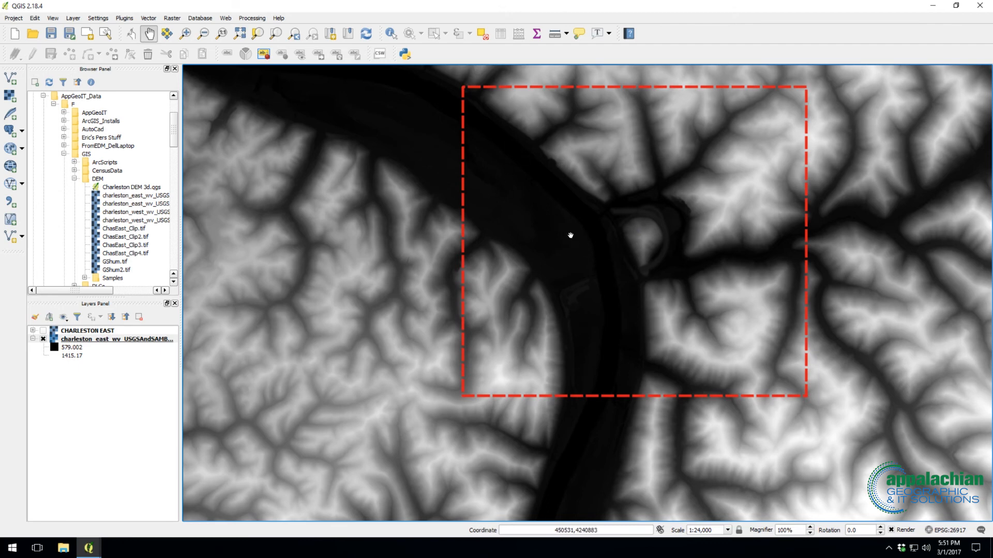
mouse_move(222, 408)
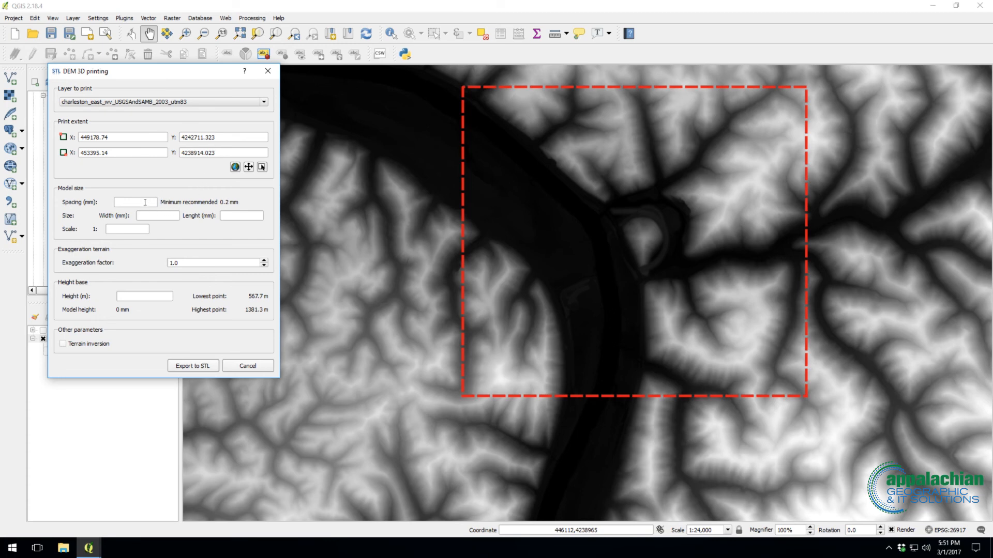
- Set model spacing 0.5 mm and scale 1:24000, giving a 158.22 × 175.68 mm model
click(126, 202)
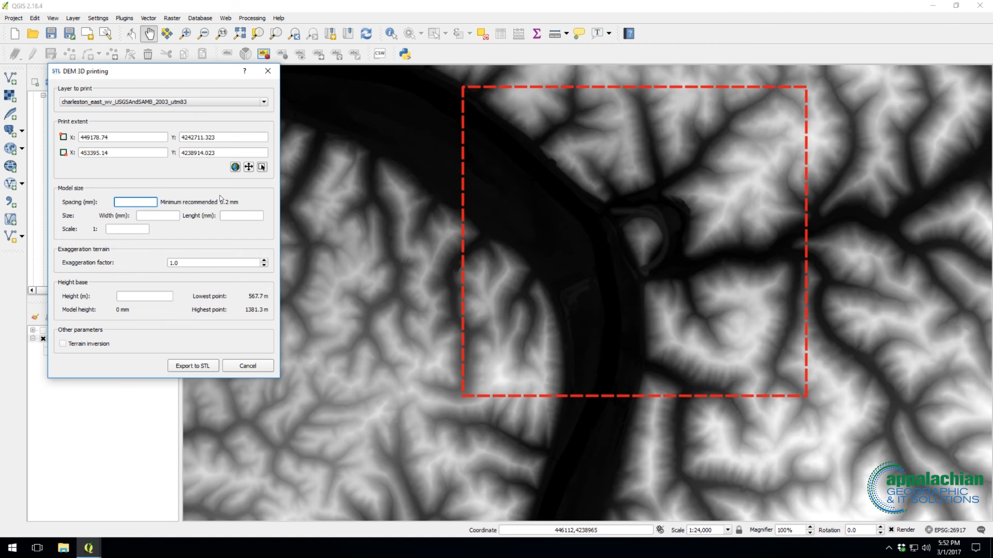
mouse_move(229, 207)
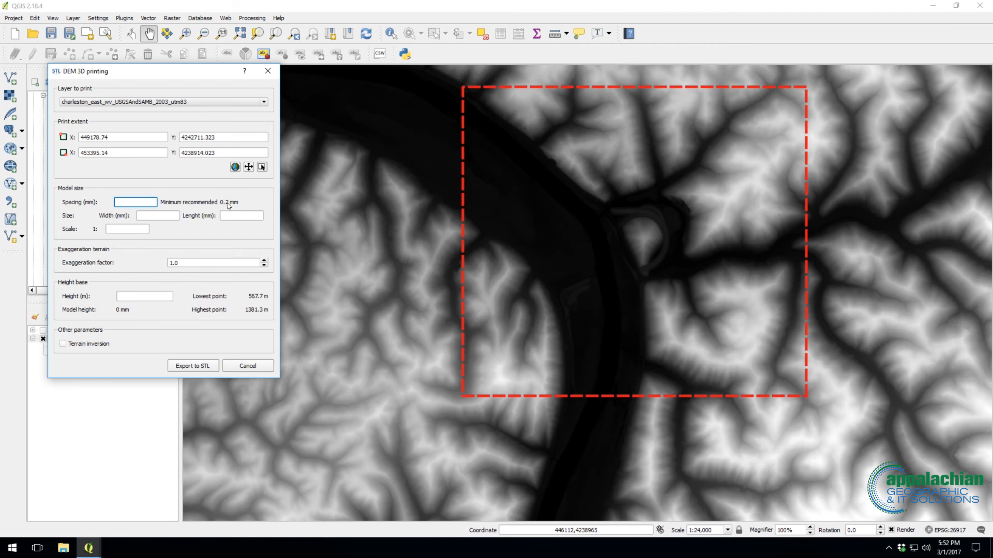
mouse_move(241, 208)
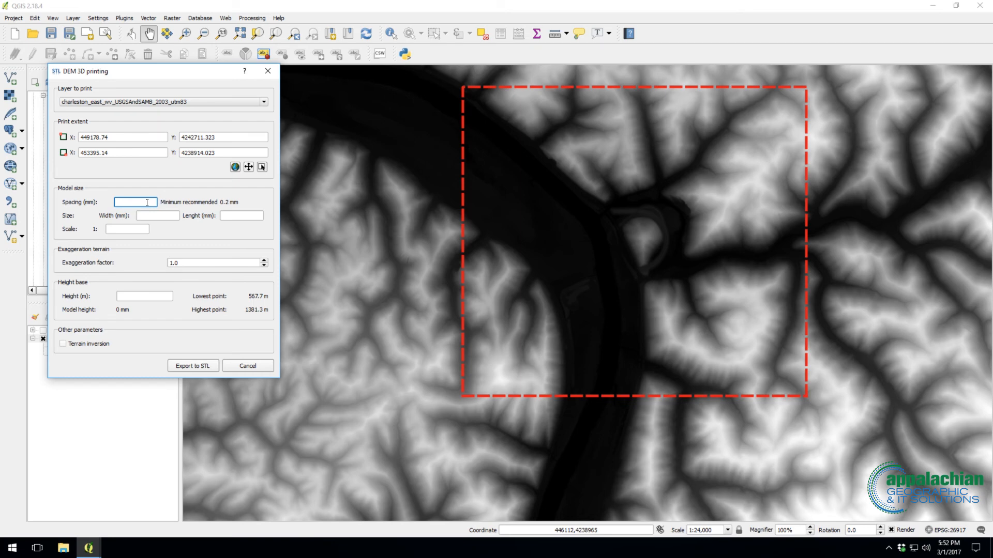
text(0.5)
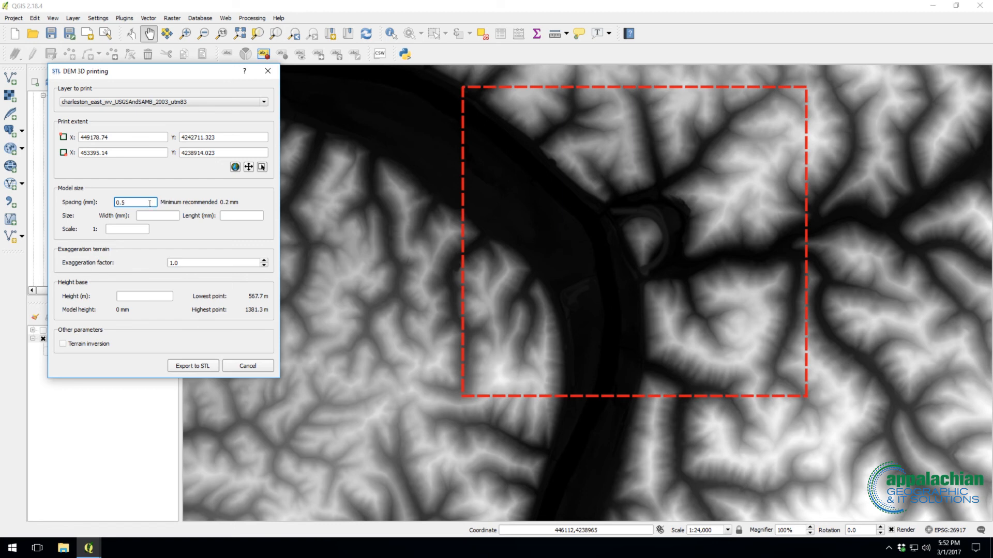
click(127, 228)
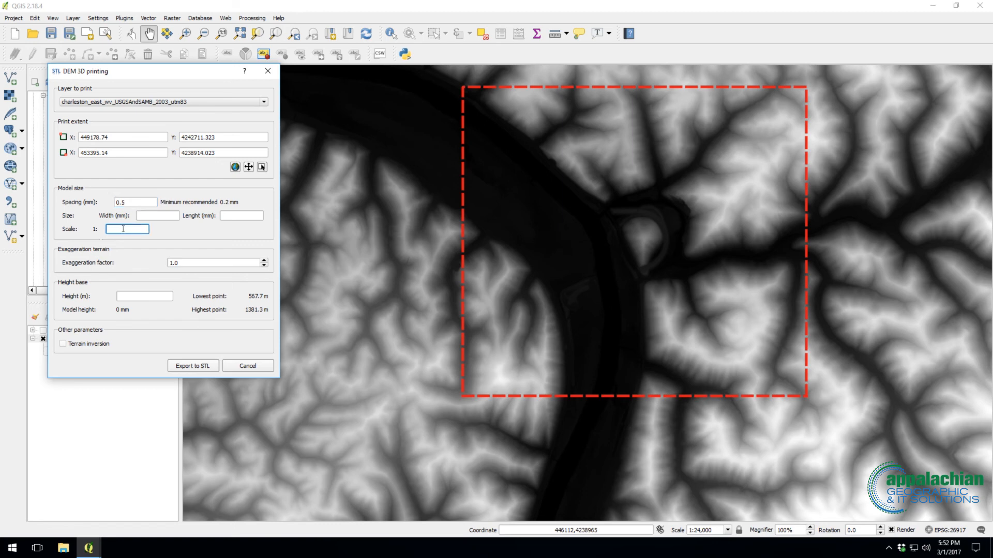
text(24000)
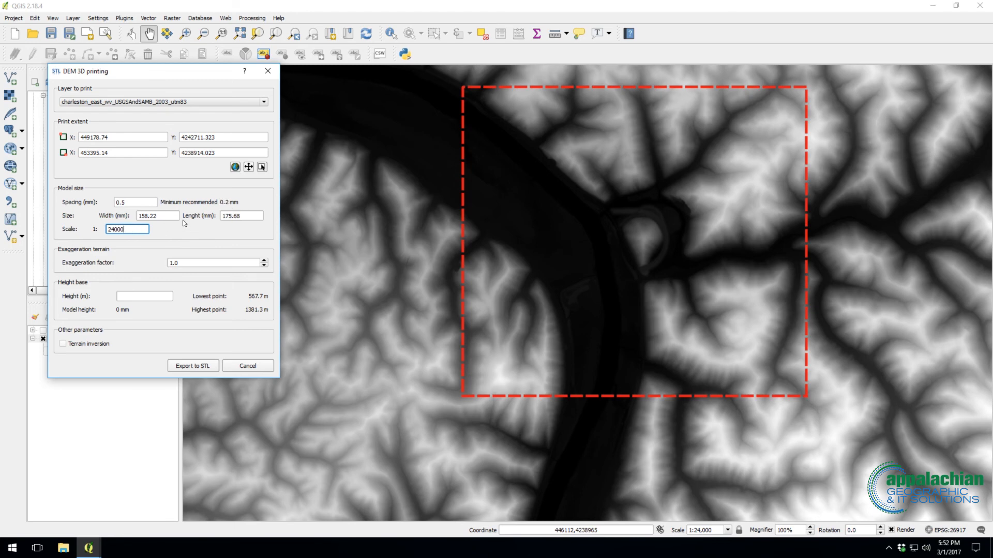
click(157, 215)
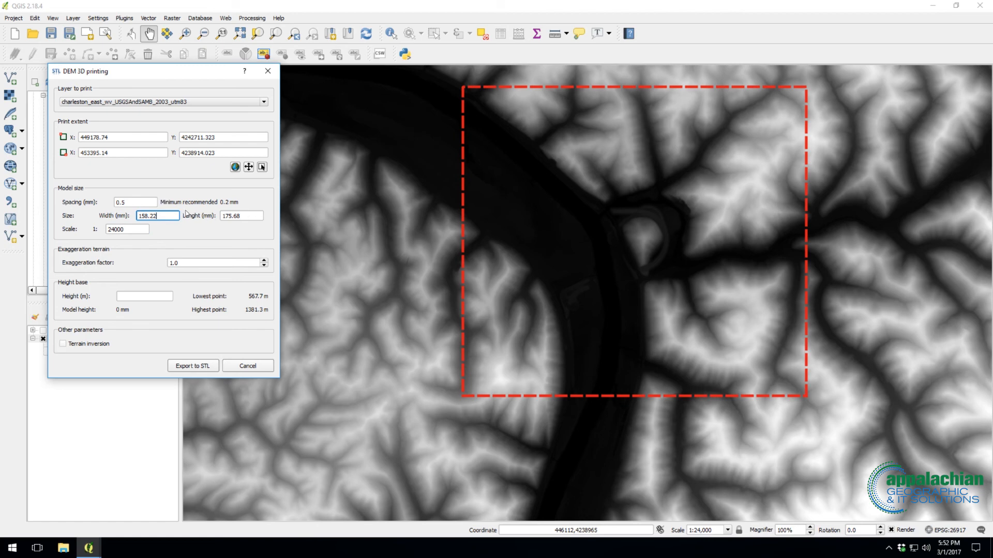
mouse_move(192, 263)
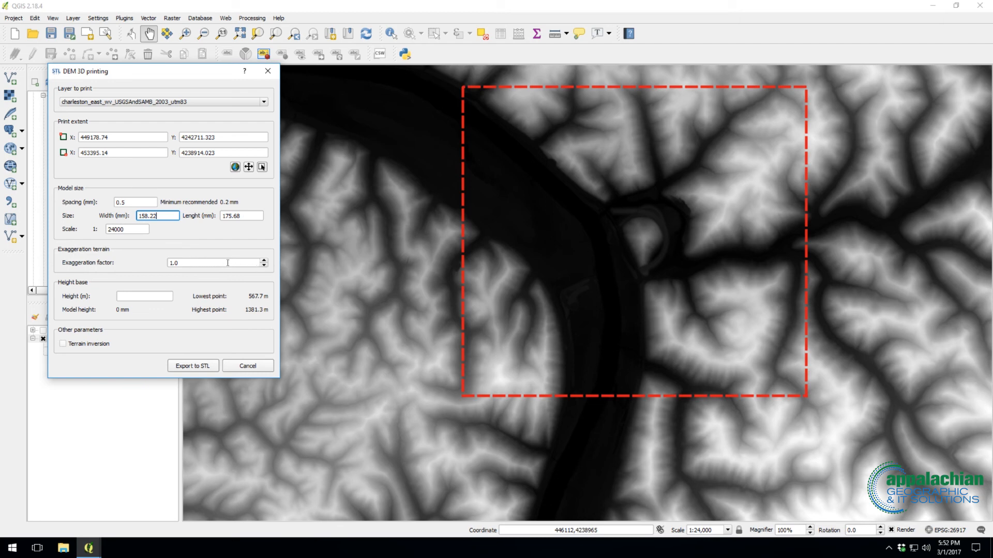
click(212, 262)
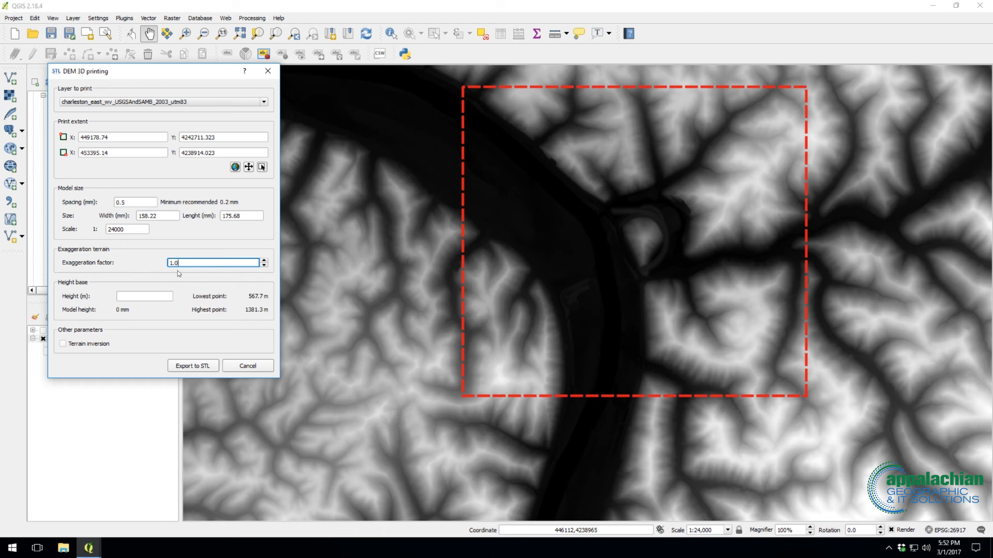
mouse_move(186, 277)
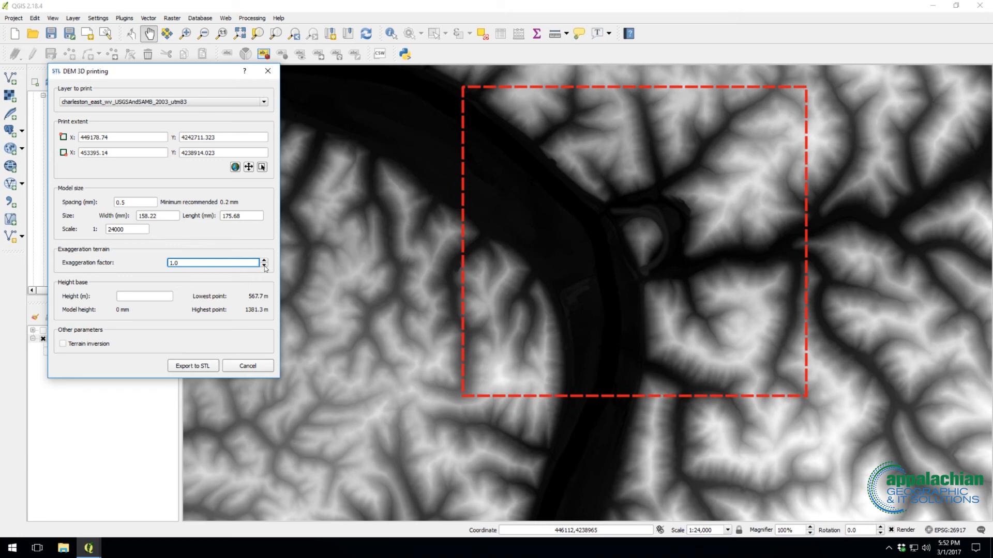
- Set exaggeration factor 0.5 and base height 567.7 m, the lowest point
click(264, 264)
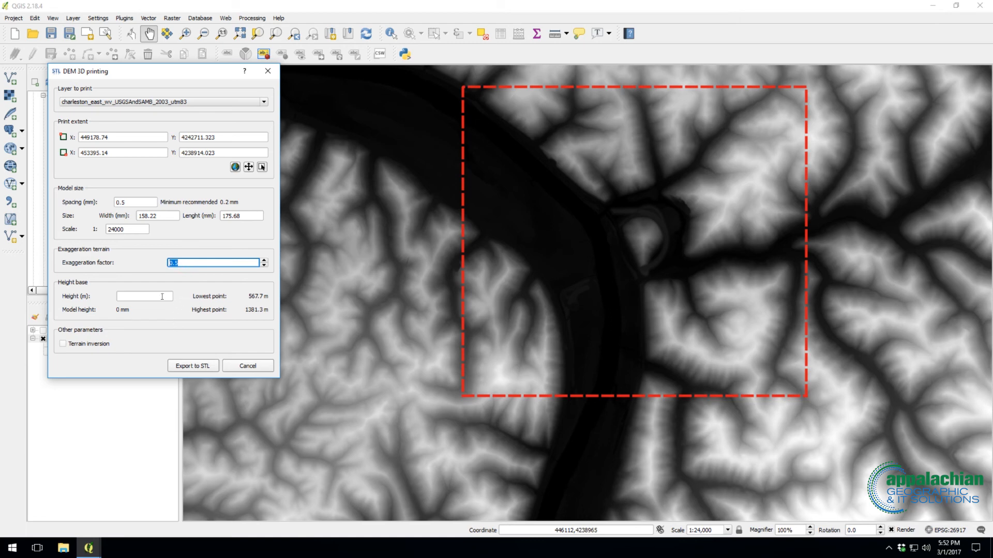
click(143, 295)
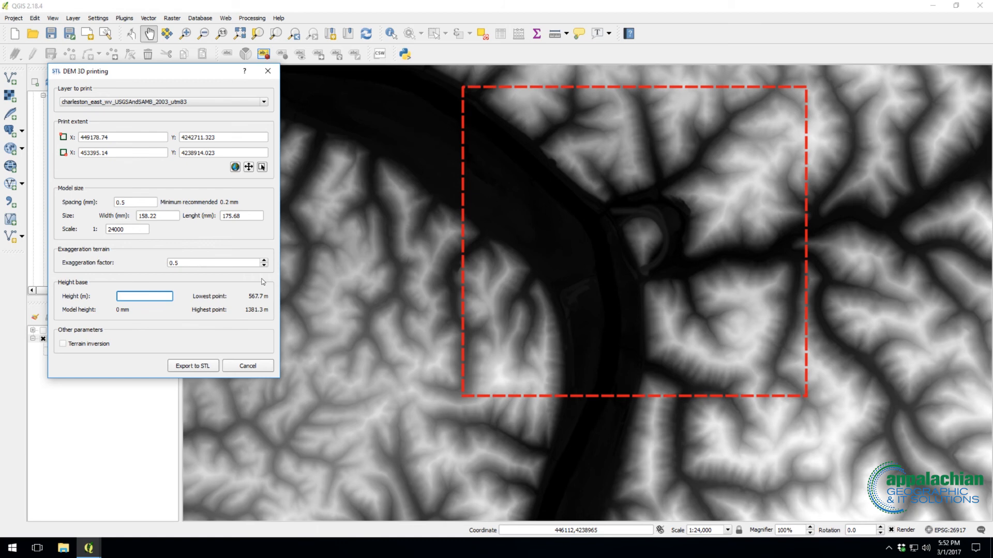
mouse_move(177, 253)
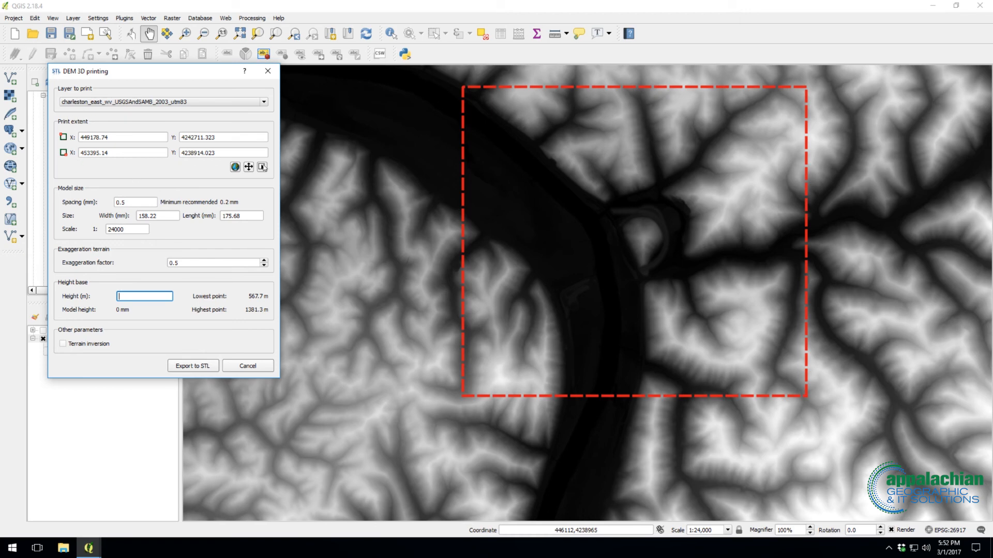
mouse_move(144, 176)
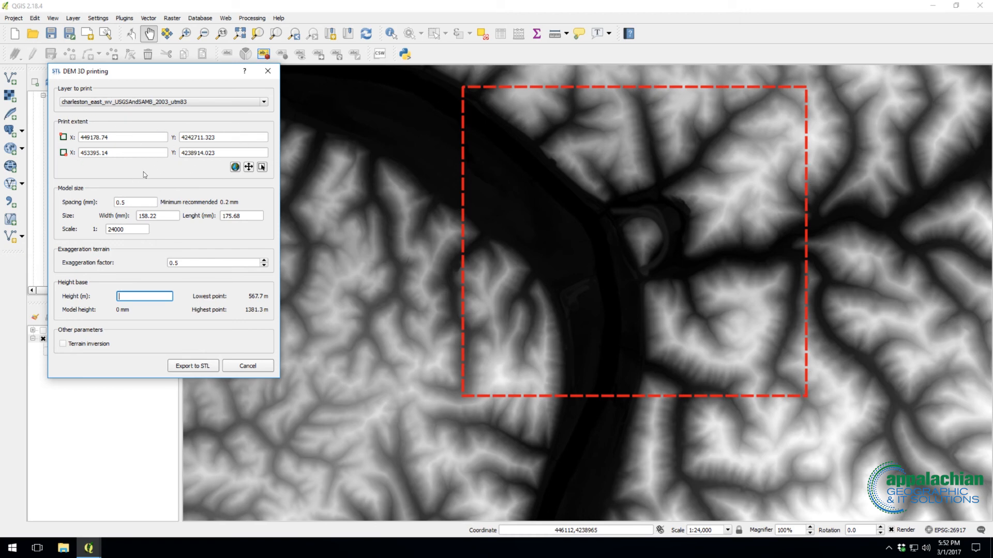
mouse_move(188, 325)
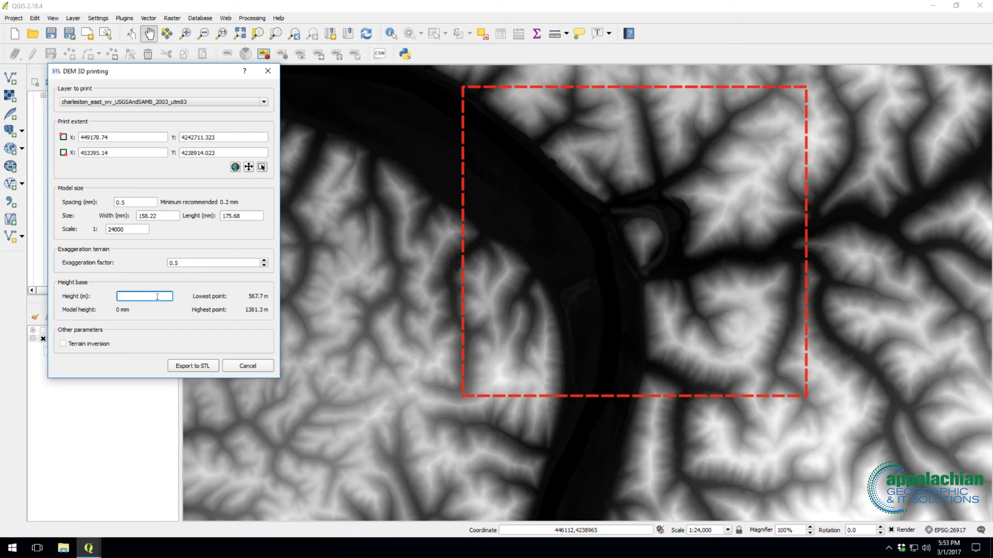
text(567.7)
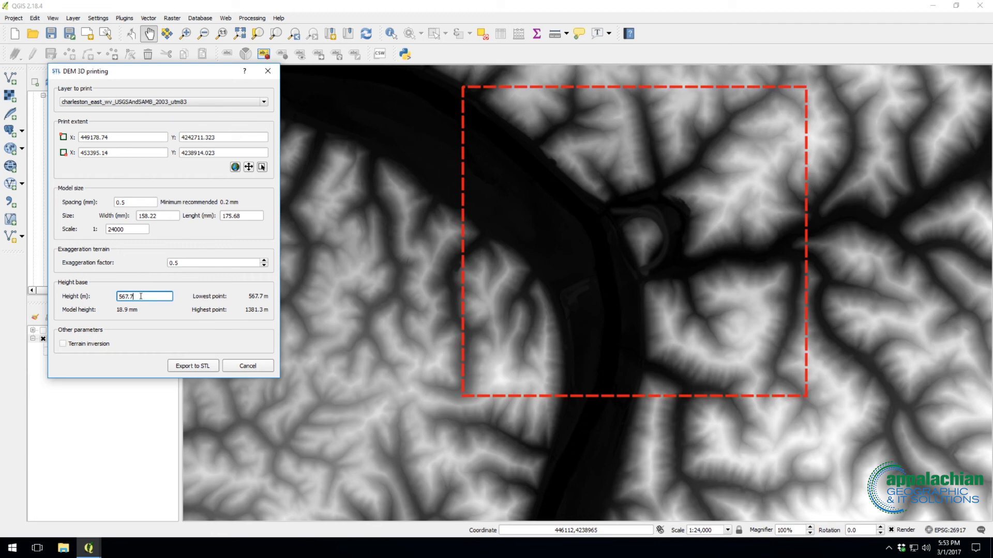
text(500)
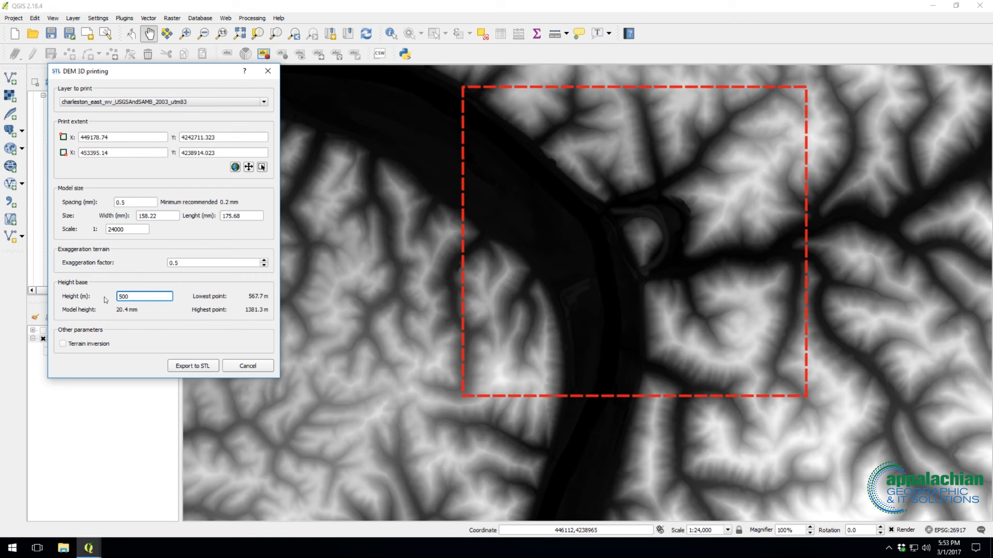
triple_click(144, 297)
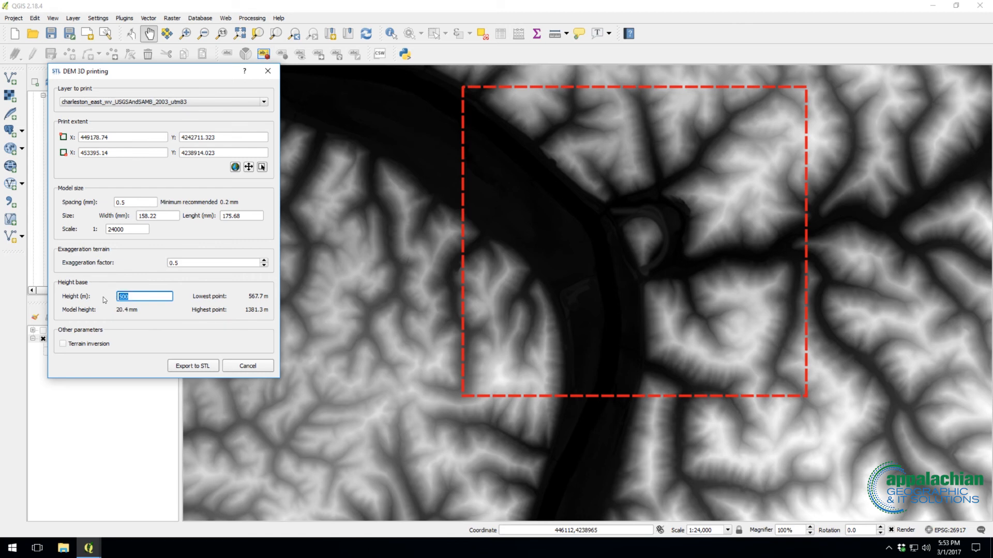
text(567.7)
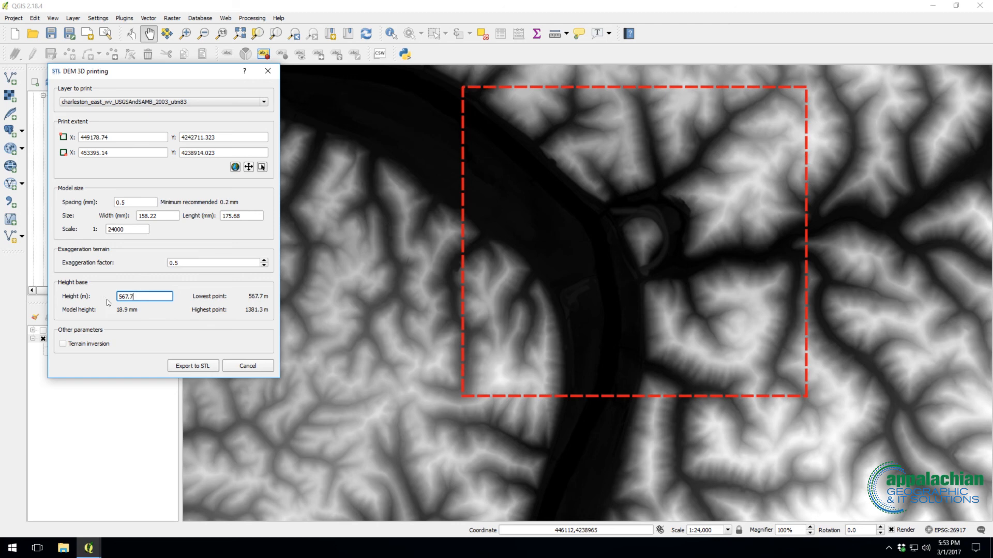
mouse_move(112, 308)
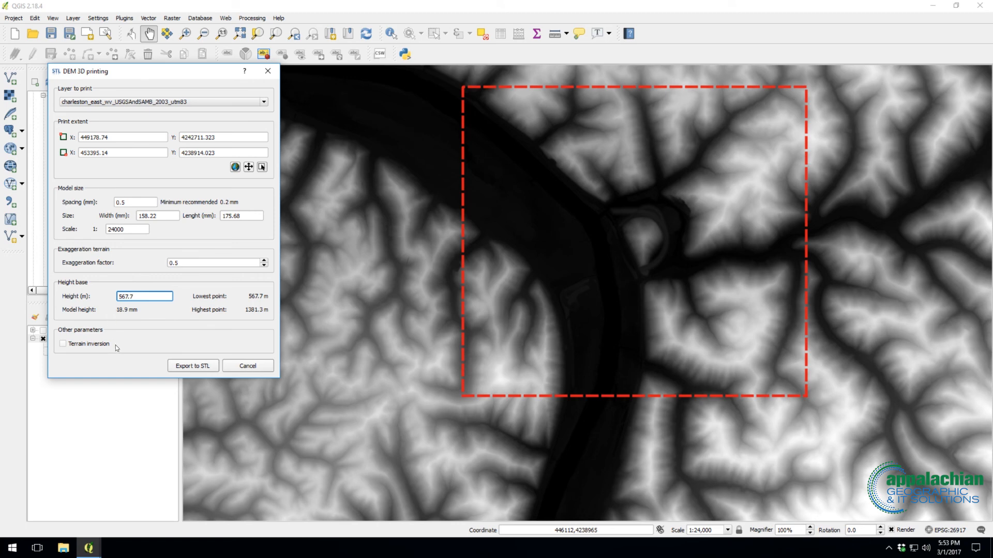
mouse_move(207, 337)
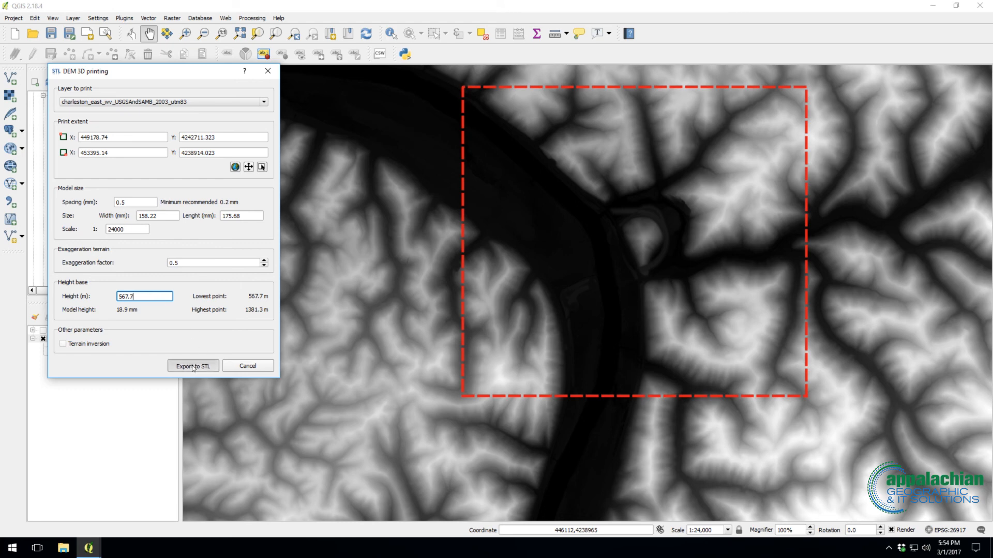
- Export to STL with the file name Charleston in the DEM Samples folder
click(192, 366)
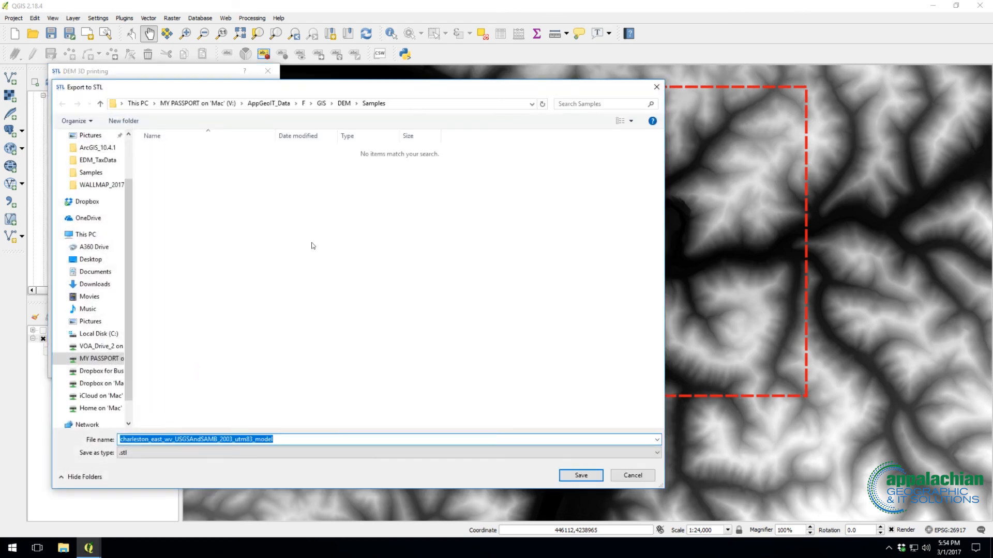
mouse_move(300, 464)
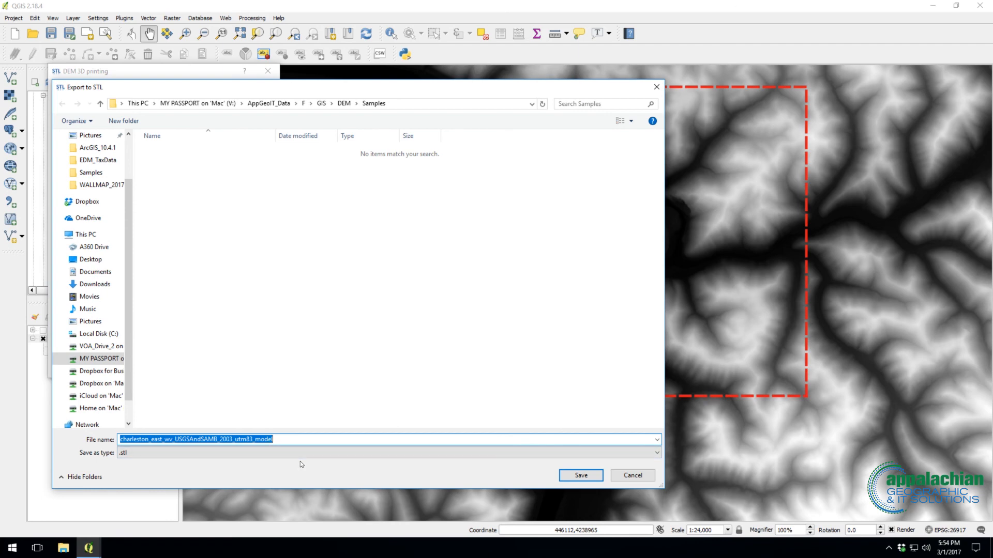
text(Charlest)
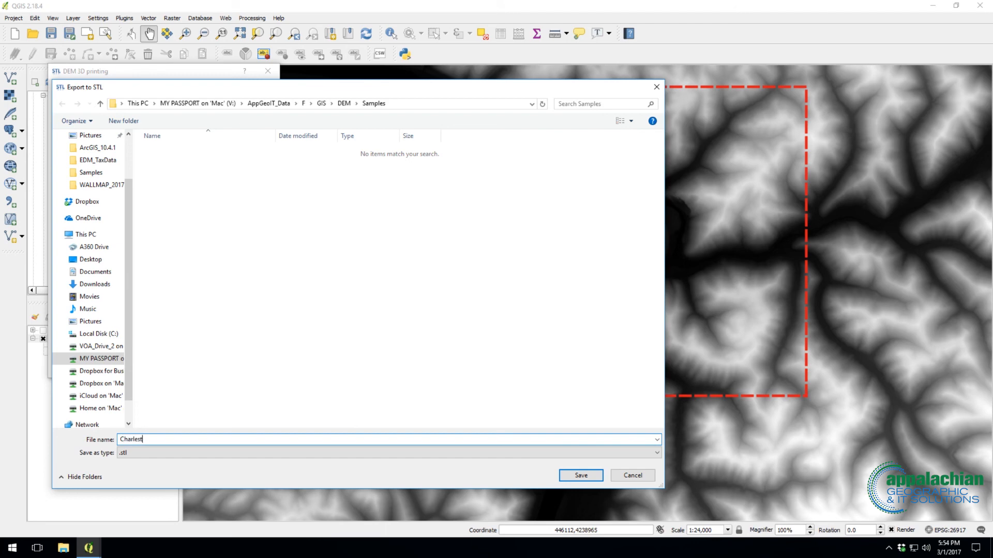
text(on)
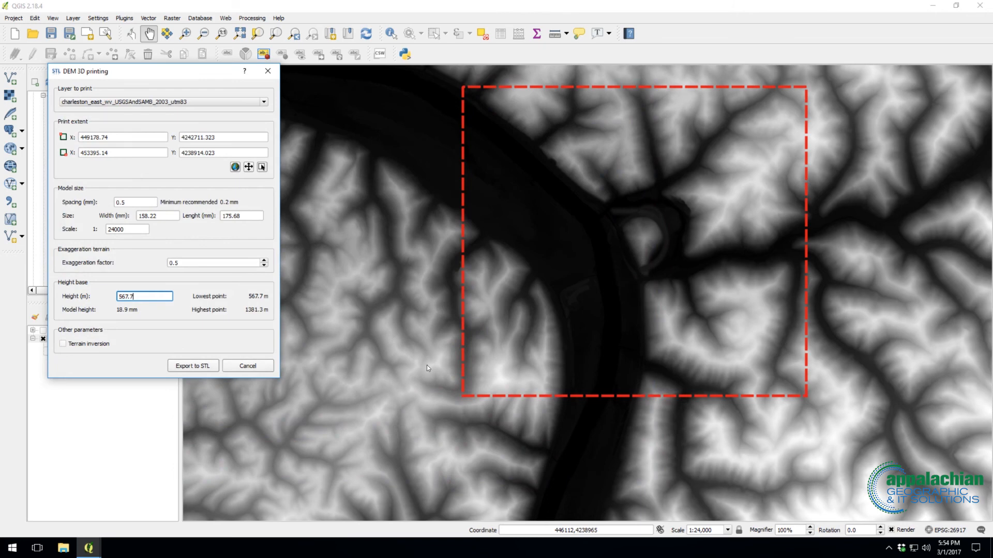
- Acknowledge the completed DEMto3D export of the Charleston model
click(192, 365)
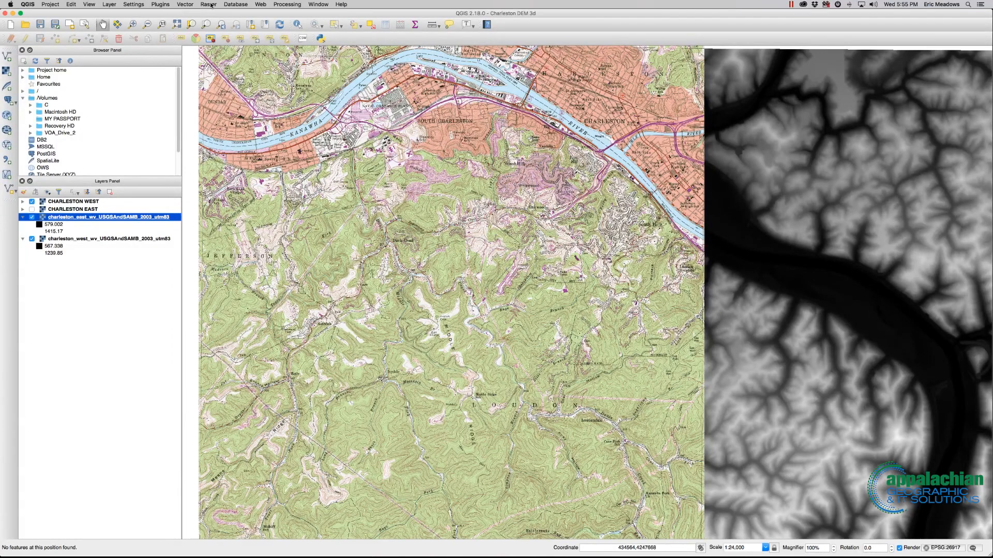
click(208, 4)
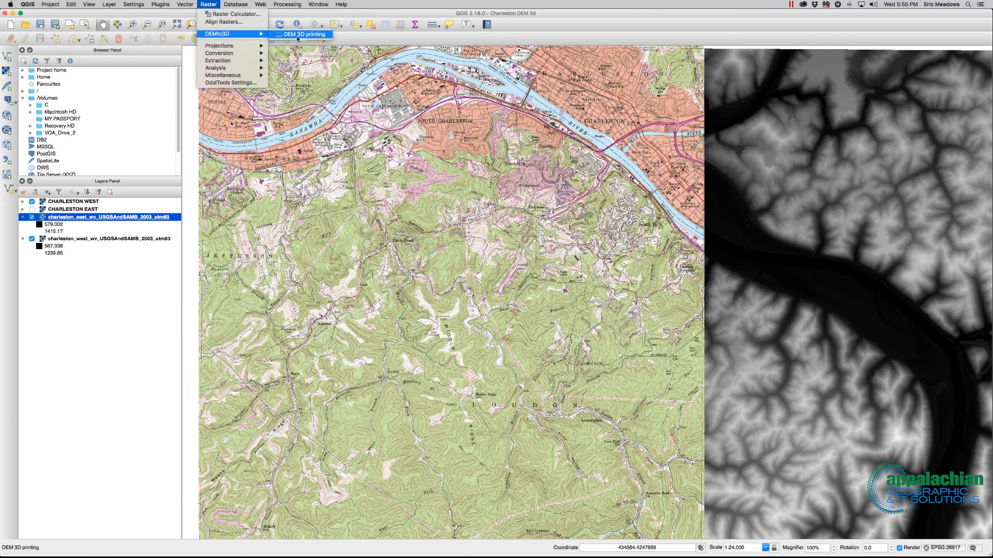
click(303, 34)
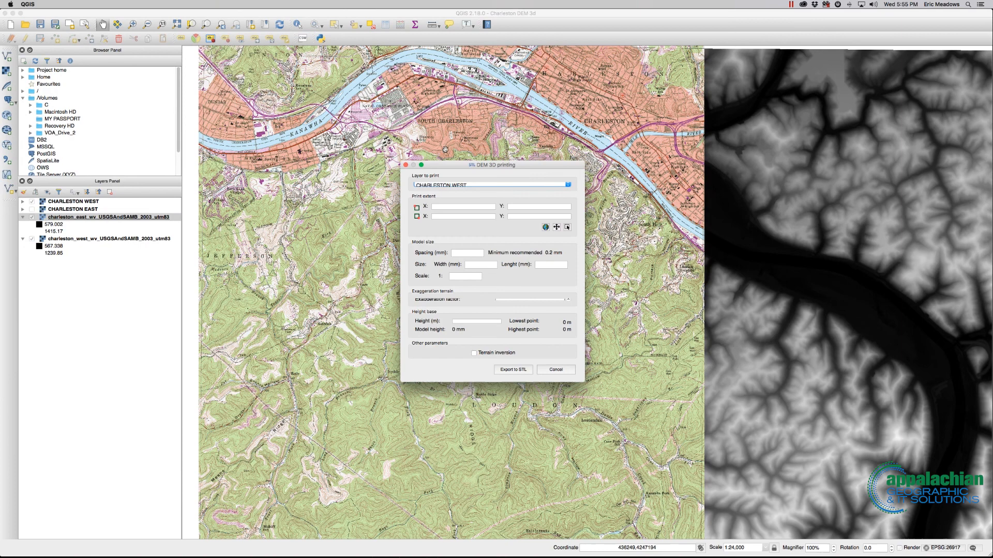
drag(490, 164, 238, 116)
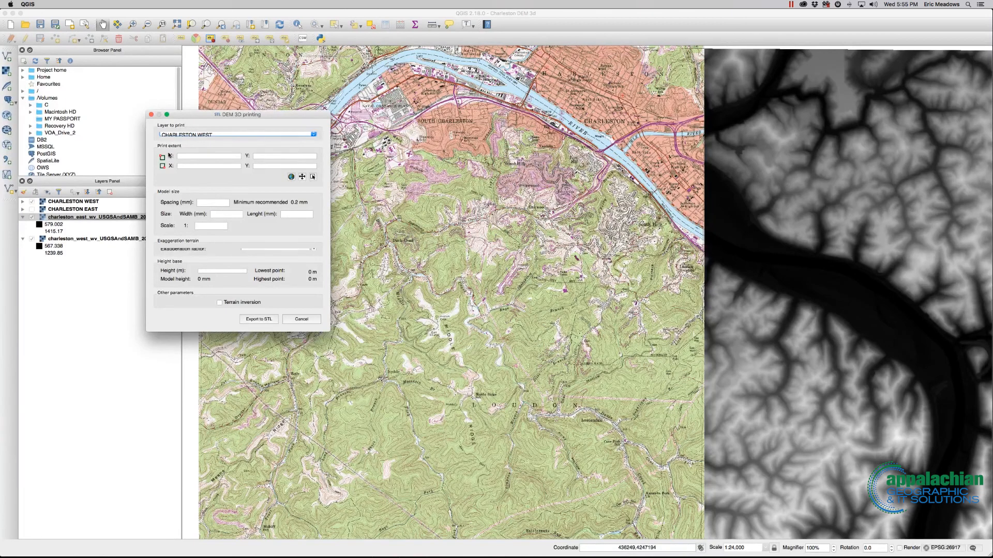
mouse_move(226, 144)
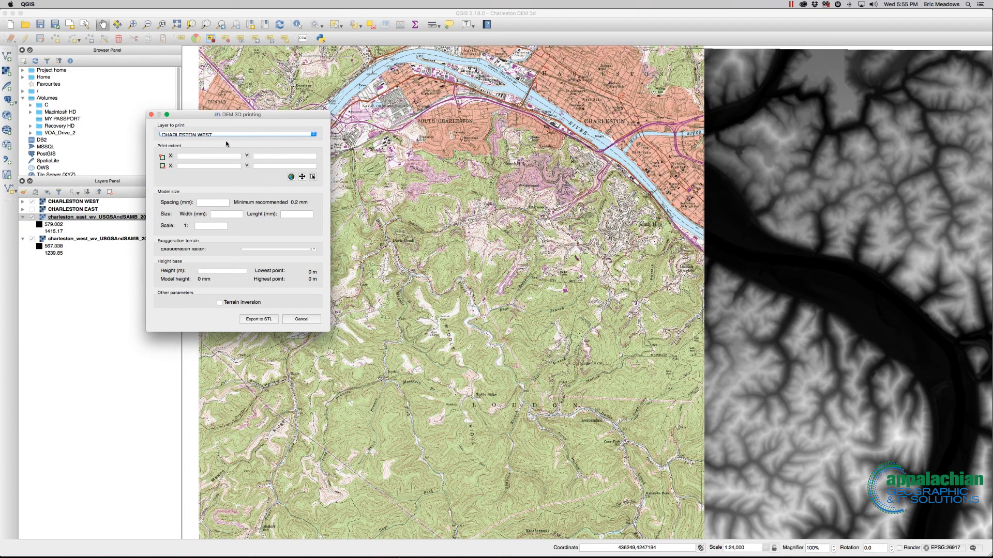
click(238, 134)
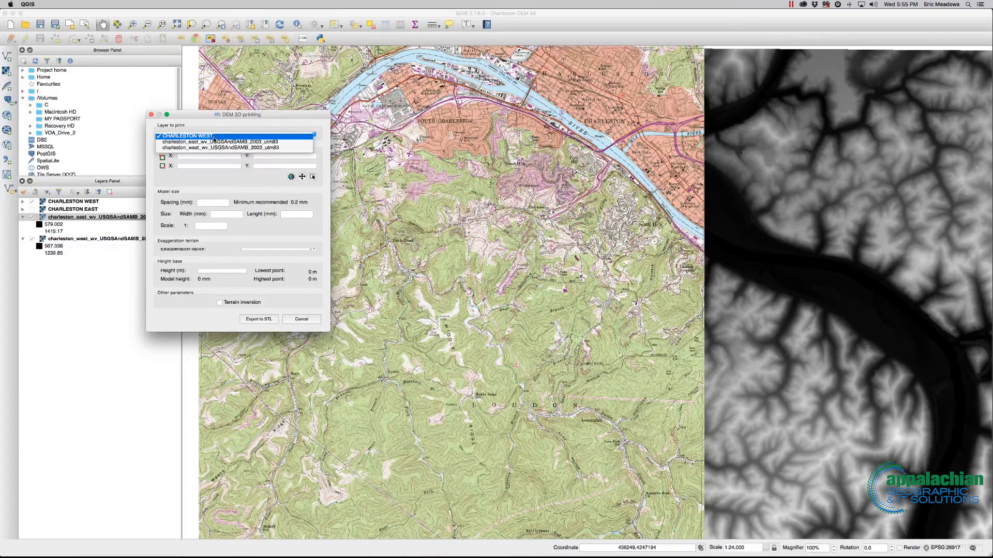
click(235, 141)
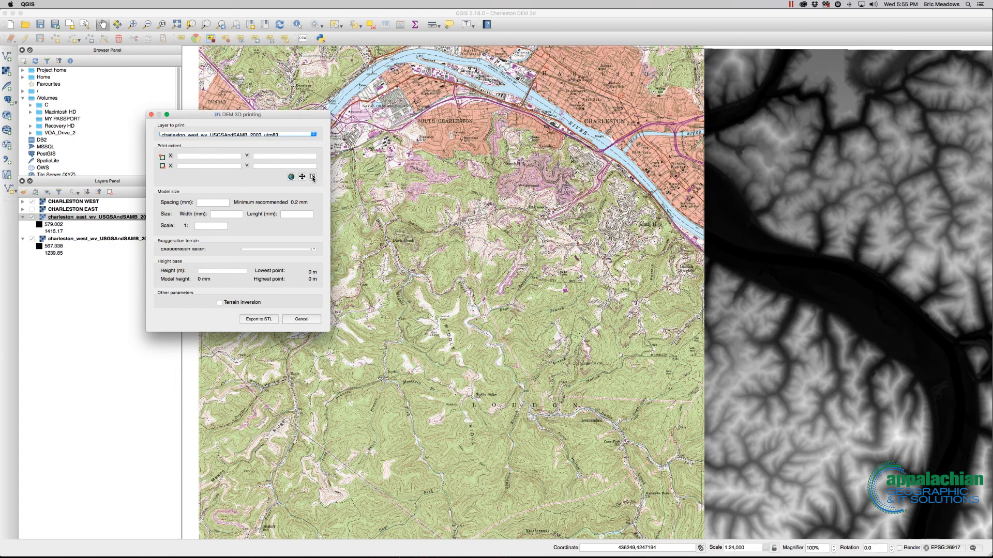
click(312, 177)
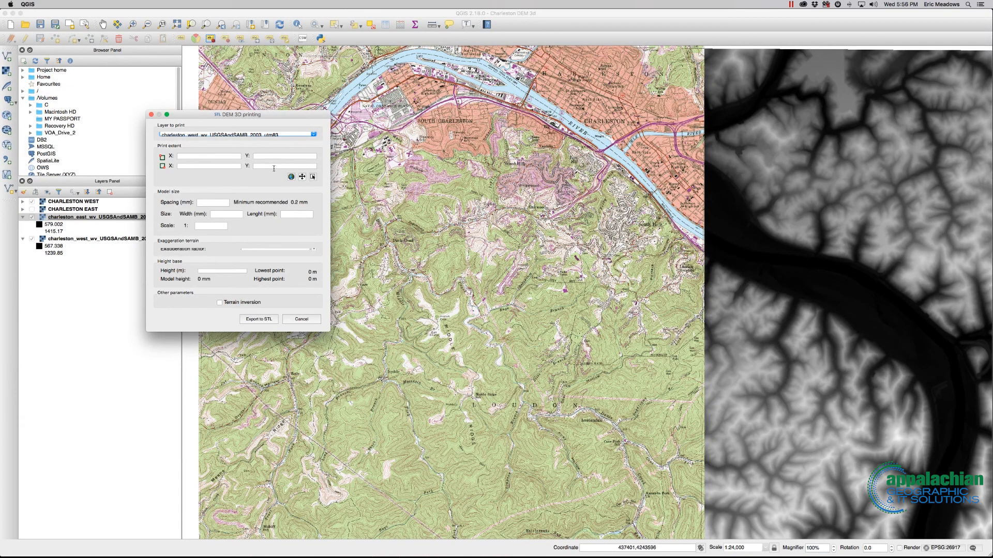
mouse_move(273, 172)
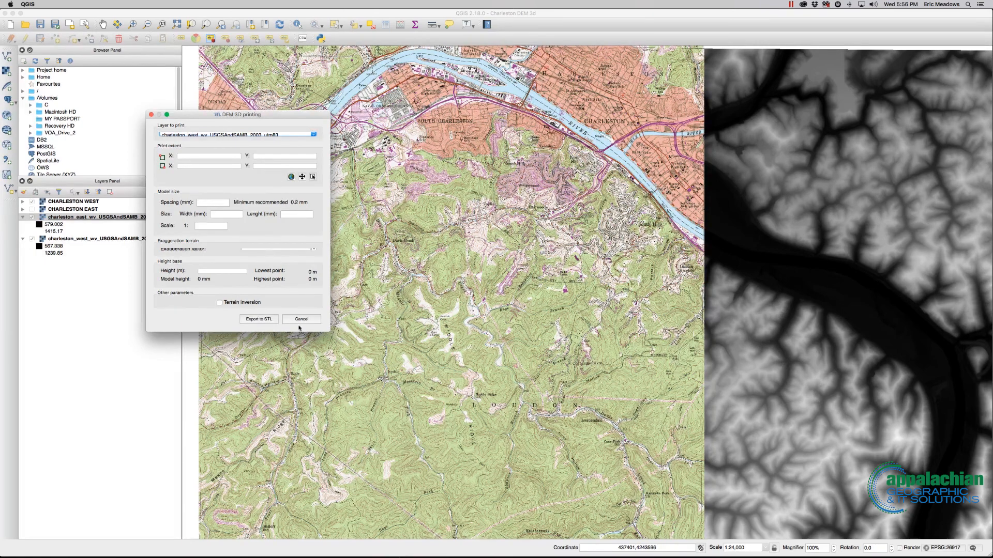
click(301, 319)
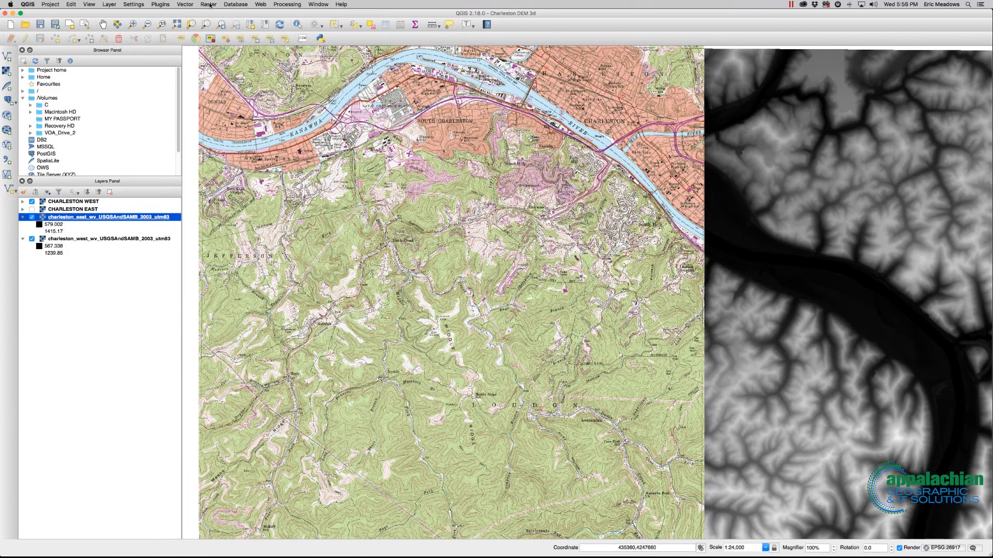
- In Raster > Extraction > Clipper, choose the Charleston West DEM and outline a clip area over downtown
click(208, 4)
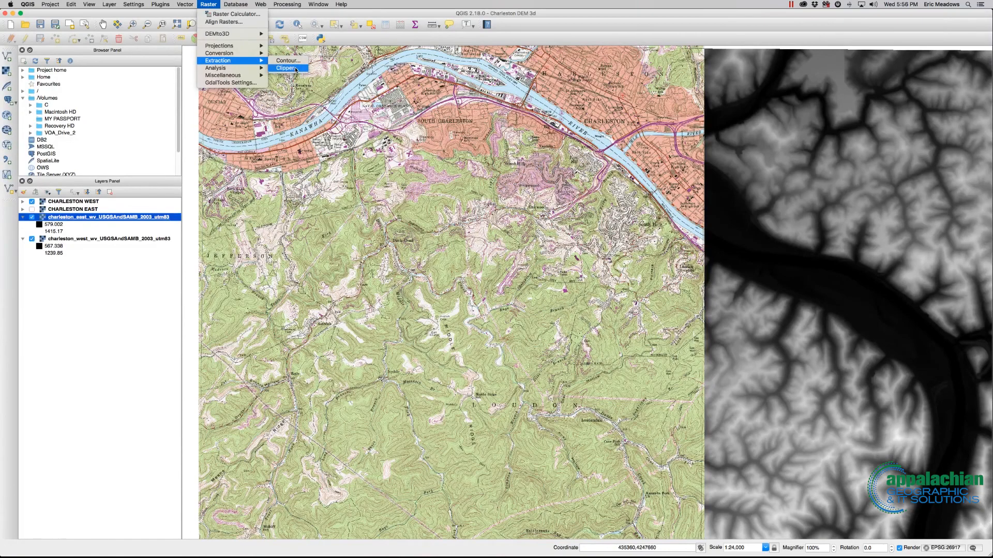
click(287, 69)
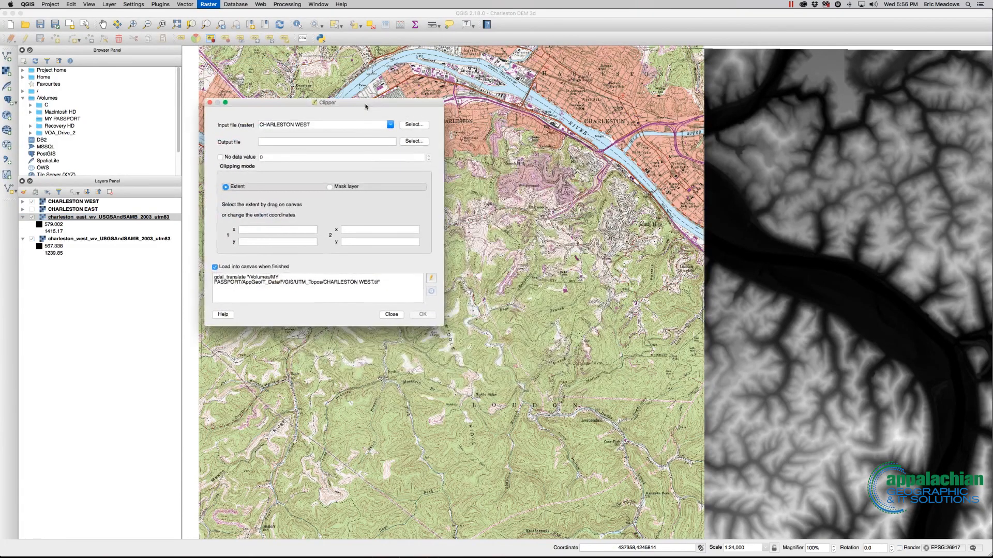
click(389, 124)
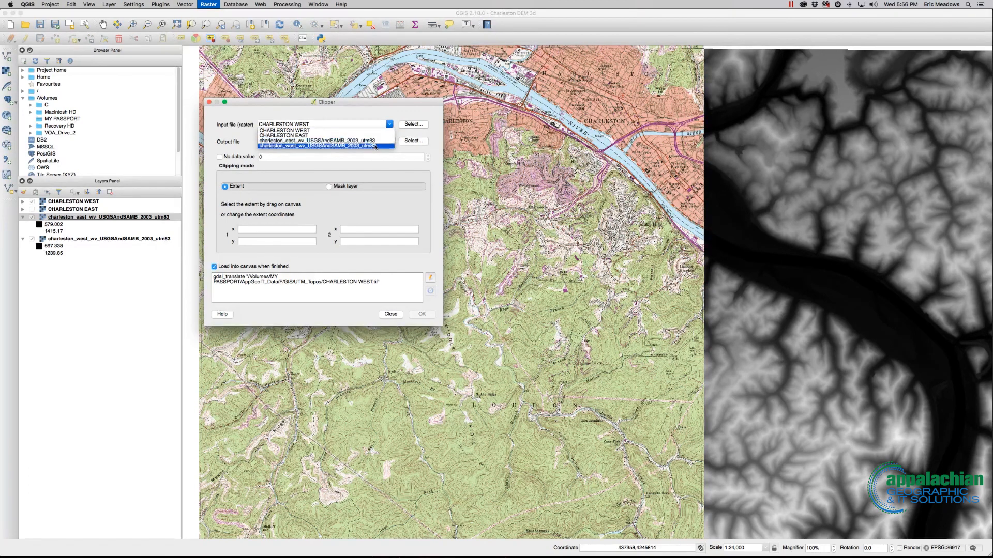
click(317, 146)
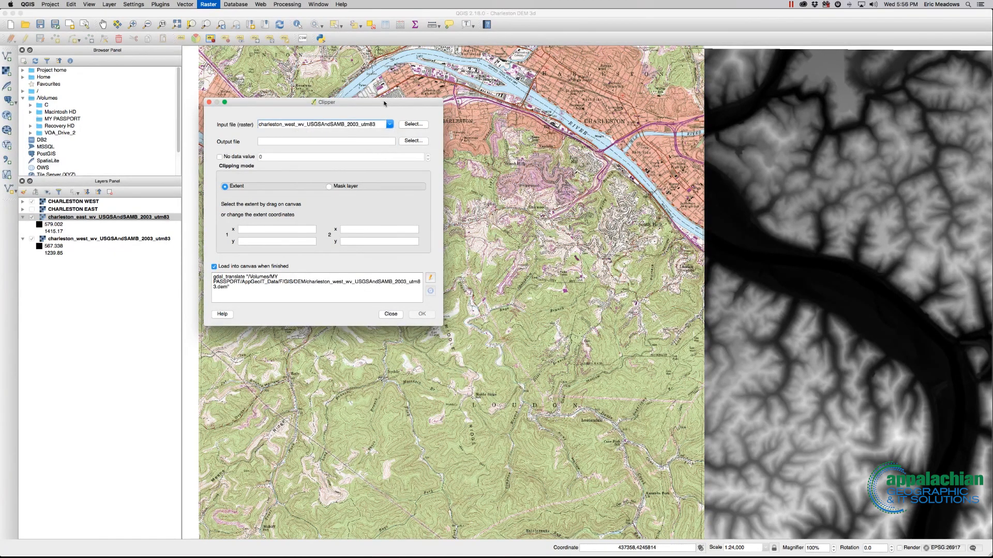
drag(326, 102, 195, 54)
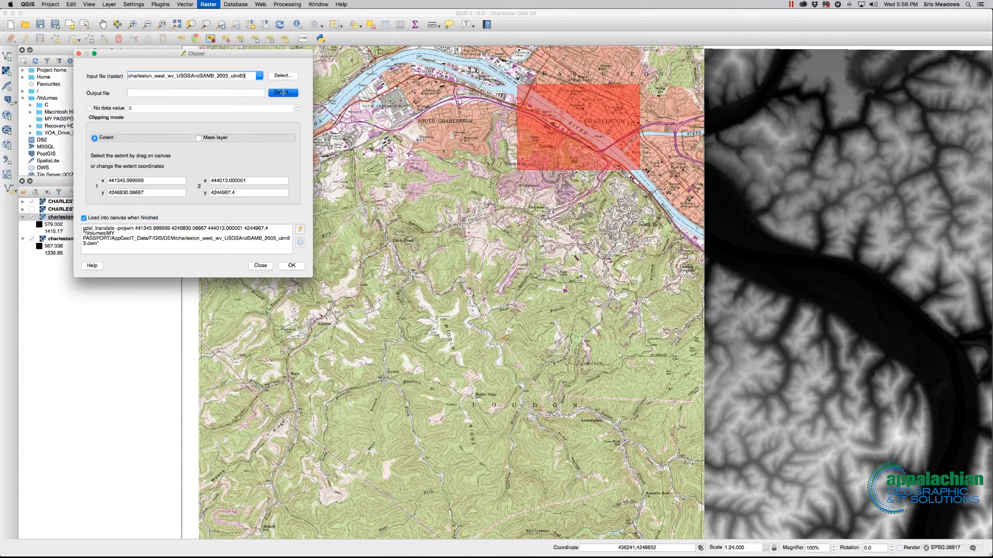
- Save the output as ClippedExtent, run the clip, and close the Clipper tool
click(283, 92)
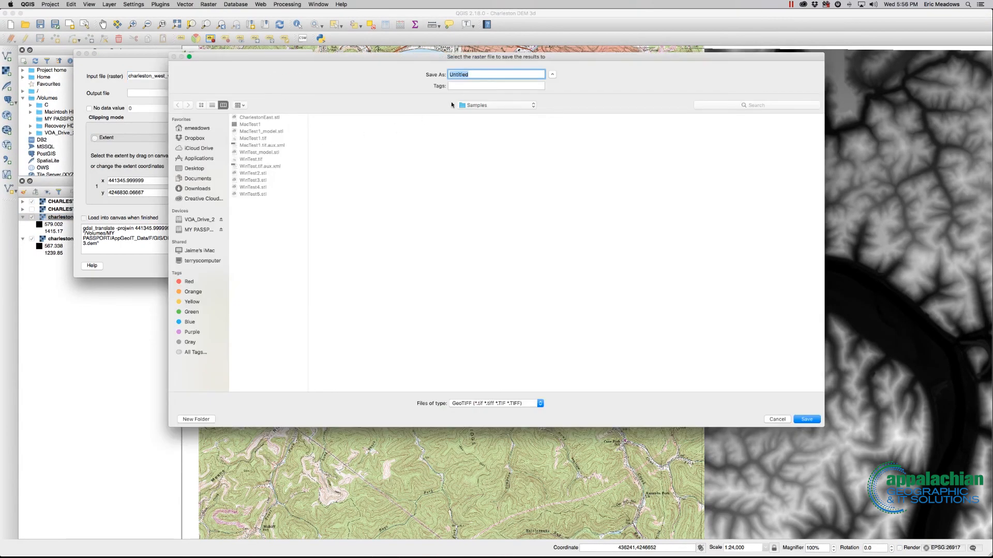
text(Clipped)
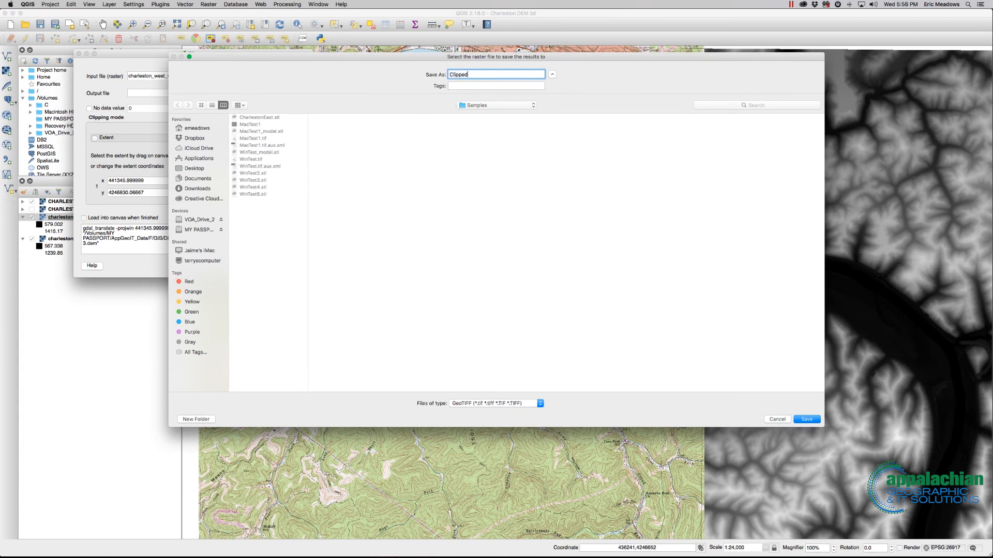
text(Extent)
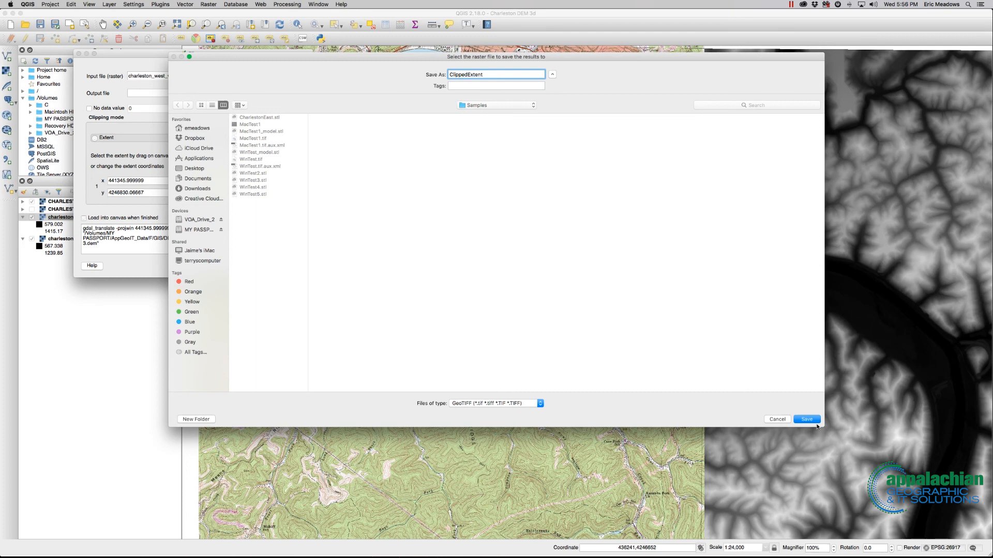
click(806, 419)
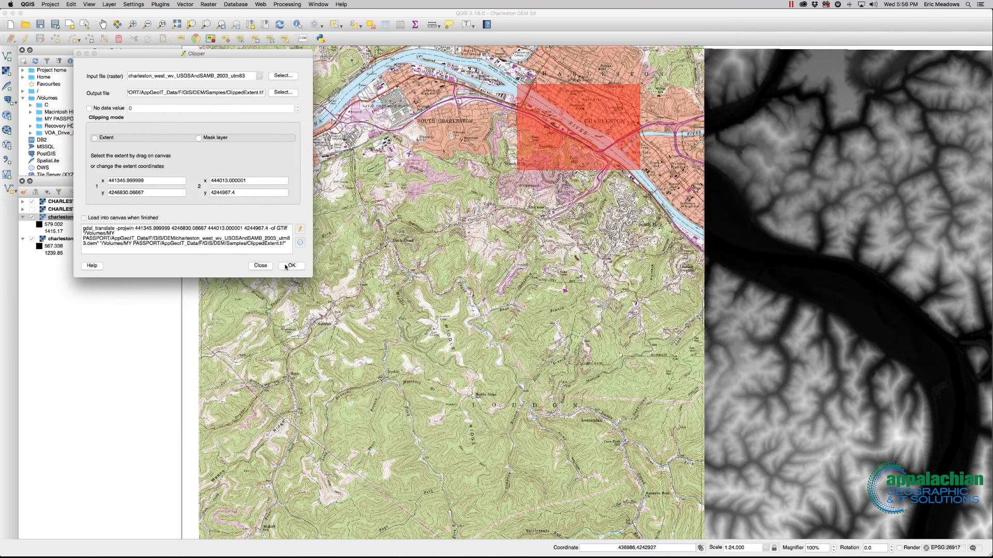
click(291, 266)
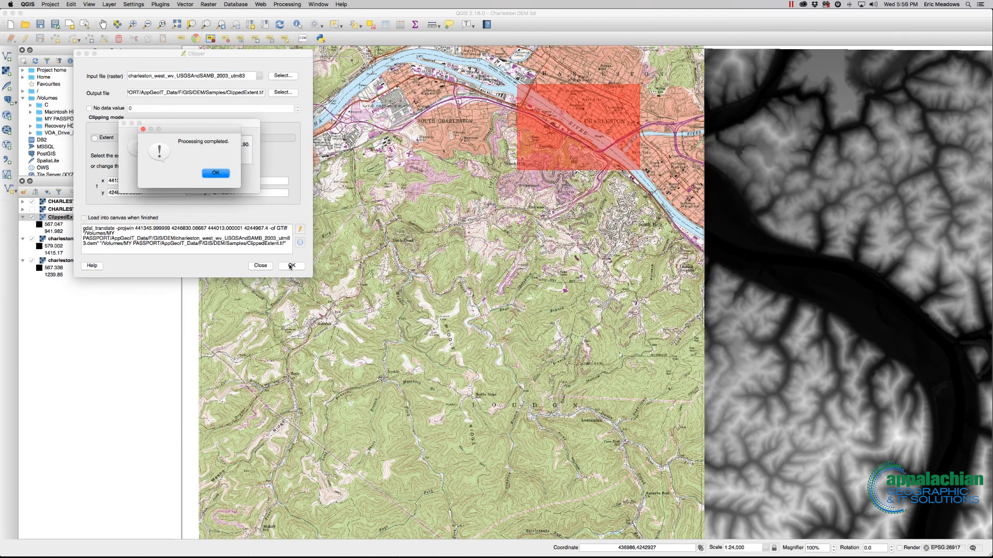
click(215, 173)
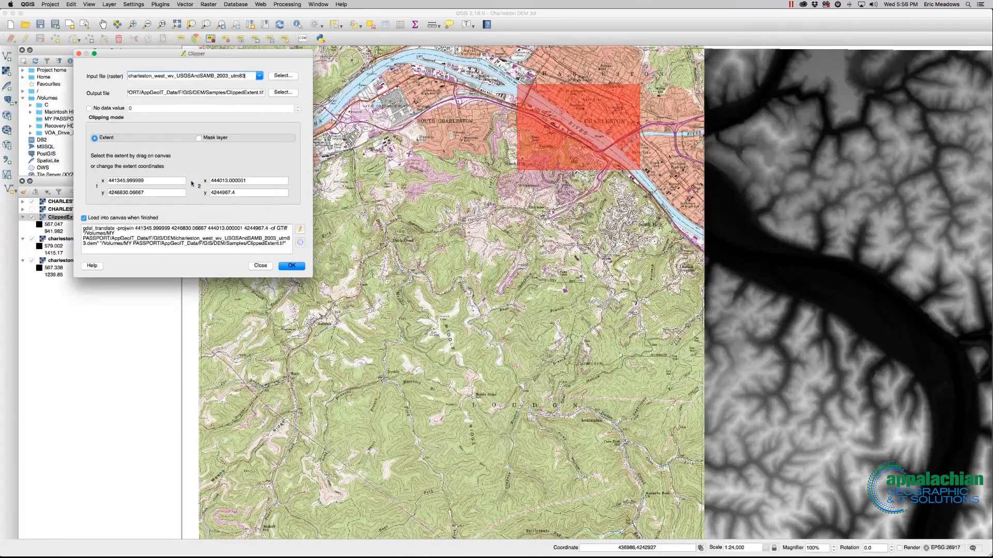
click(291, 266)
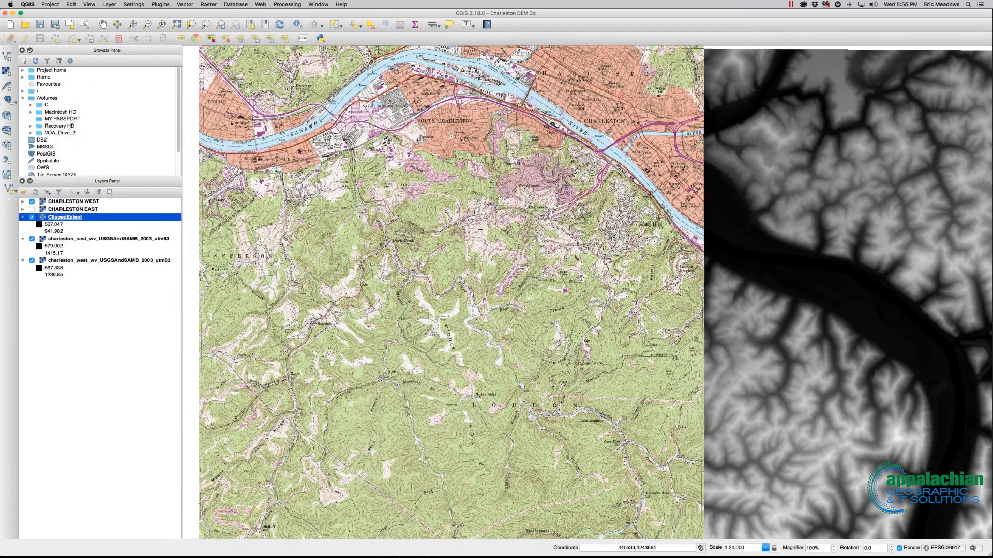
mouse_move(479, 230)
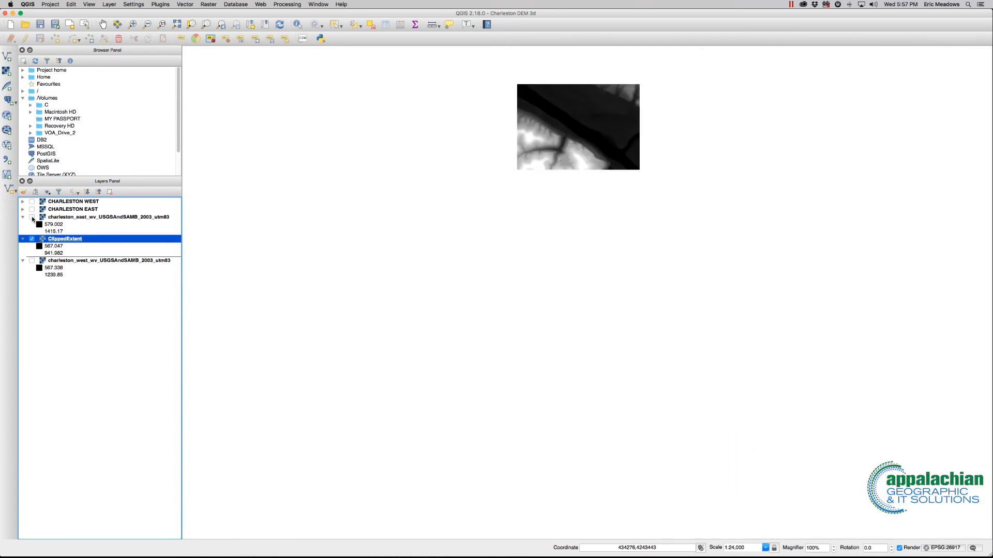
mouse_move(107, 216)
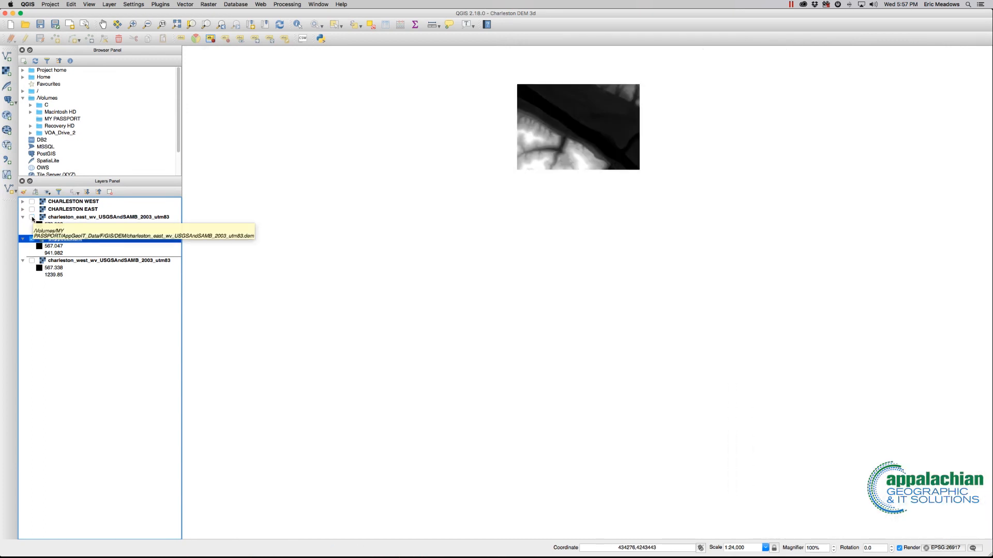
- Hide the full DEM layers and turn on the Charleston West topographic map under ClippedExtent
click(63, 239)
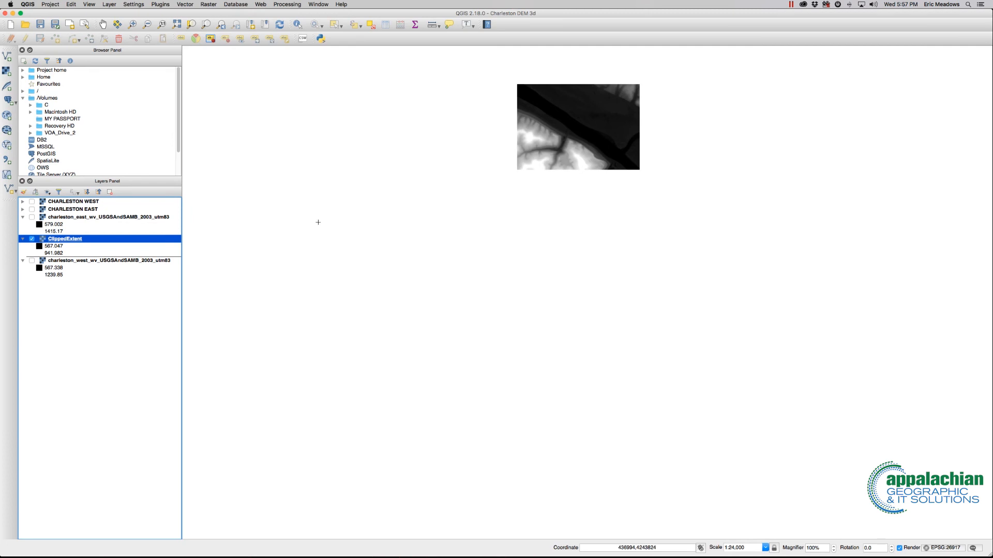
mouse_move(118, 278)
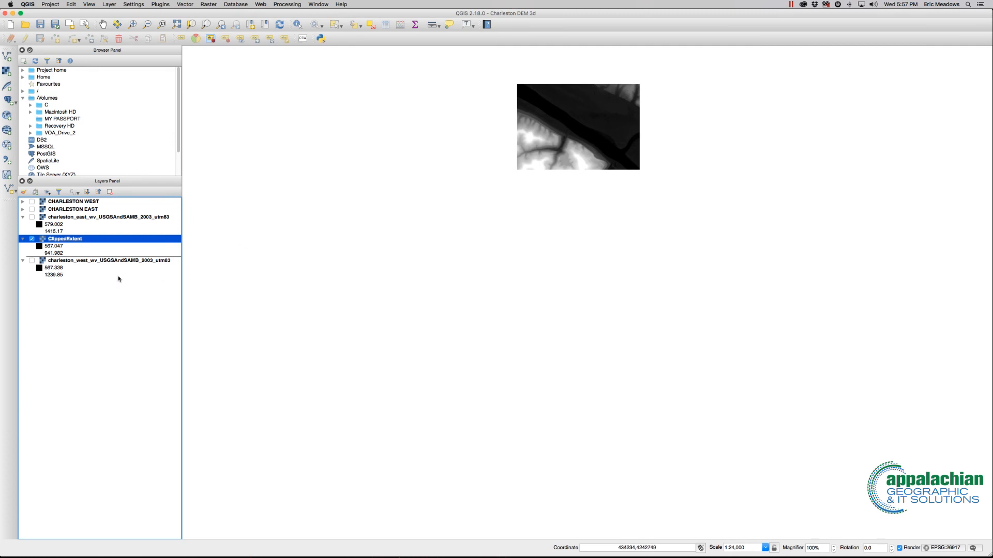
mouse_move(93, 280)
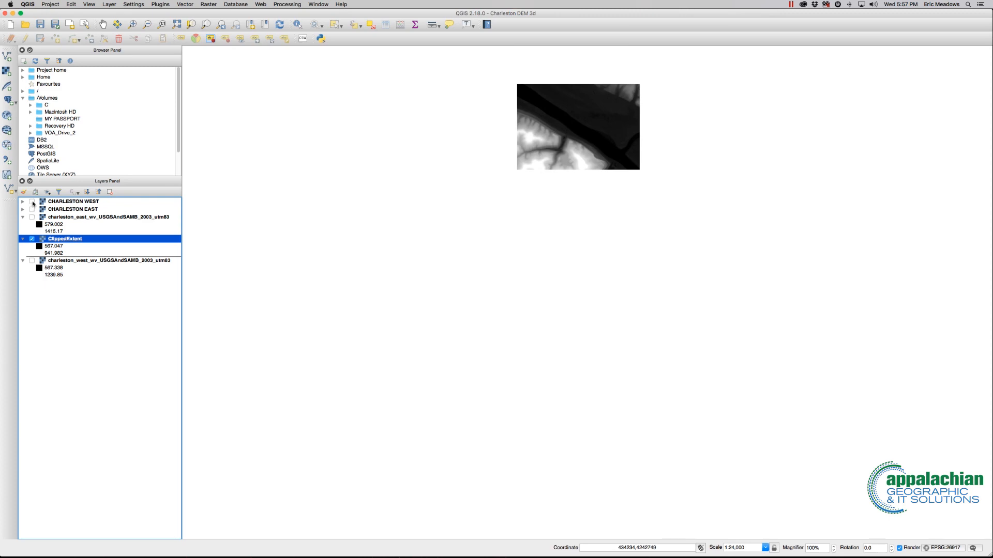
click(31, 201)
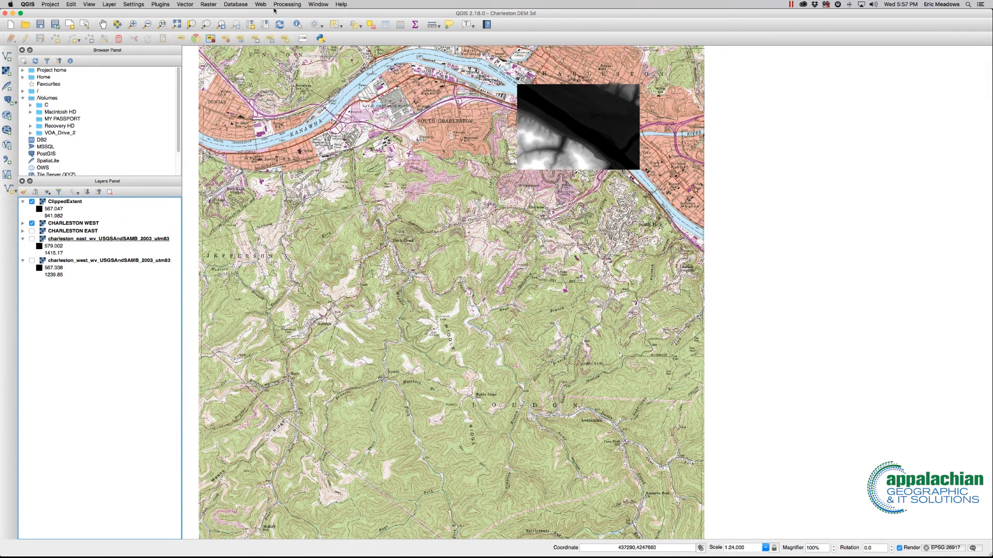
- Fill the DEM 3D printing extent from ClippedExtent, cancel, and toggle the Charleston East topo map
click(207, 4)
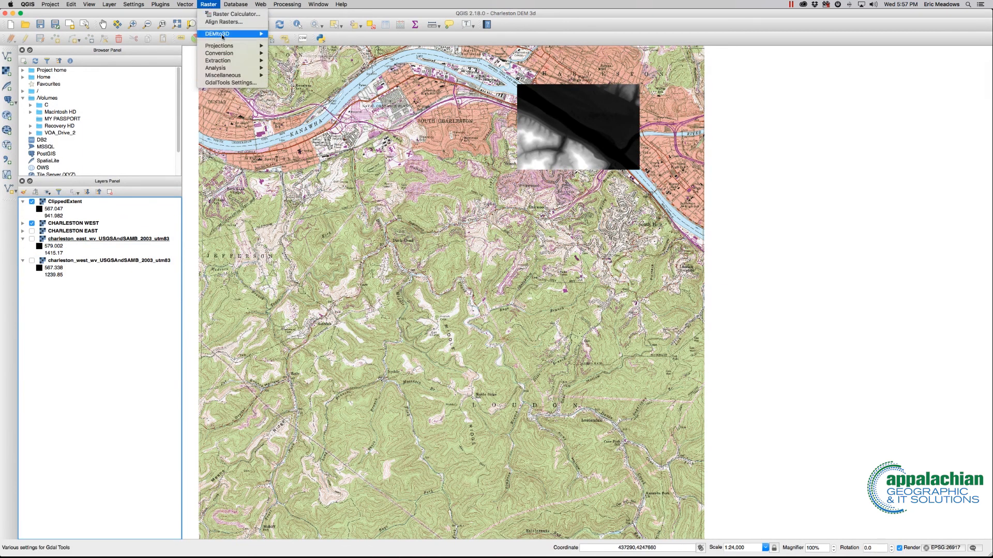
click(218, 33)
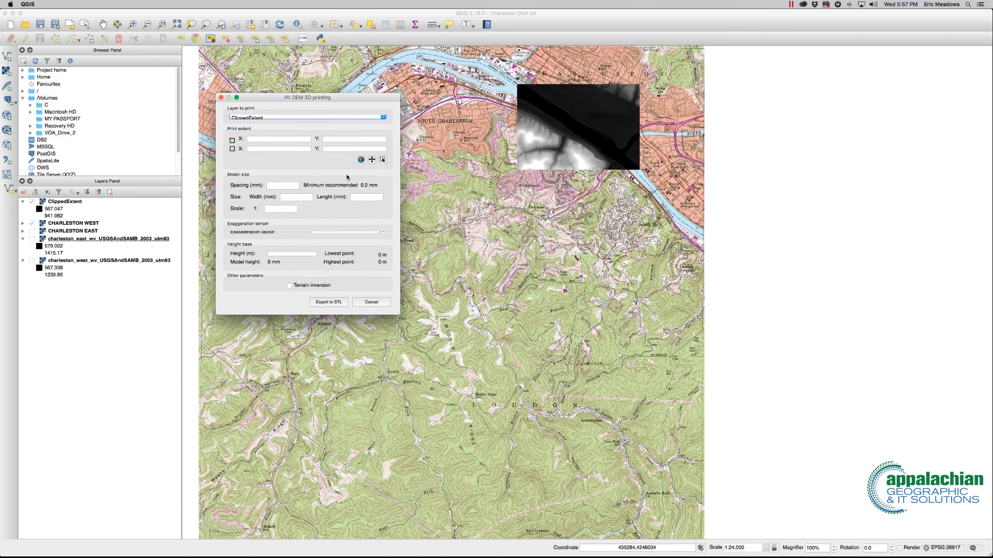
click(361, 160)
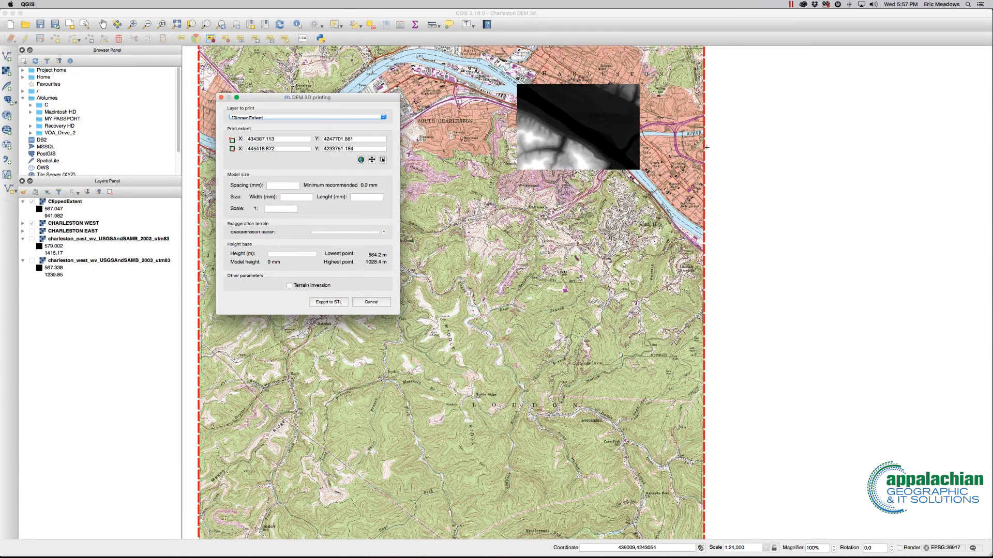
mouse_move(505, 319)
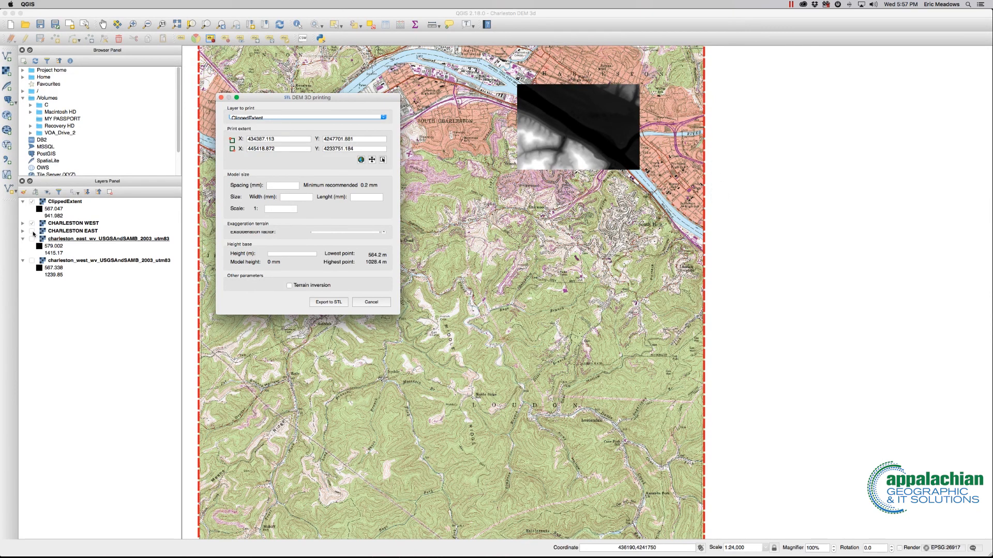
click(370, 302)
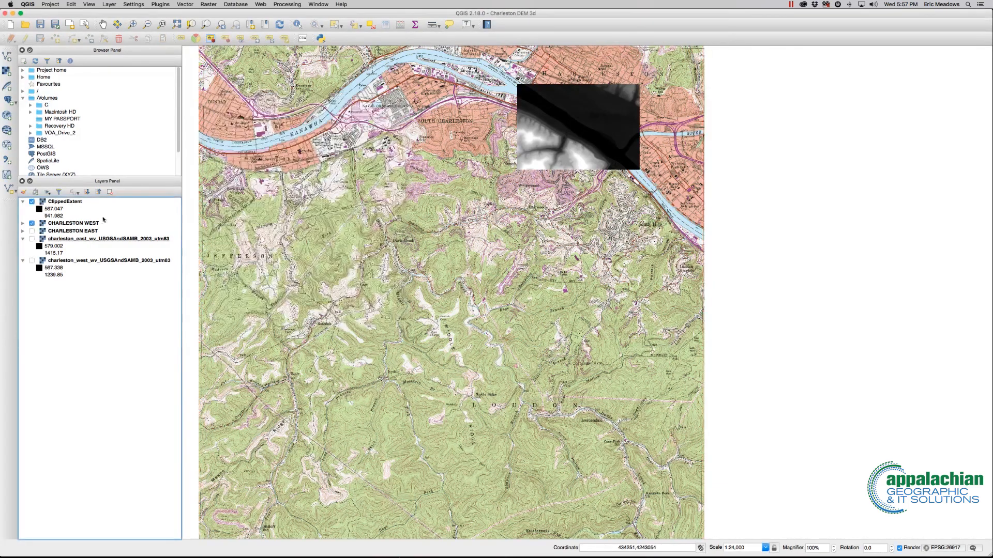
click(31, 230)
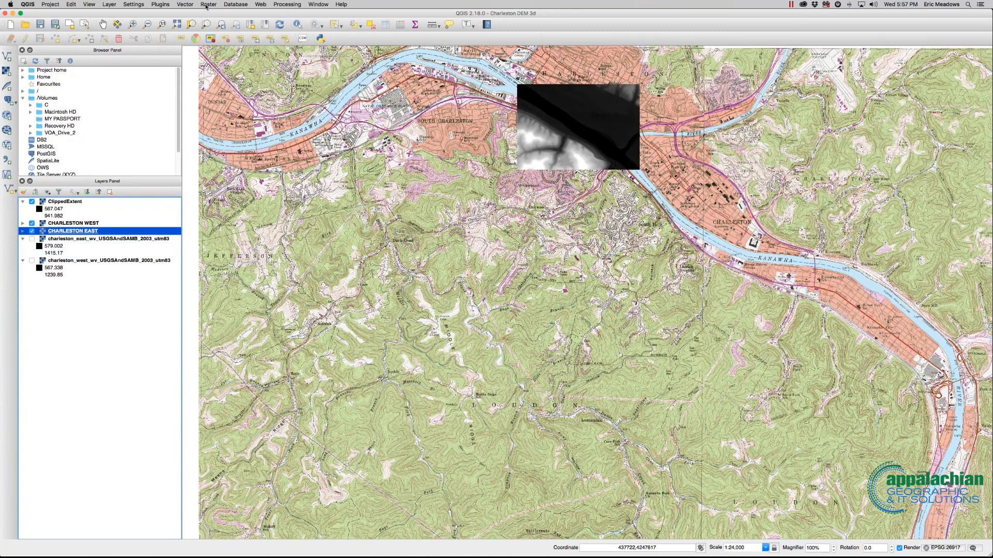
- Reopen DEM 3D printing with ClippedExtent, fill its full layer extent, then close without exporting
click(208, 4)
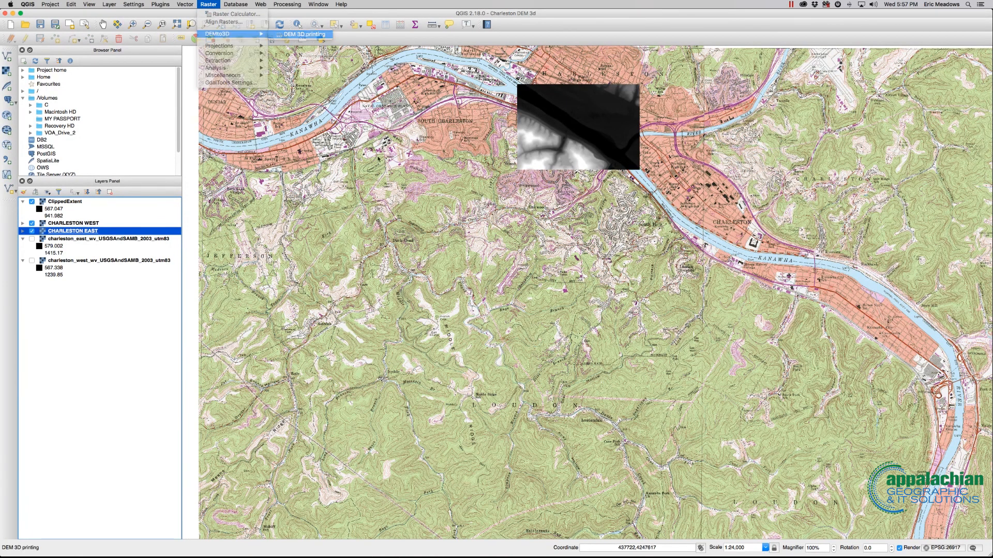
click(303, 34)
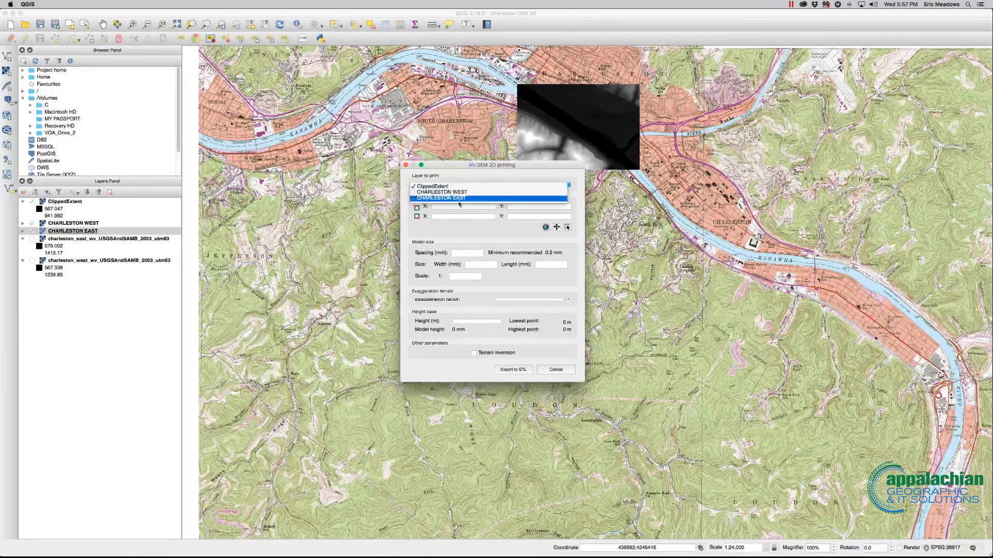
click(433, 185)
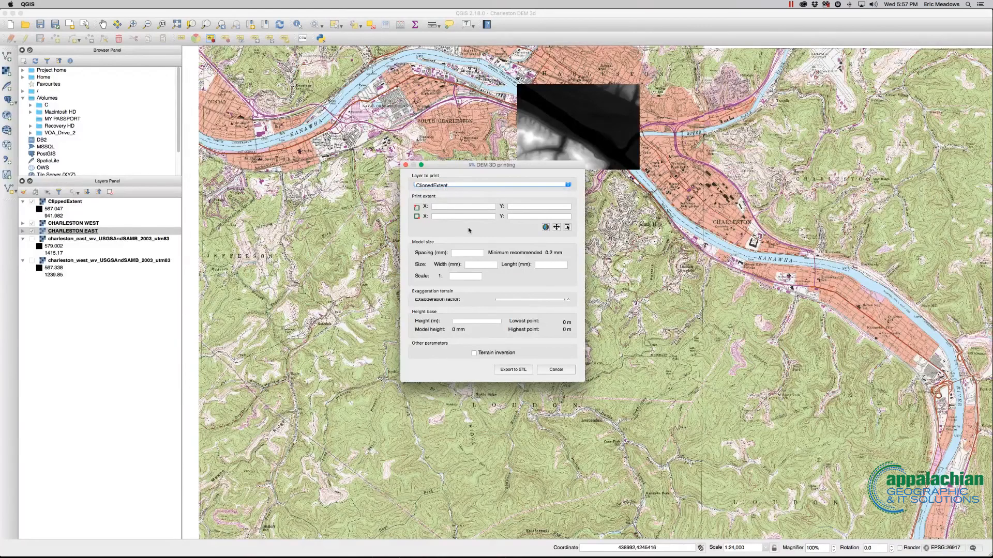
click(546, 226)
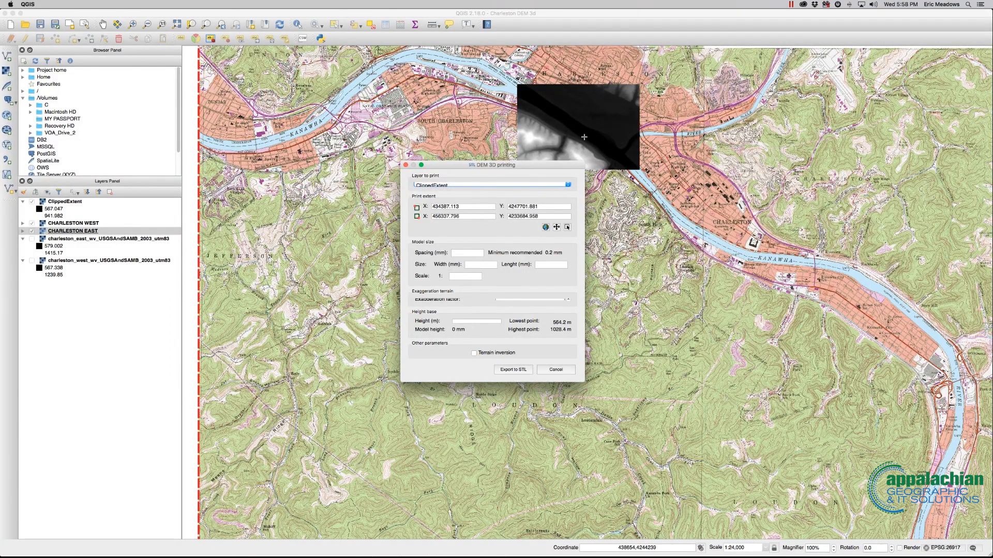
click(554, 370)
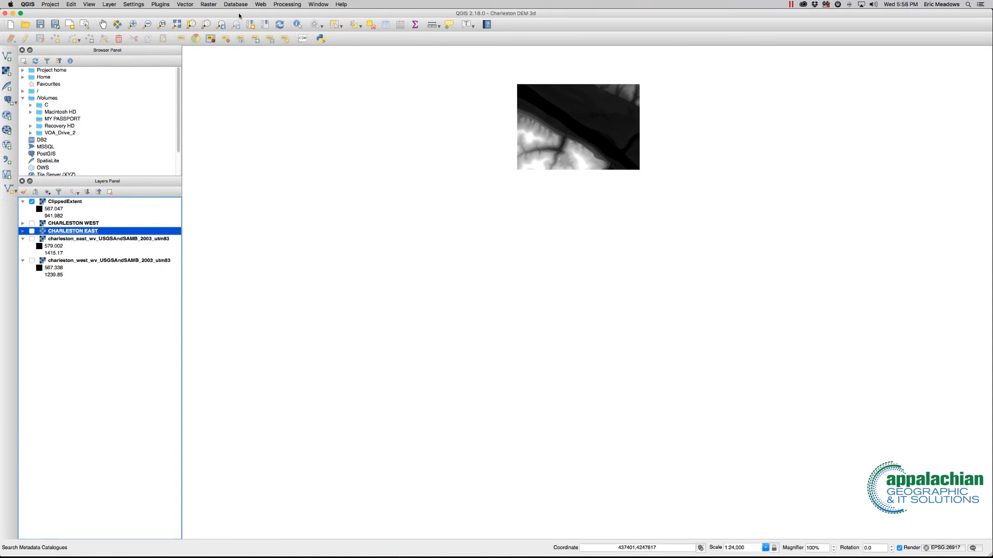
- Launch the DEMto3D printing tool on the ClippedExtent raster and move its window aside
click(208, 5)
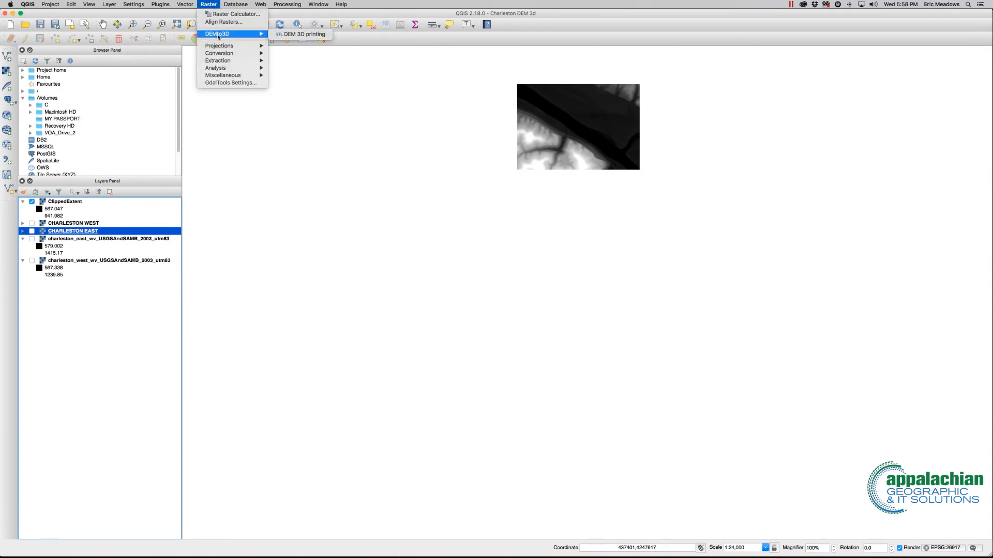
click(302, 33)
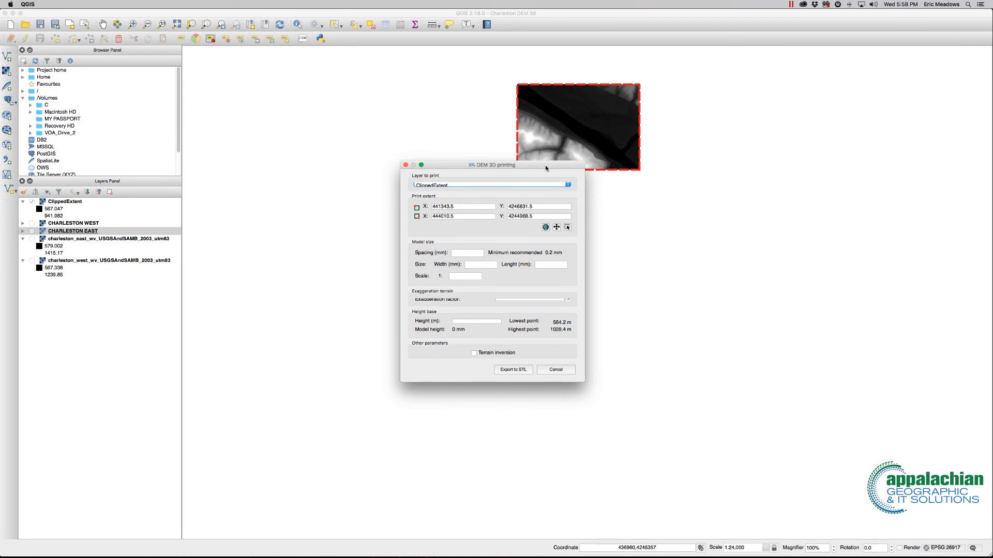
drag(492, 164, 370, 93)
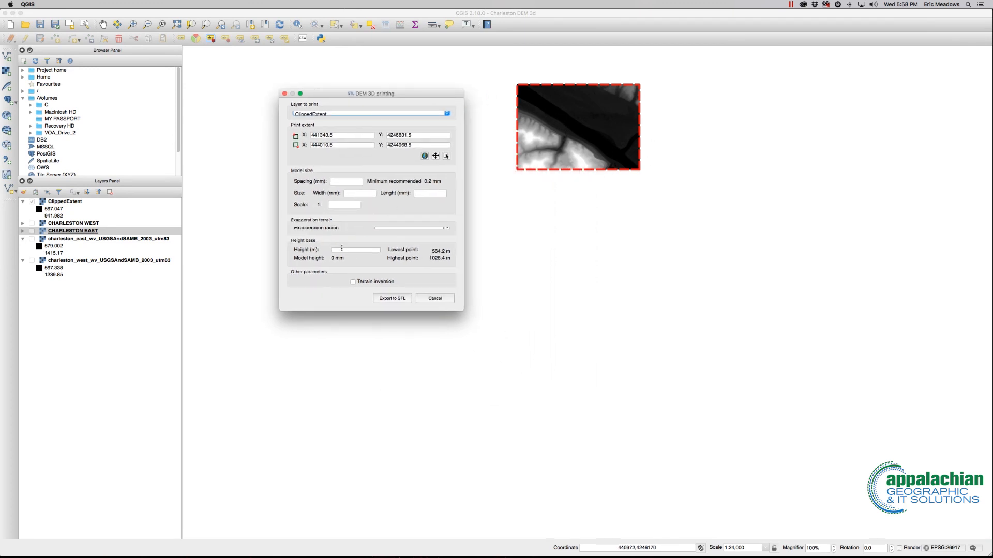
- Set spacing 0.5 mm, scale 1:24000, base height 564 m, and raise the exaggeration factor
click(345, 182)
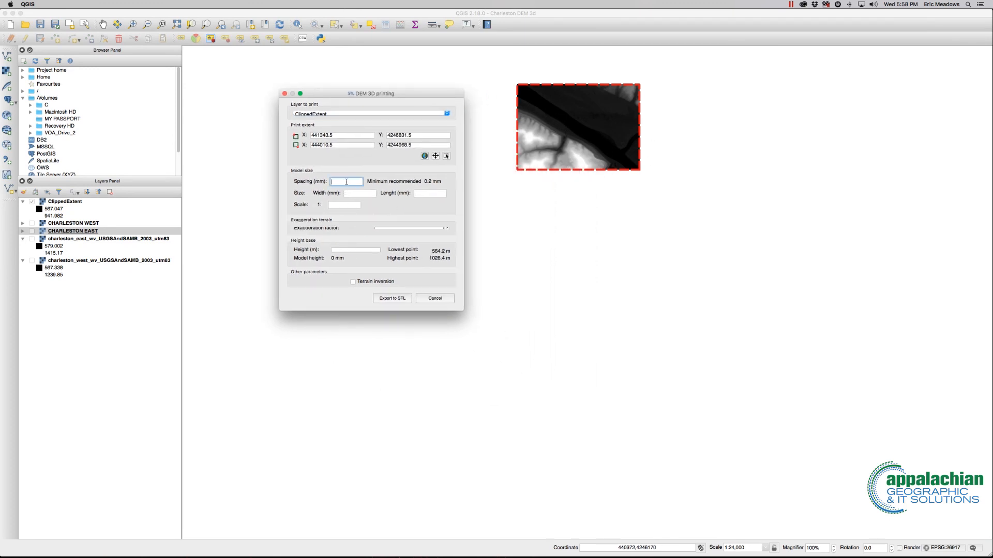
text(0.5)
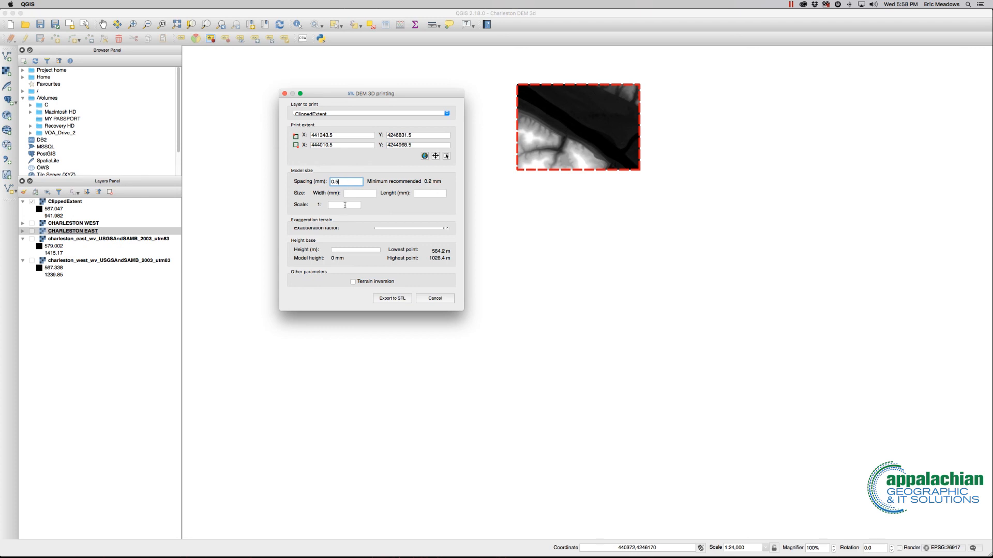
text(24000)
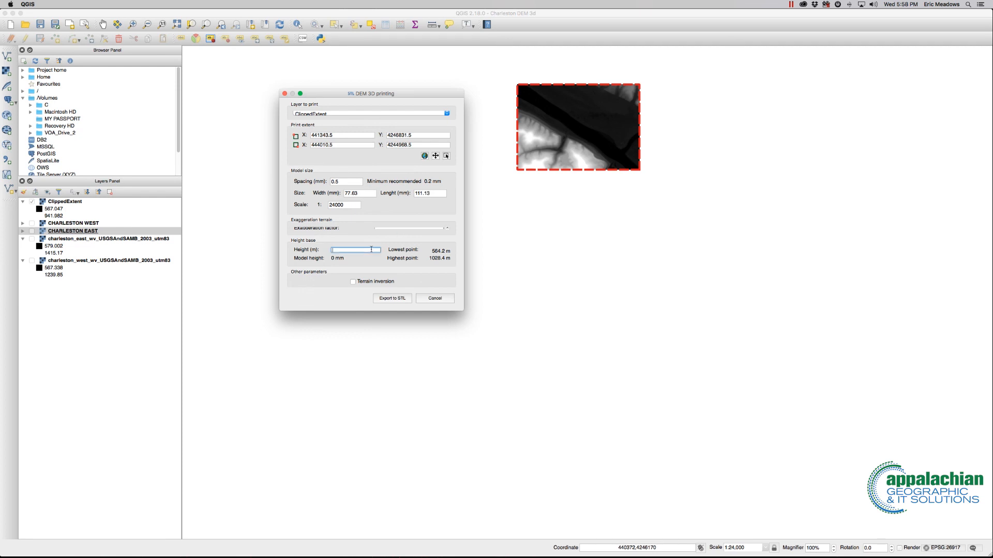
text(564.2)
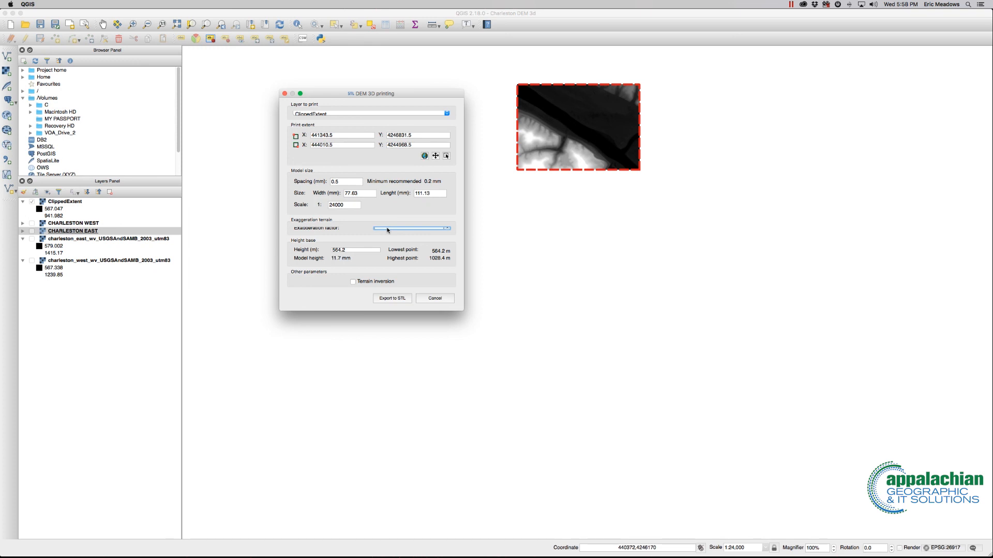
drag(386, 230, 400, 233)
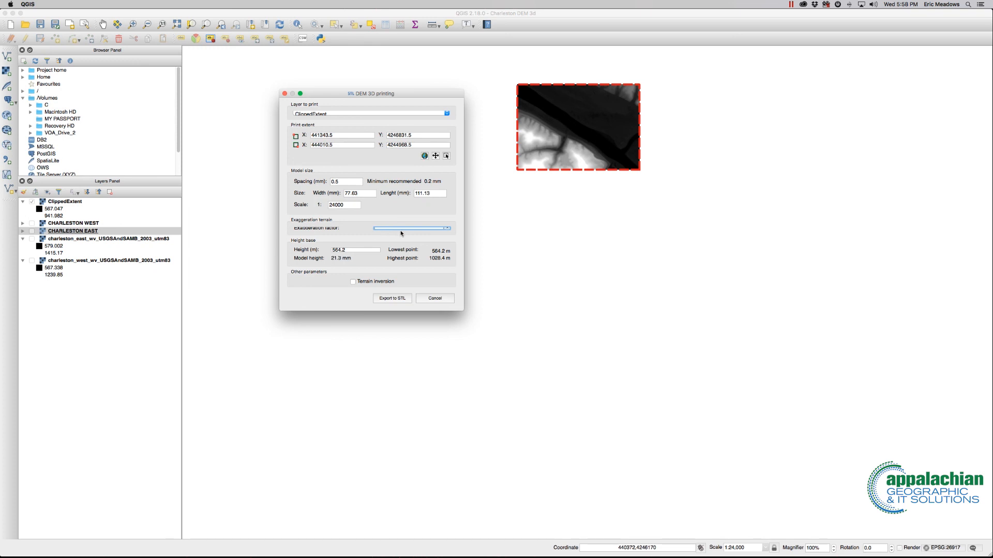
mouse_move(415, 278)
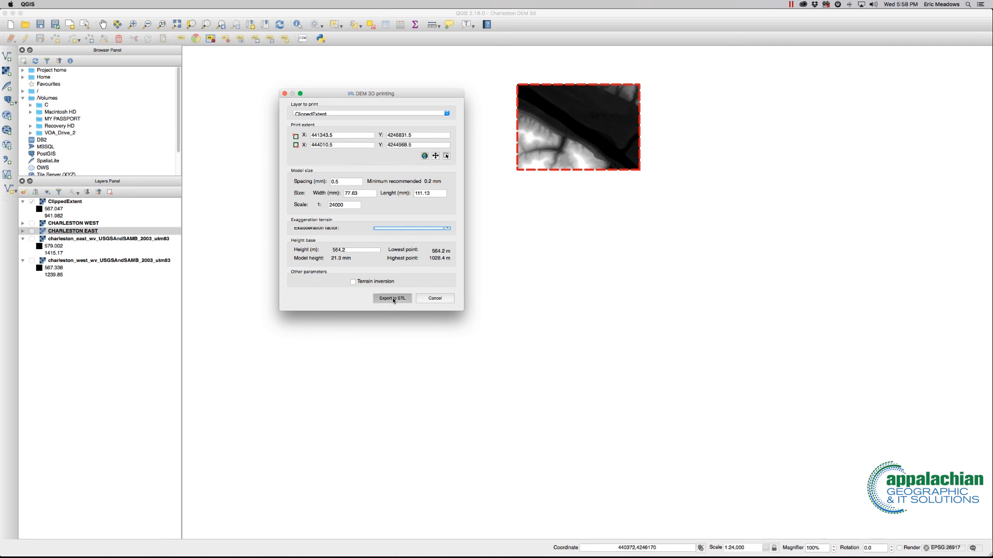
- Start the STL export and browse to MY PASSPORT > AppGeoIT_Data > GIS > DEM
click(390, 298)
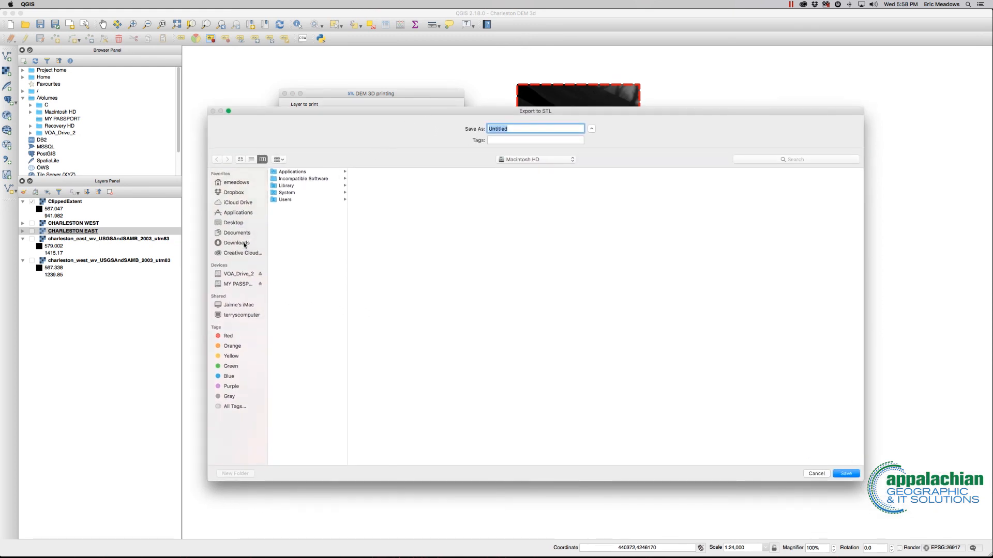
click(239, 283)
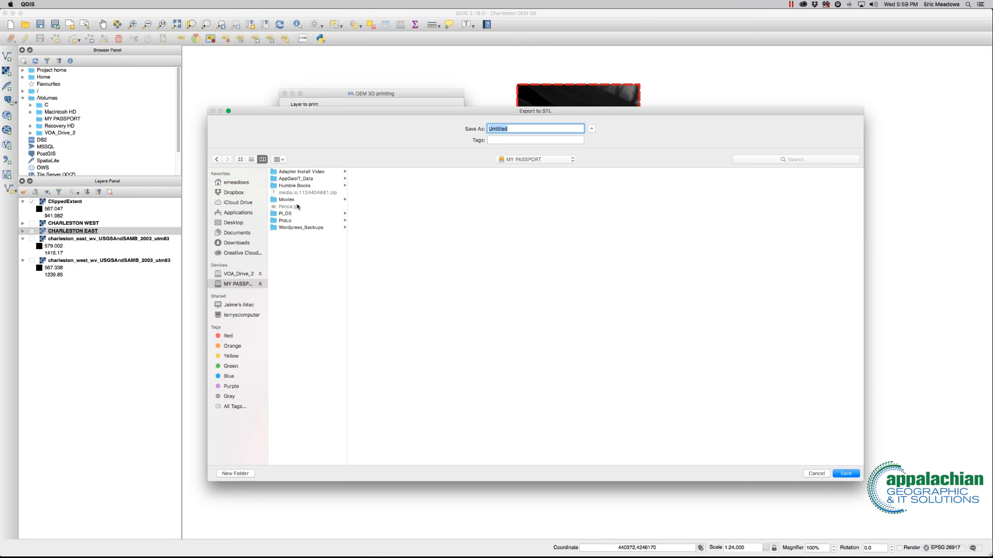
click(294, 178)
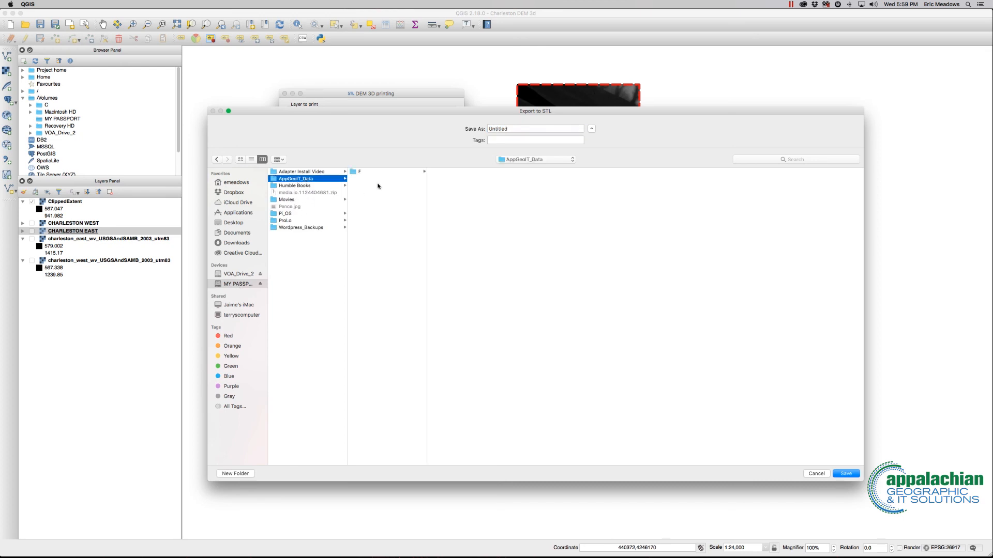
click(441, 206)
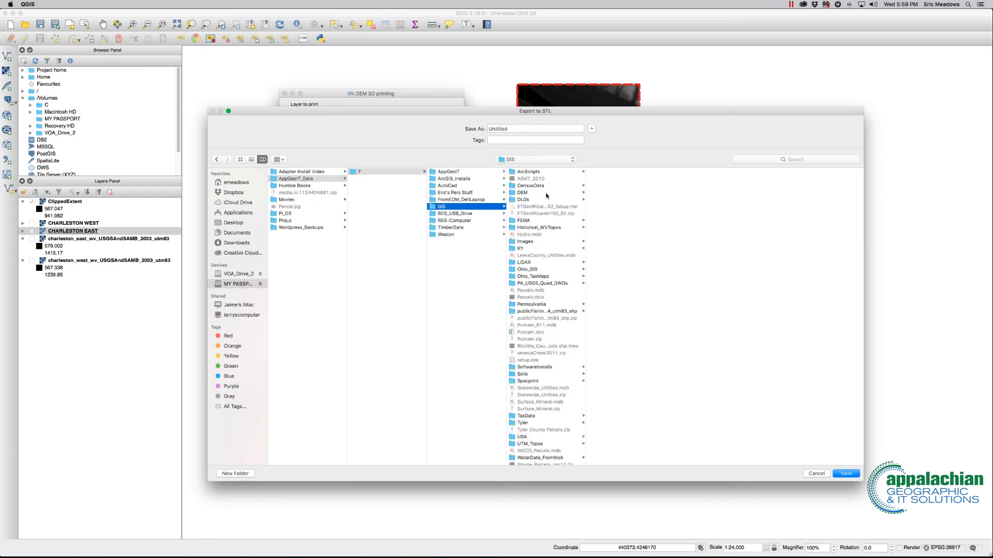
click(523, 192)
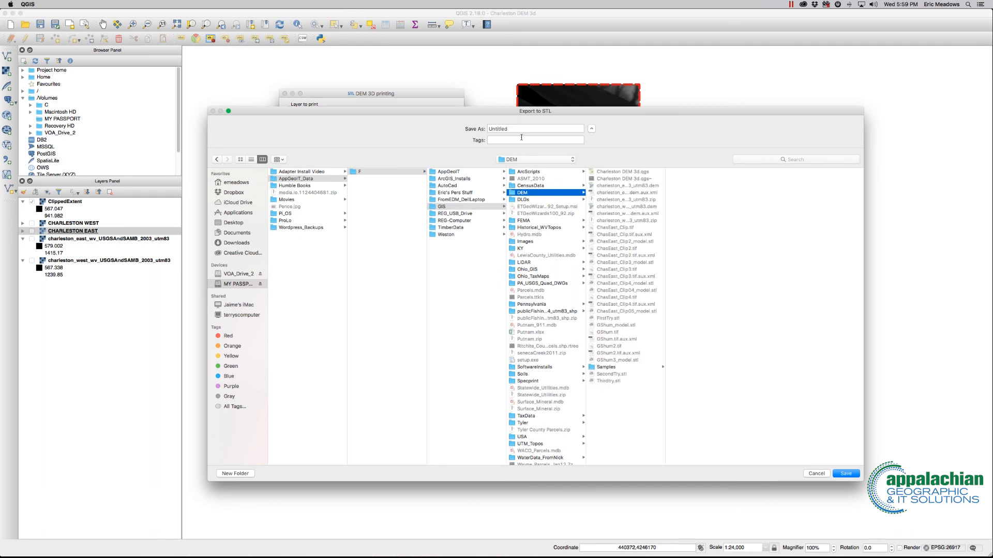
- Name the STL file MacVersion and save it into the DEM folder
click(534, 128)
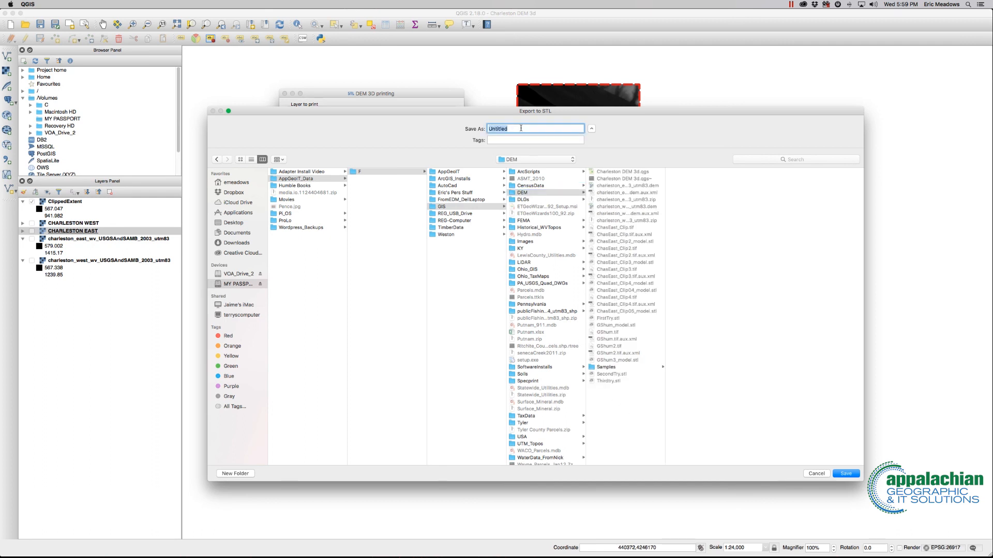
text(Mac)
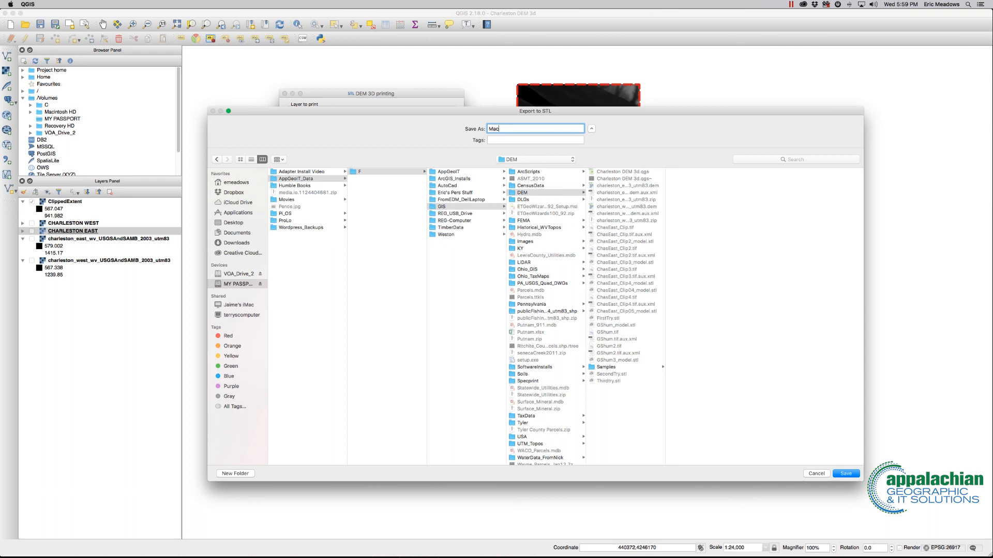
text(Version)
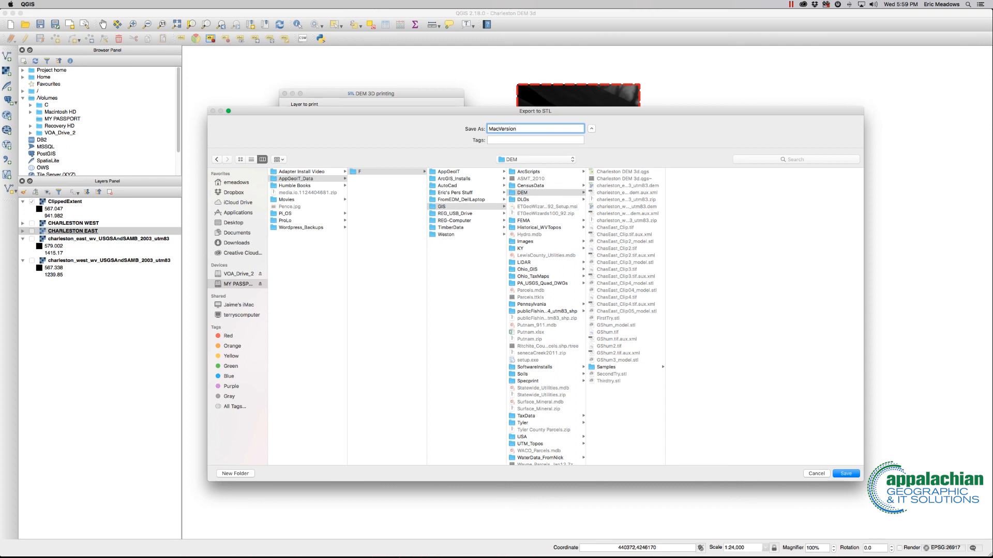
click(845, 474)
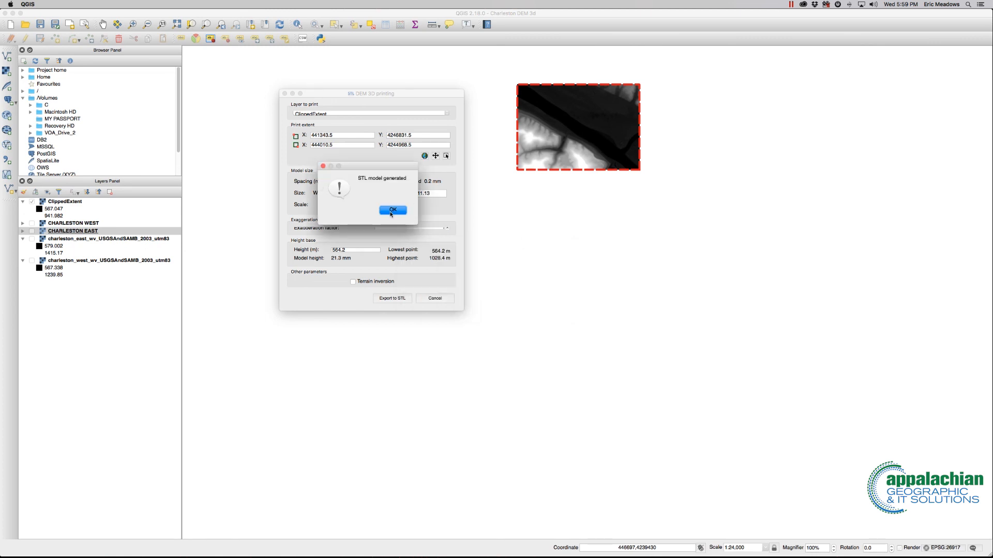
- Dismiss the 'STL model generated' message and close the DEM 3D printing dialog
click(392, 210)
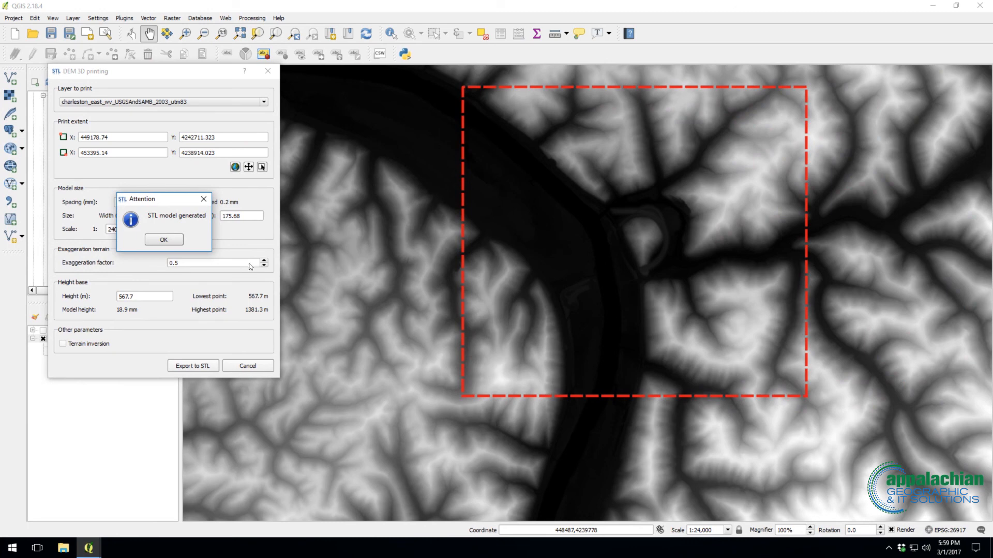
click(163, 239)
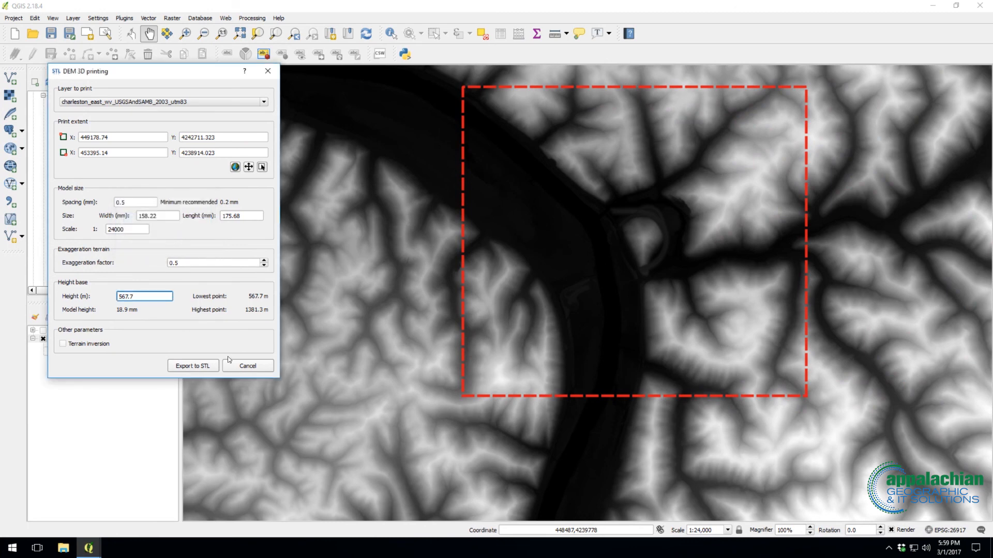
click(247, 365)
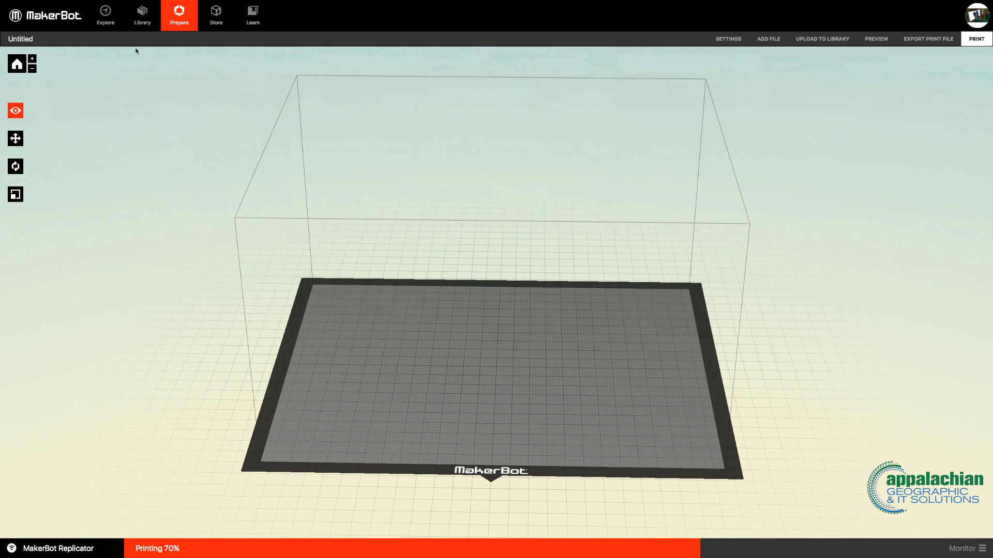
mouse_move(342, 4)
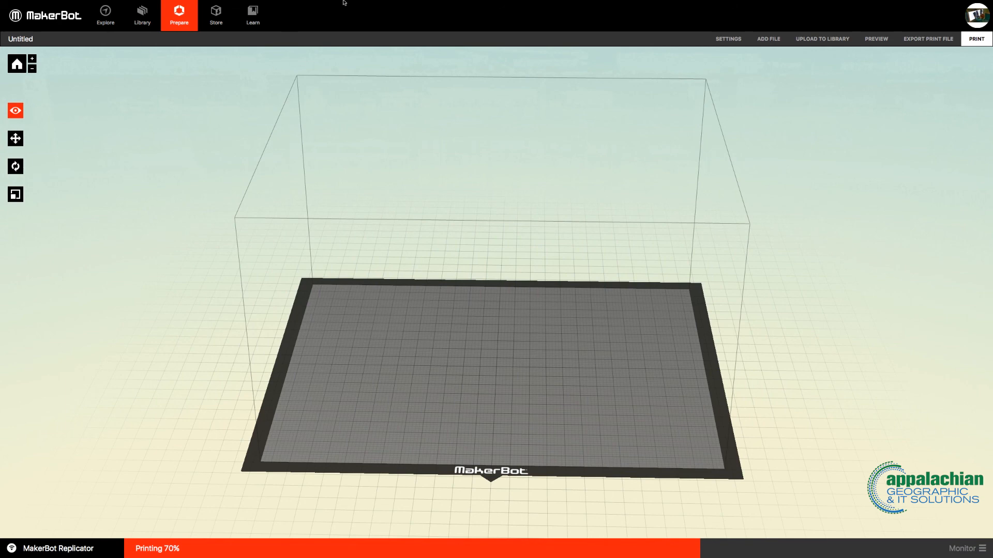
- Add MacTest1_model.stl from the Samples folder onto the MakerBot build plate
click(58, 4)
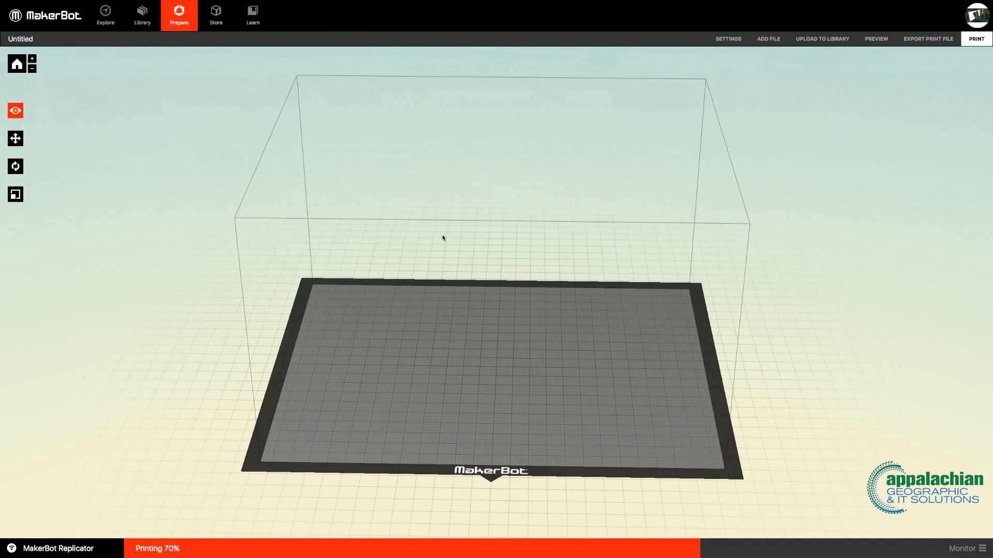
mouse_move(496, 277)
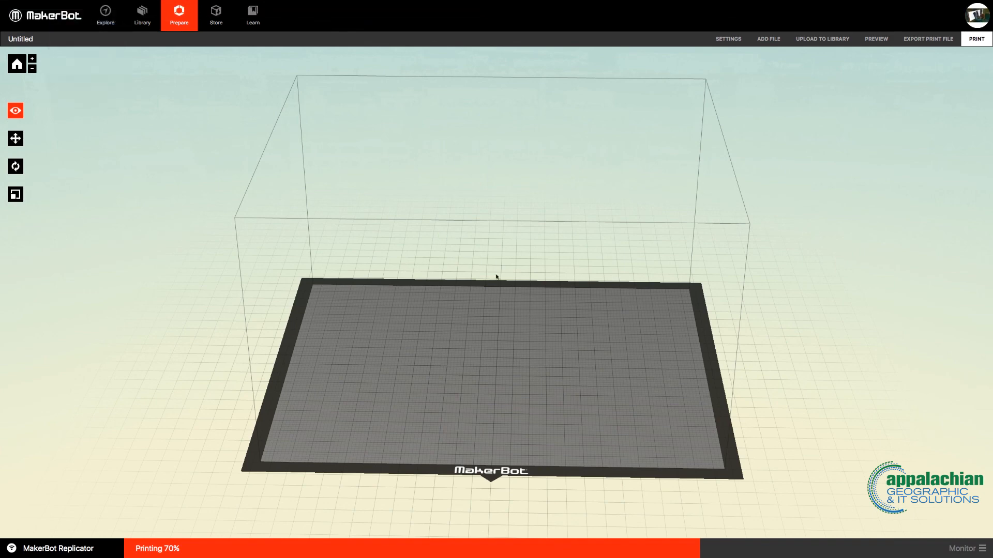
click(768, 39)
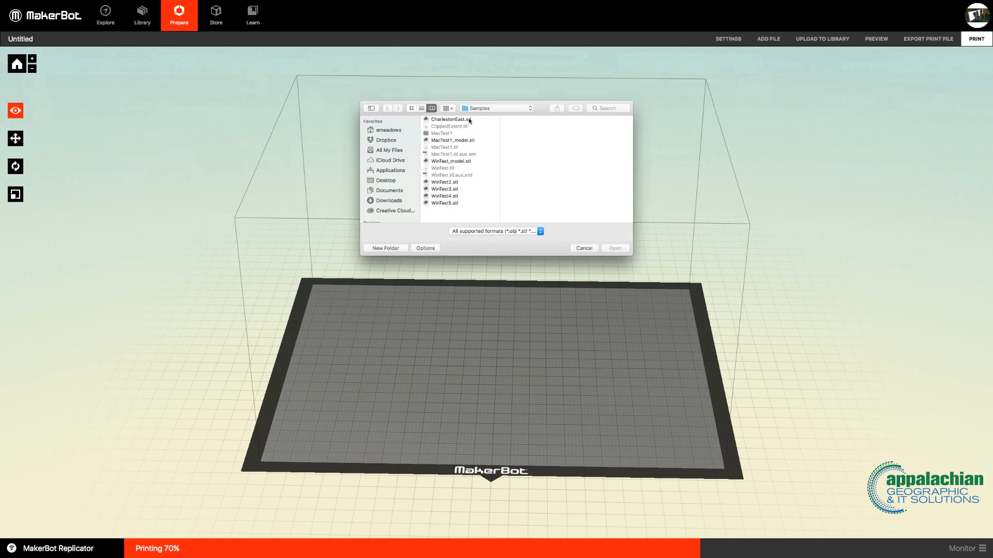
click(452, 119)
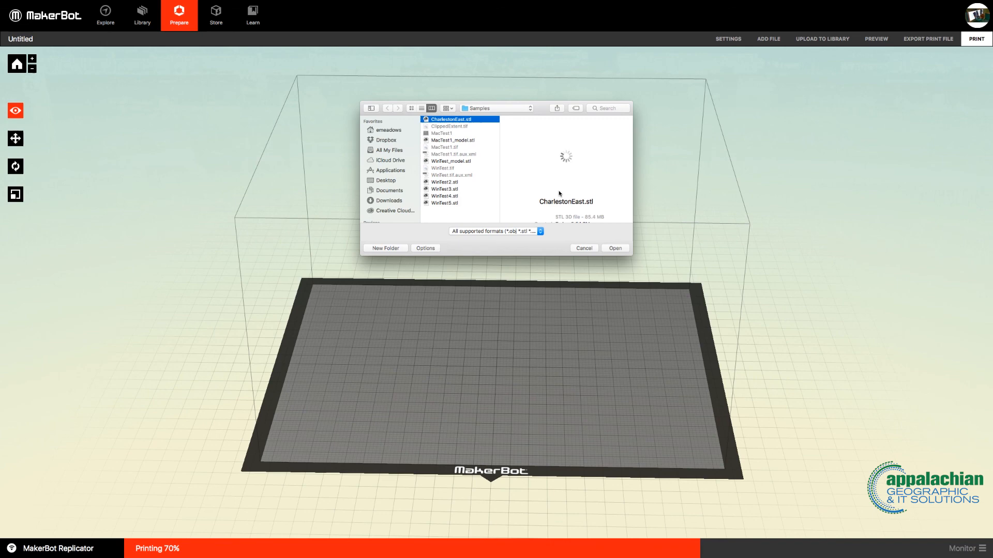
mouse_move(471, 142)
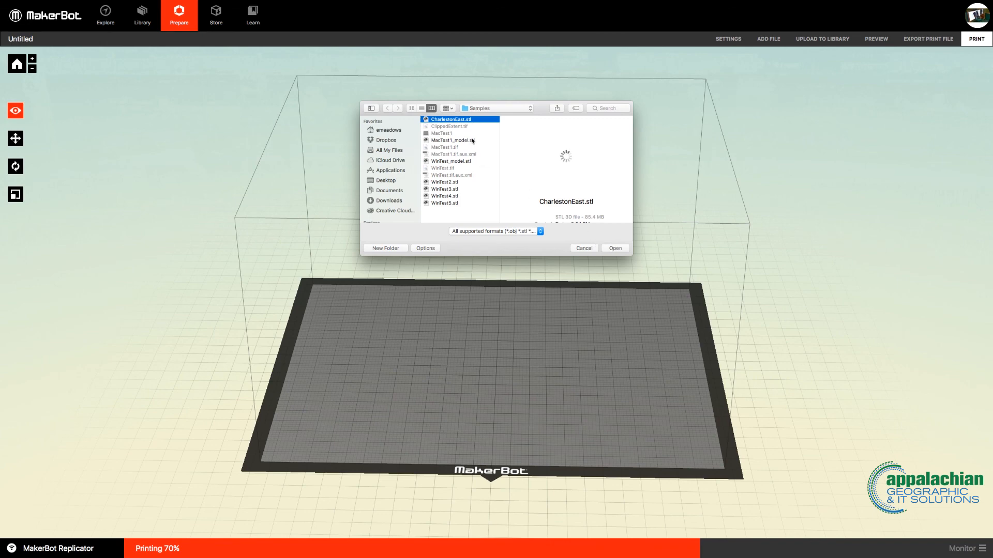
click(453, 140)
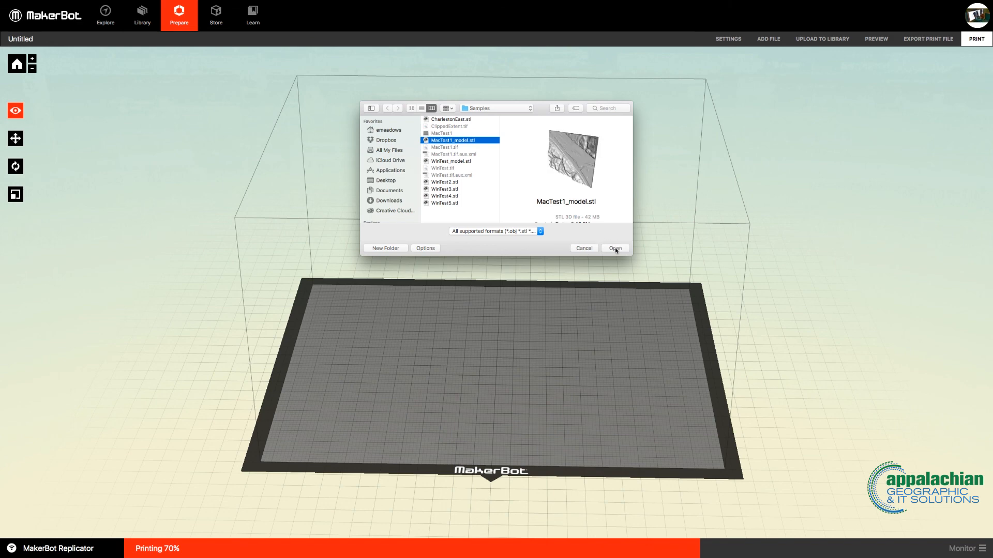
click(613, 247)
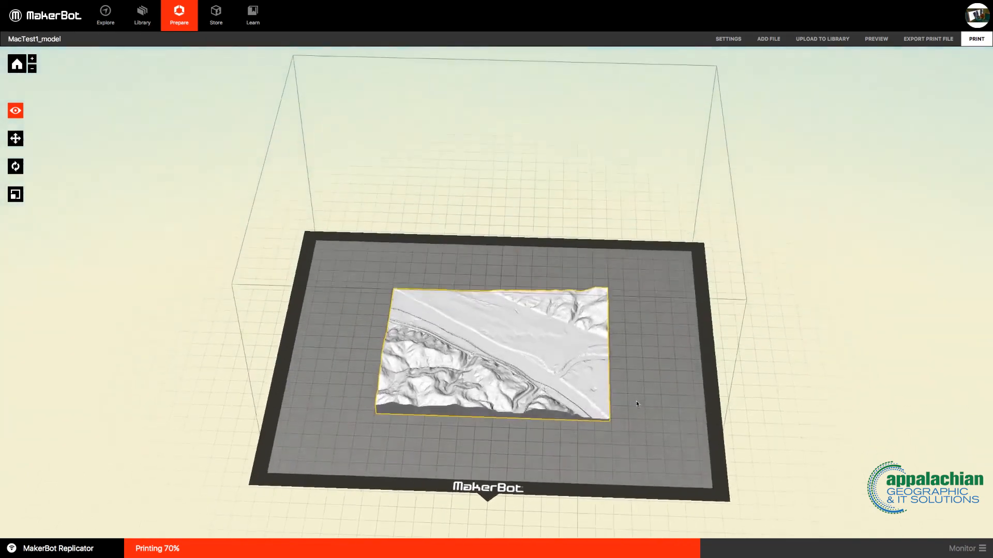
drag(636, 405, 631, 397)
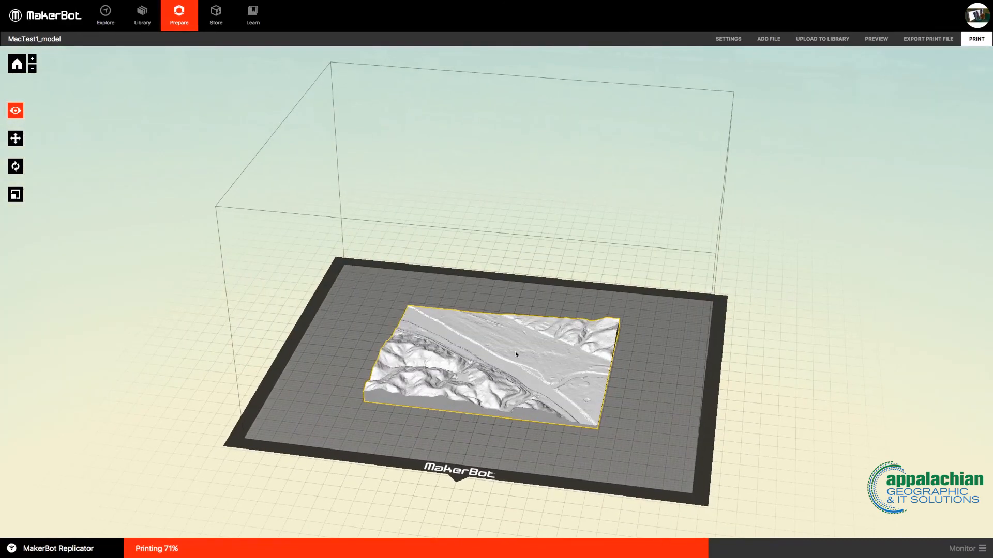
mouse_move(562, 414)
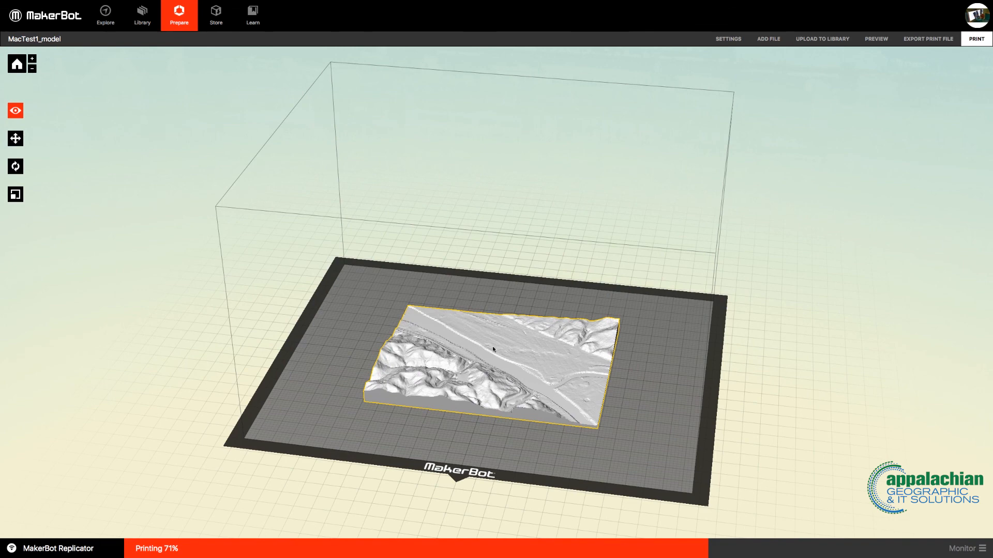
mouse_move(528, 403)
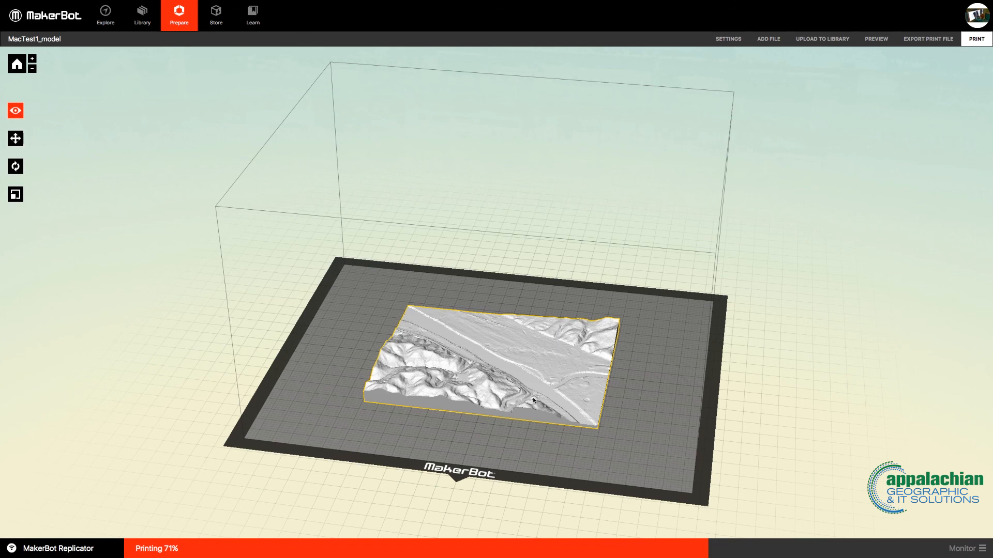
mouse_move(504, 350)
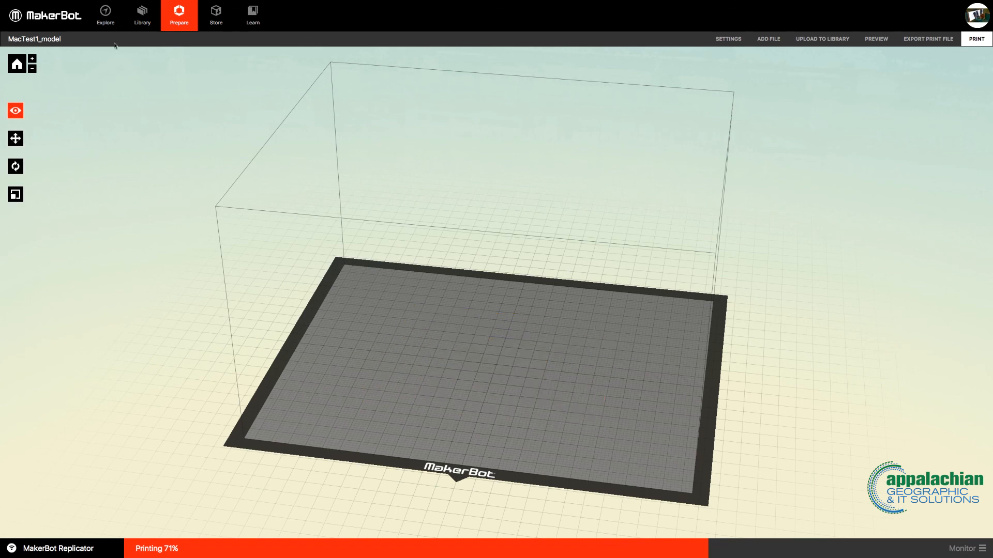
- Open CharlestonEast.stl from the Samples folder onto the build plate, replacing MacTest1_model
click(58, 4)
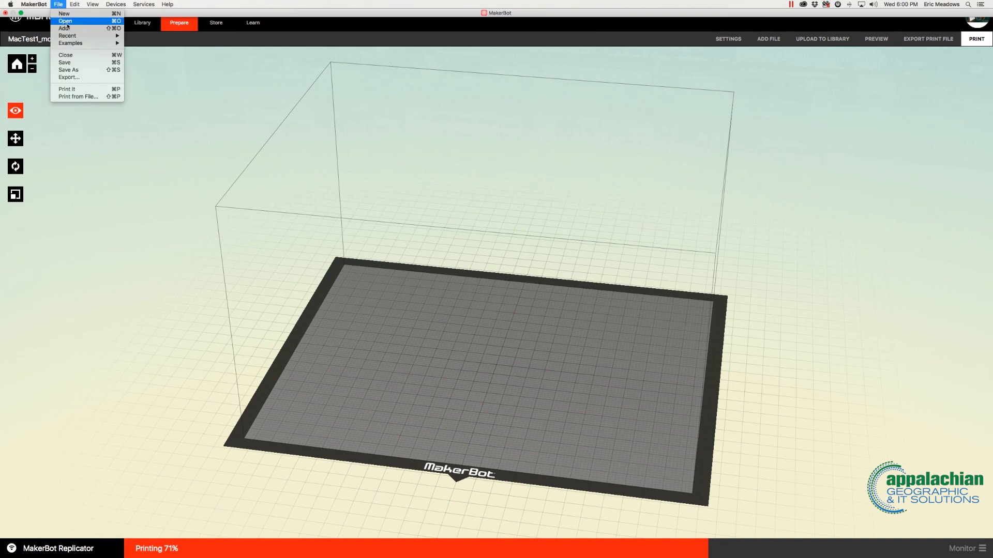
click(531, 213)
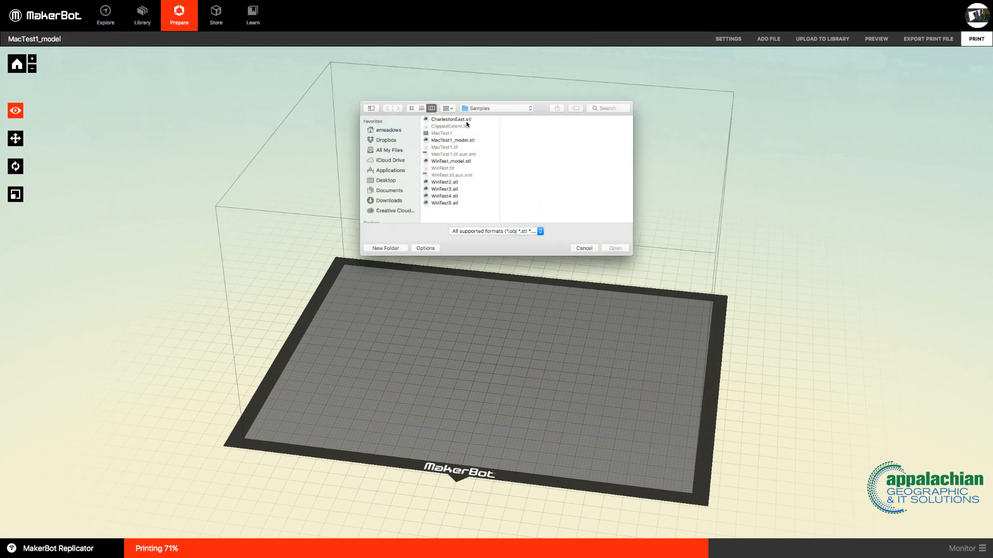
click(450, 119)
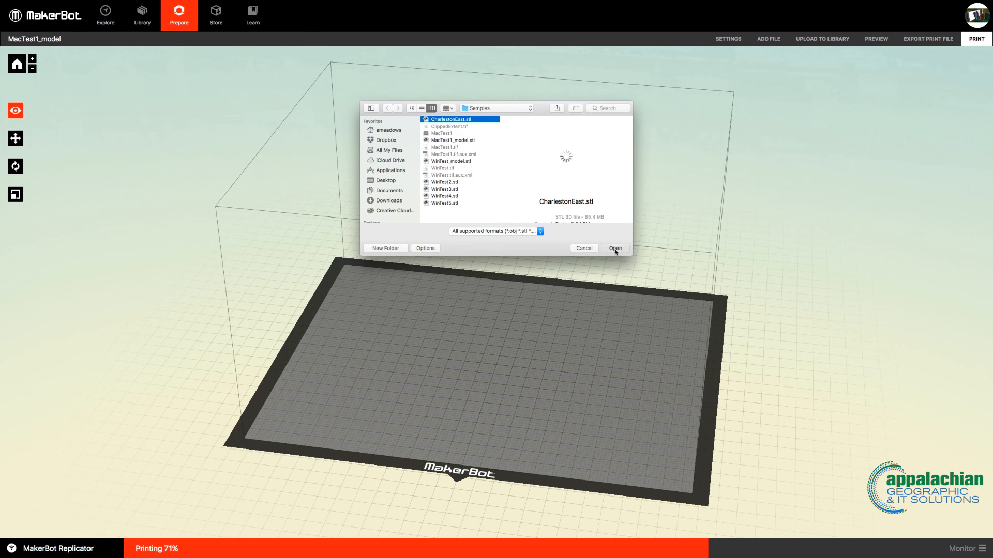
click(613, 247)
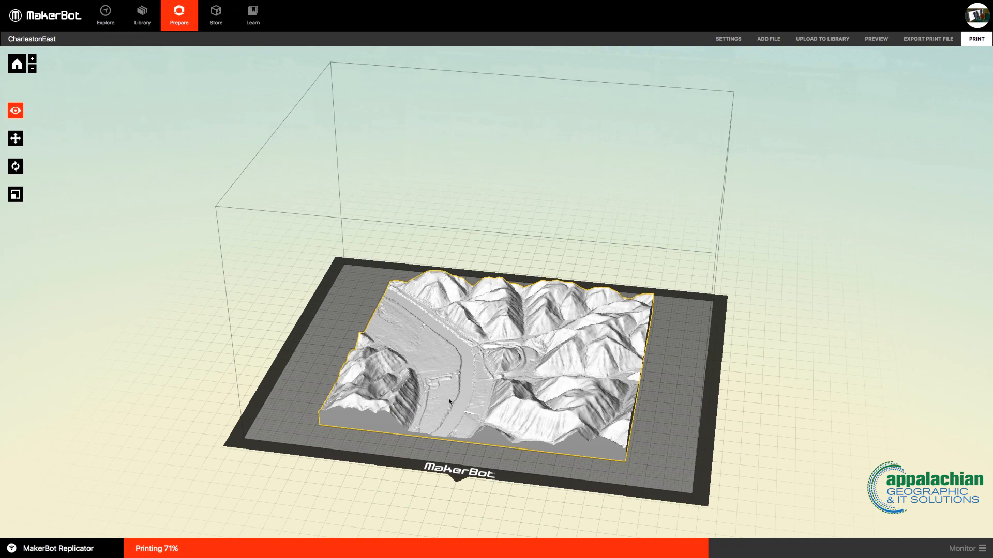
drag(456, 399, 558, 391)
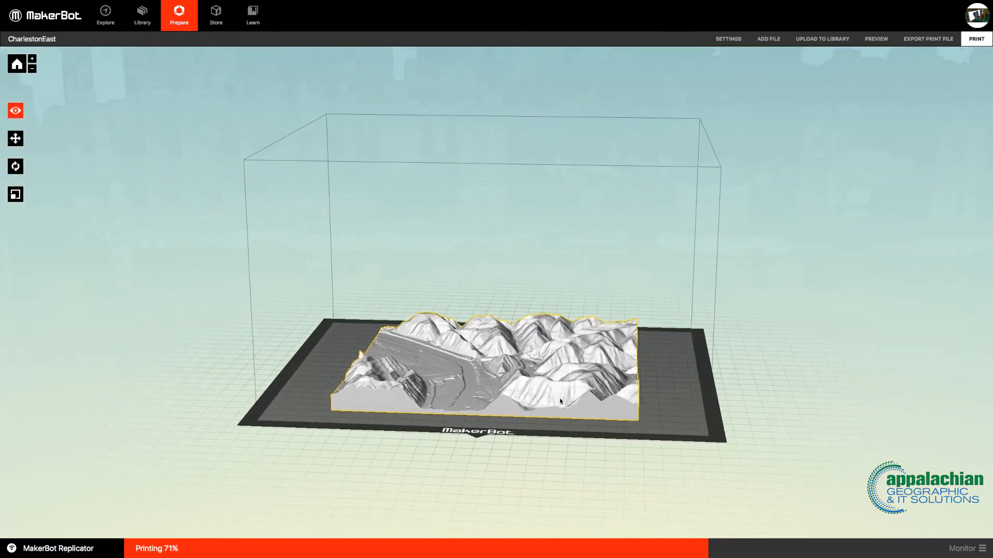
drag(557, 399, 570, 418)
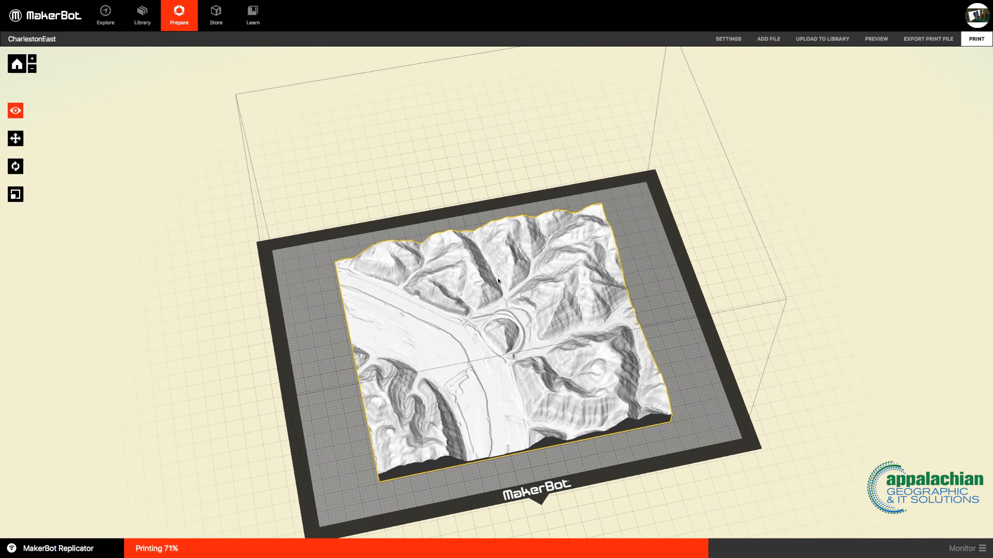
mouse_move(479, 278)
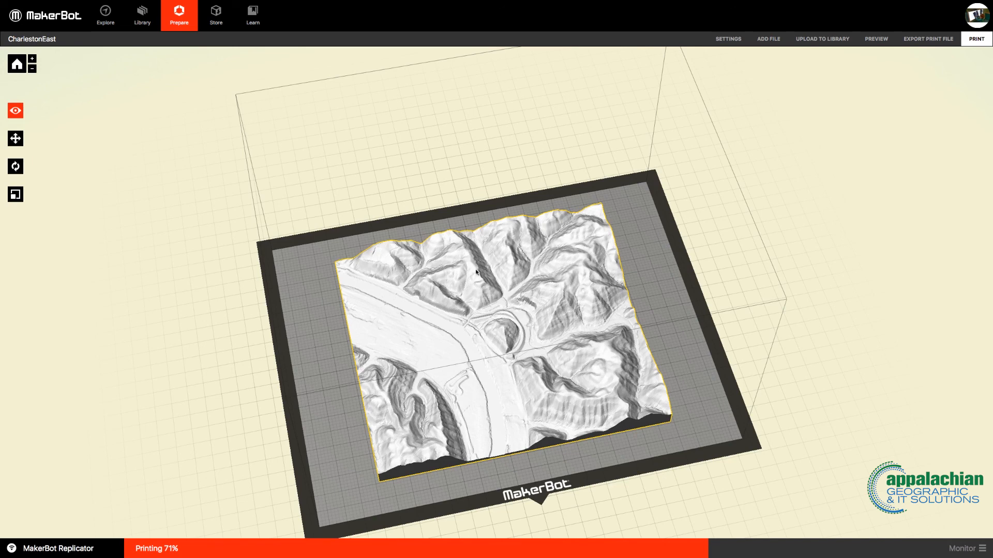
mouse_move(481, 279)
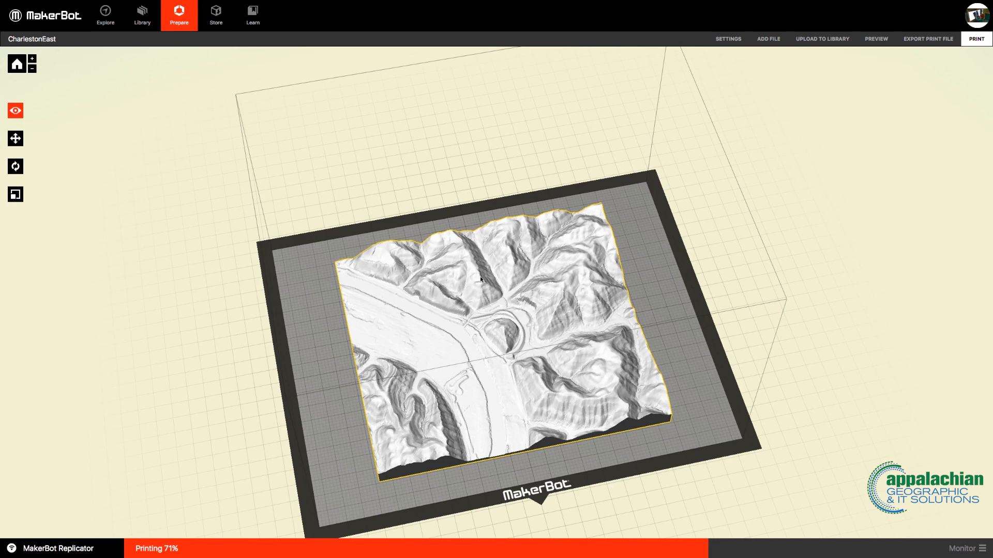
mouse_move(479, 364)
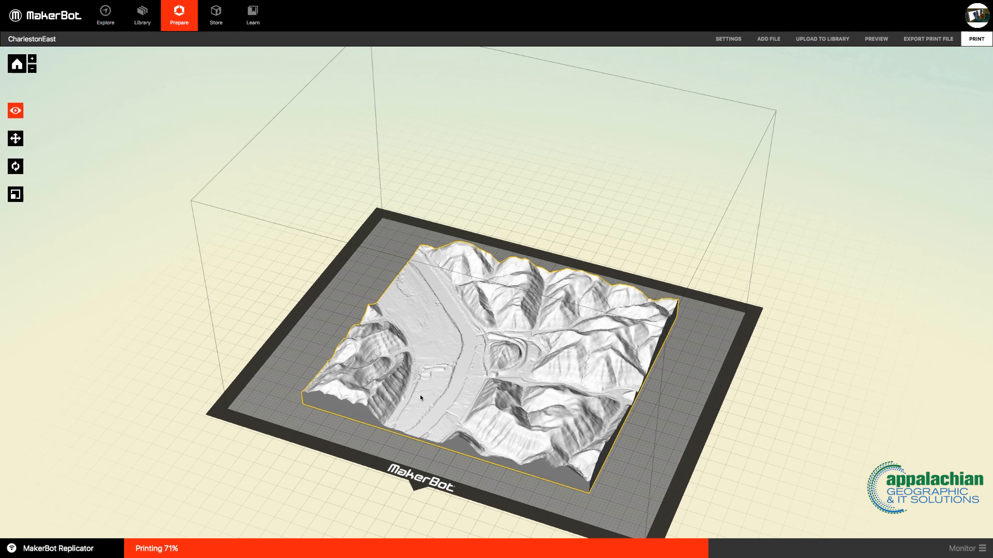
mouse_move(494, 388)
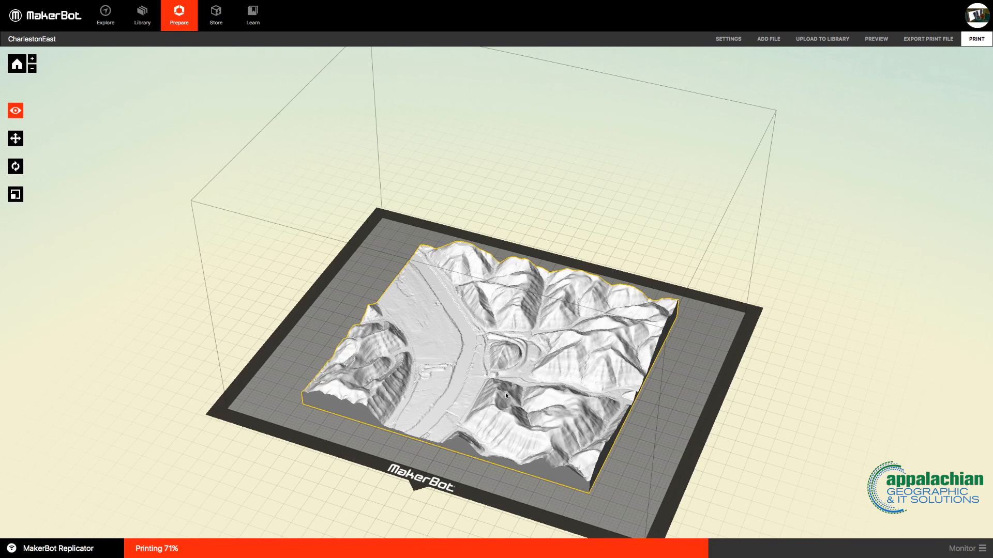
mouse_move(525, 410)
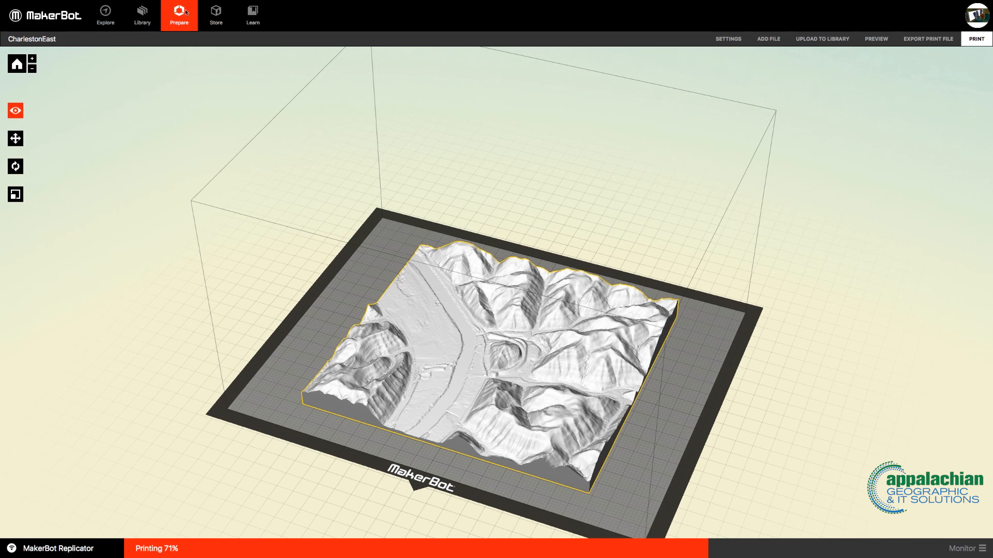
mouse_move(267, 118)
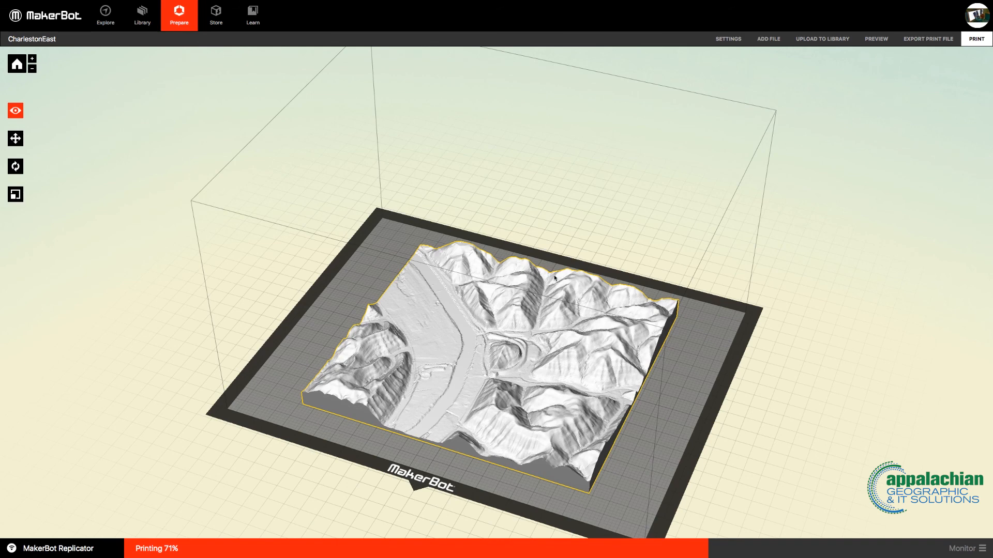
mouse_move(557, 277)
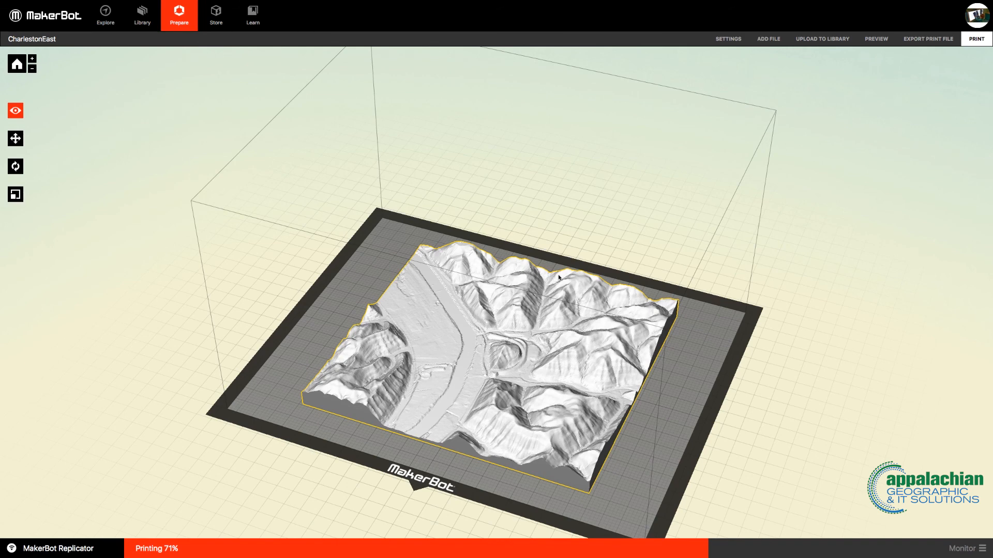
mouse_move(462, 340)
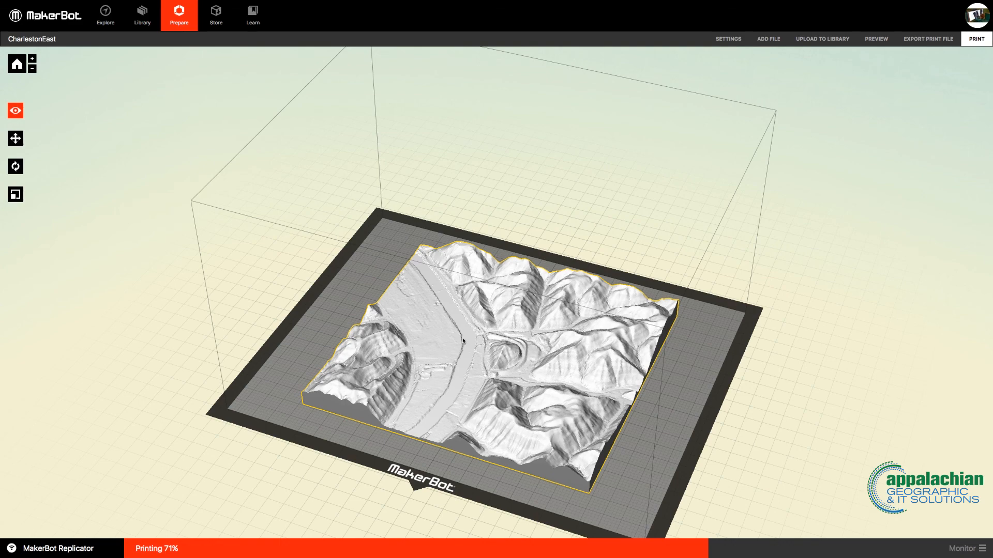
mouse_move(627, 448)
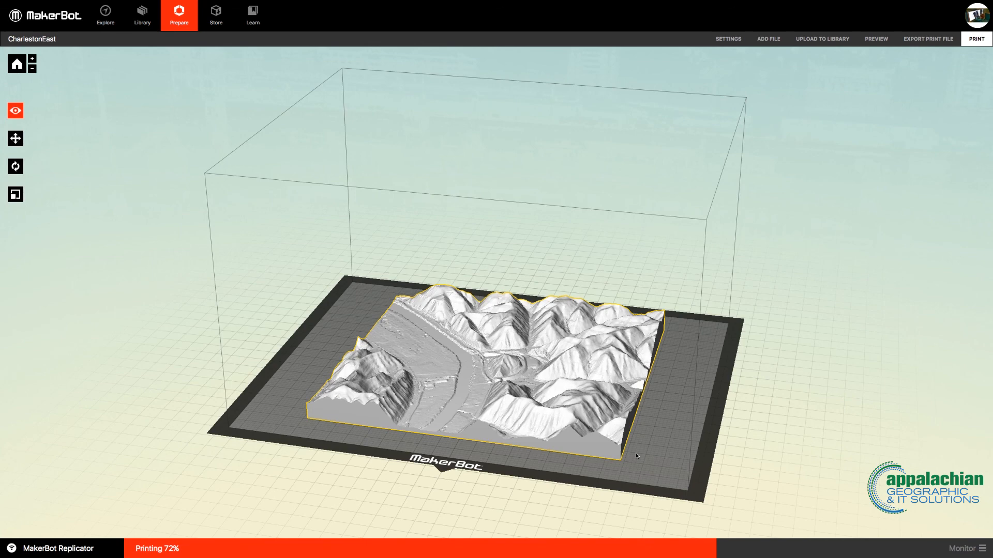
mouse_move(642, 451)
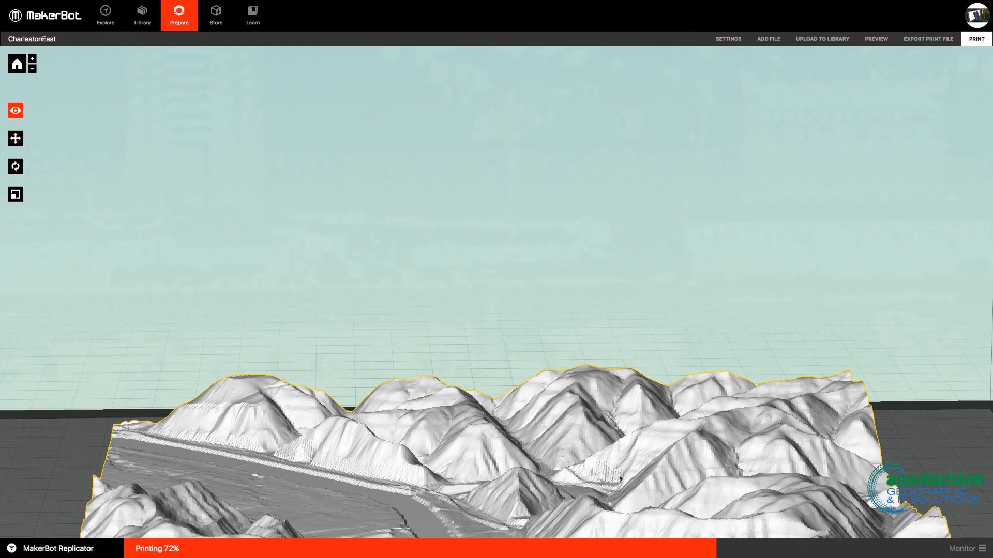
mouse_move(619, 478)
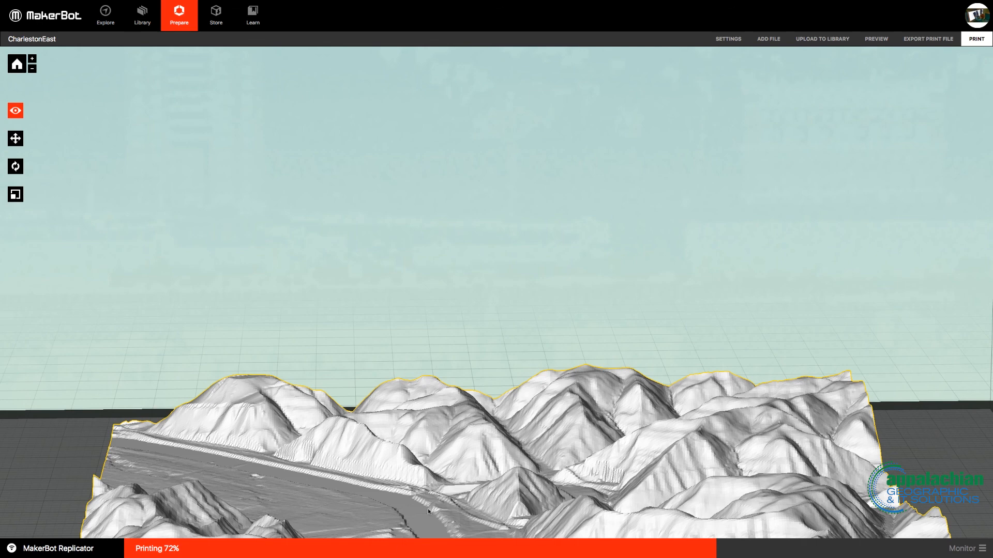
mouse_move(372, 492)
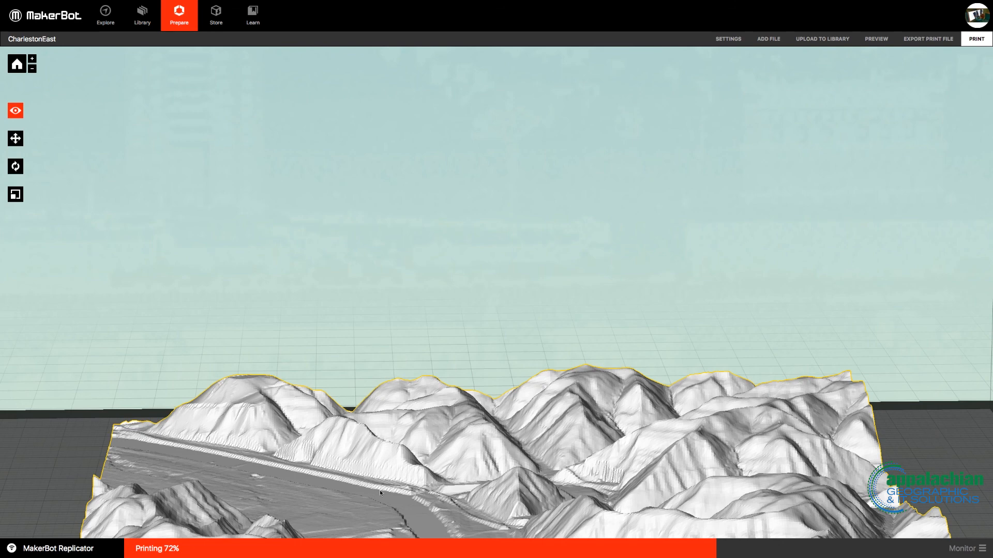
mouse_move(444, 473)
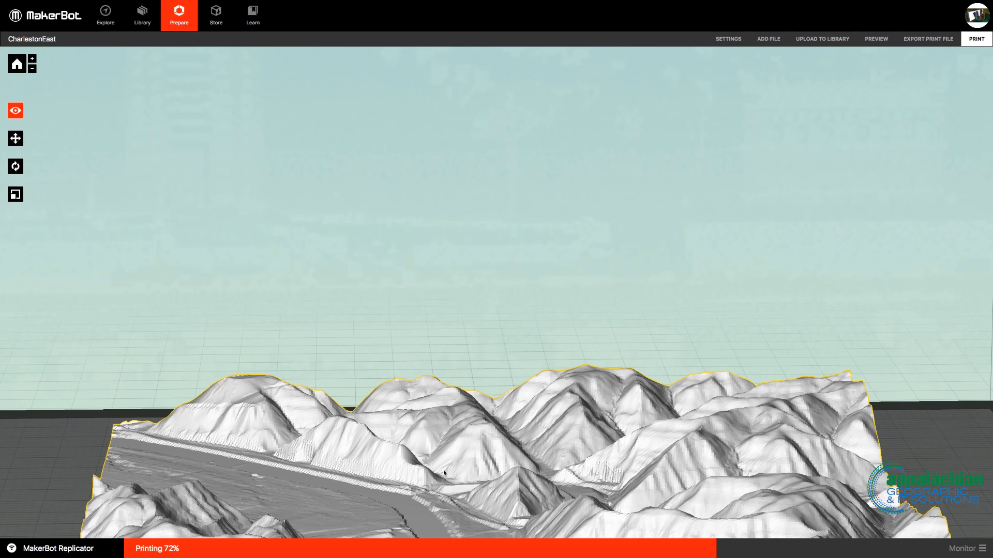
mouse_move(422, 512)
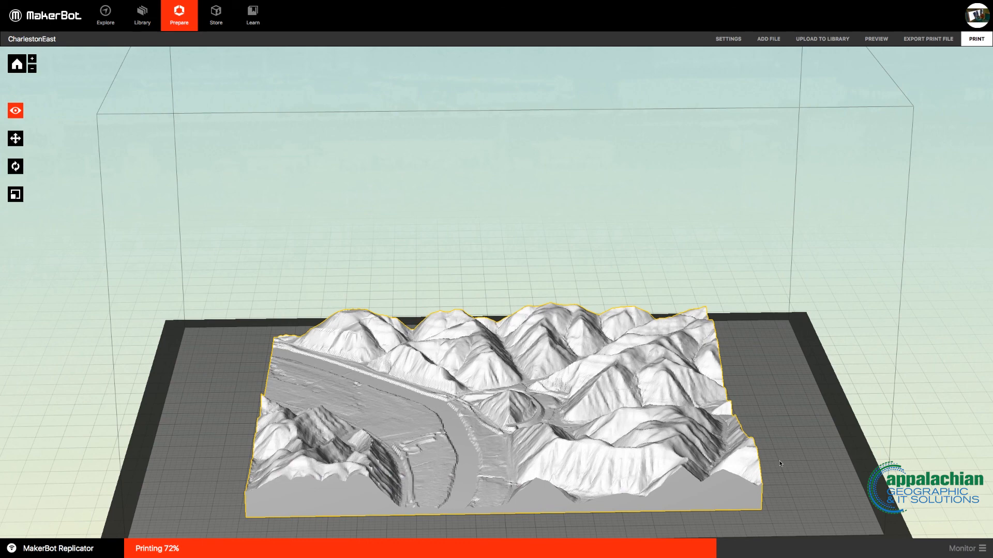
mouse_move(785, 464)
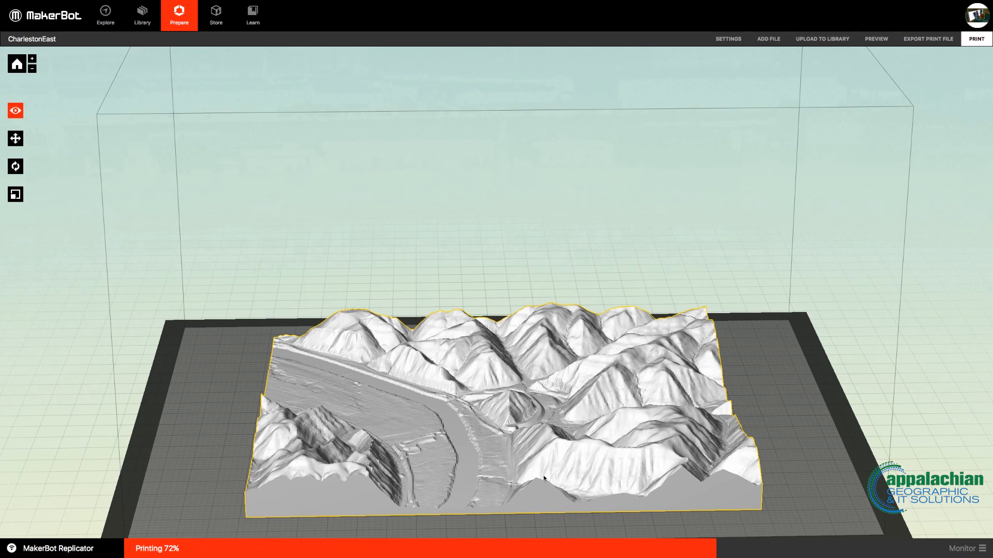
mouse_move(434, 409)
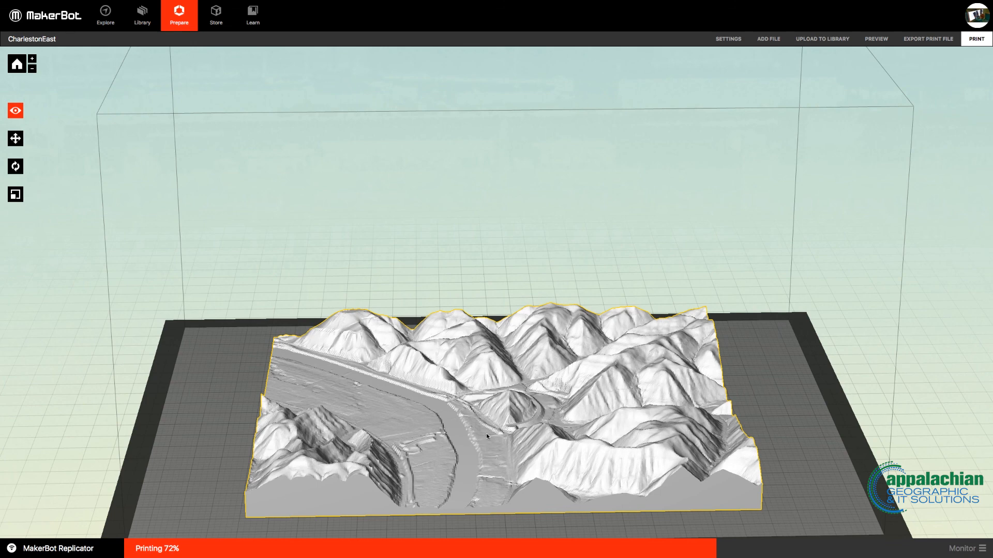
mouse_move(484, 437)
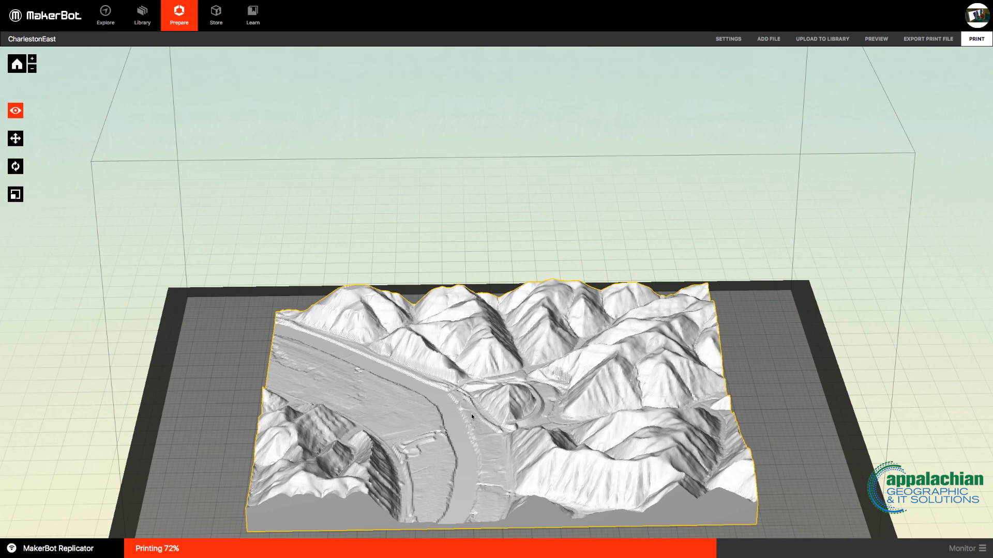
mouse_move(474, 416)
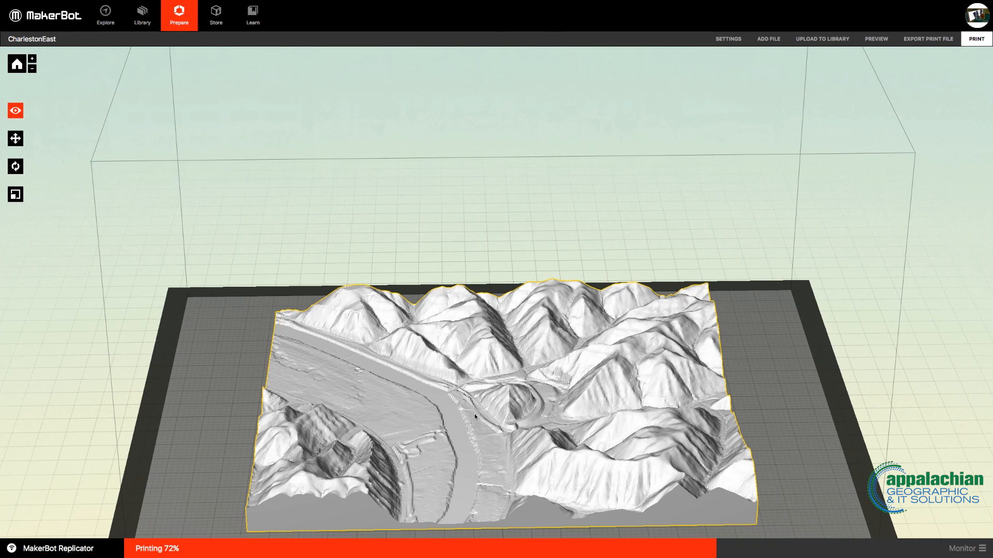